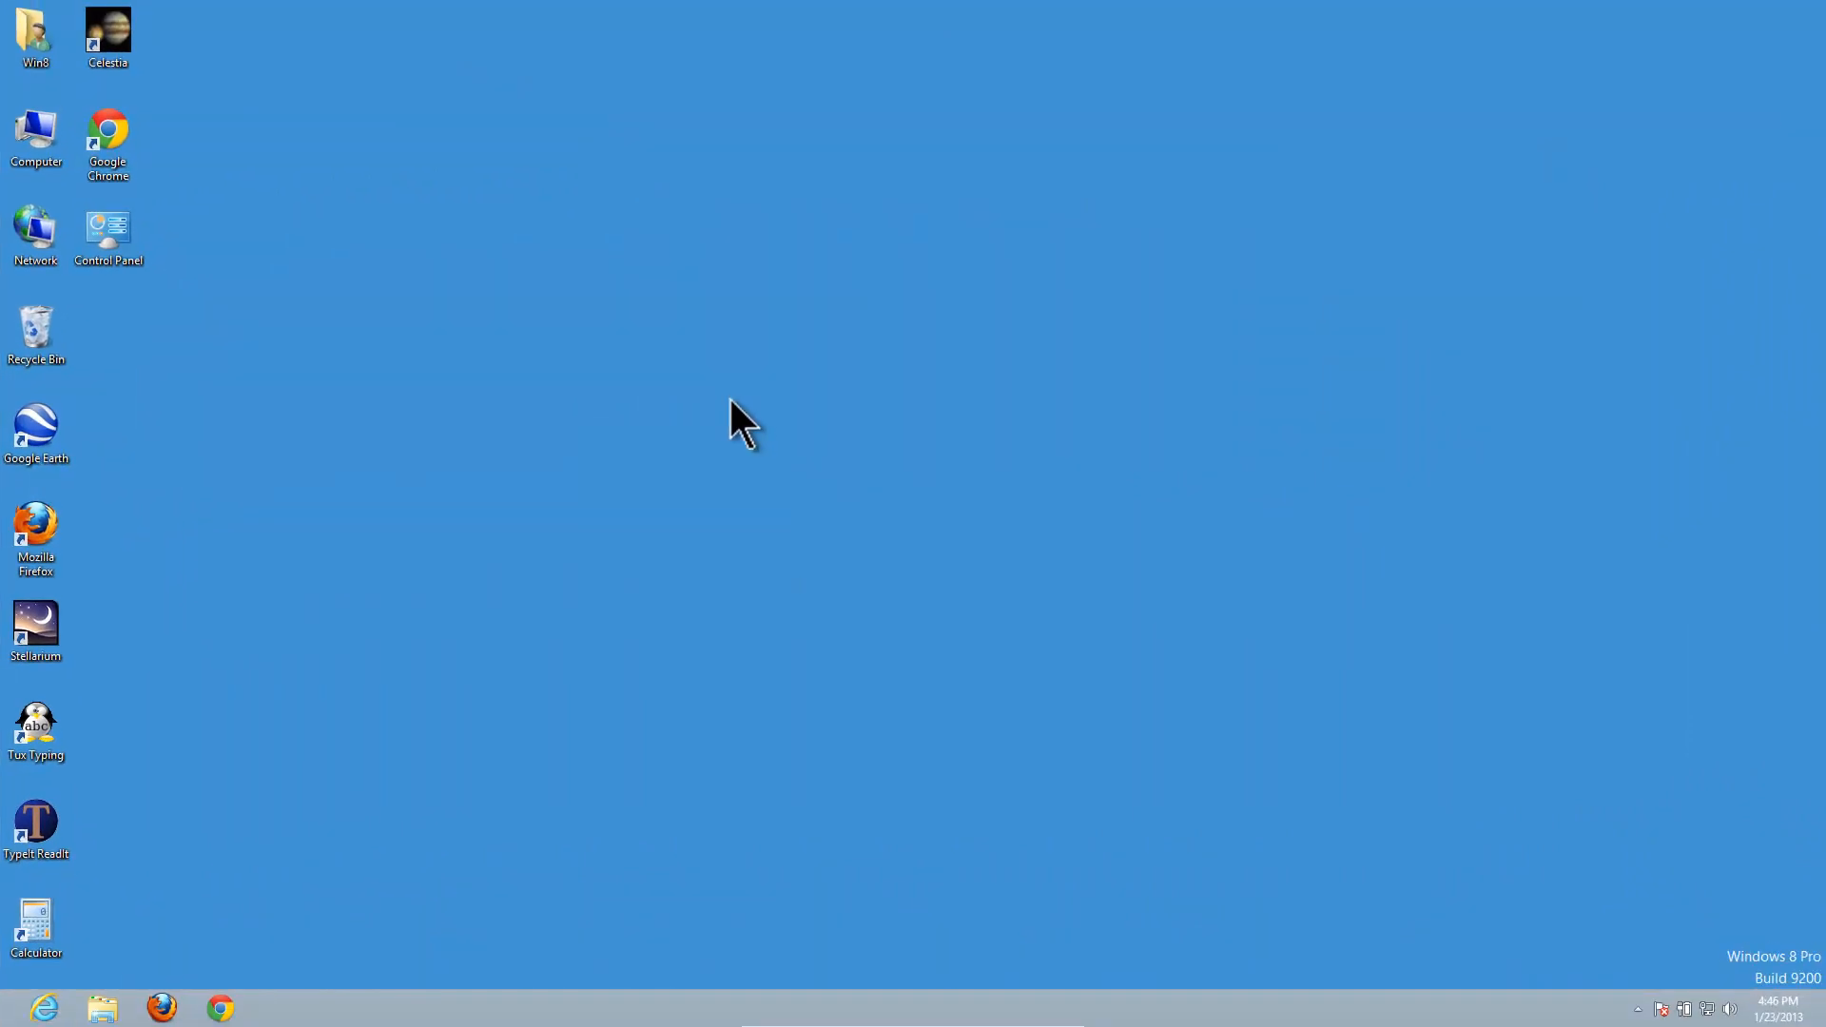
{"action": "mouse_move", "coordinate": [464, 635]}
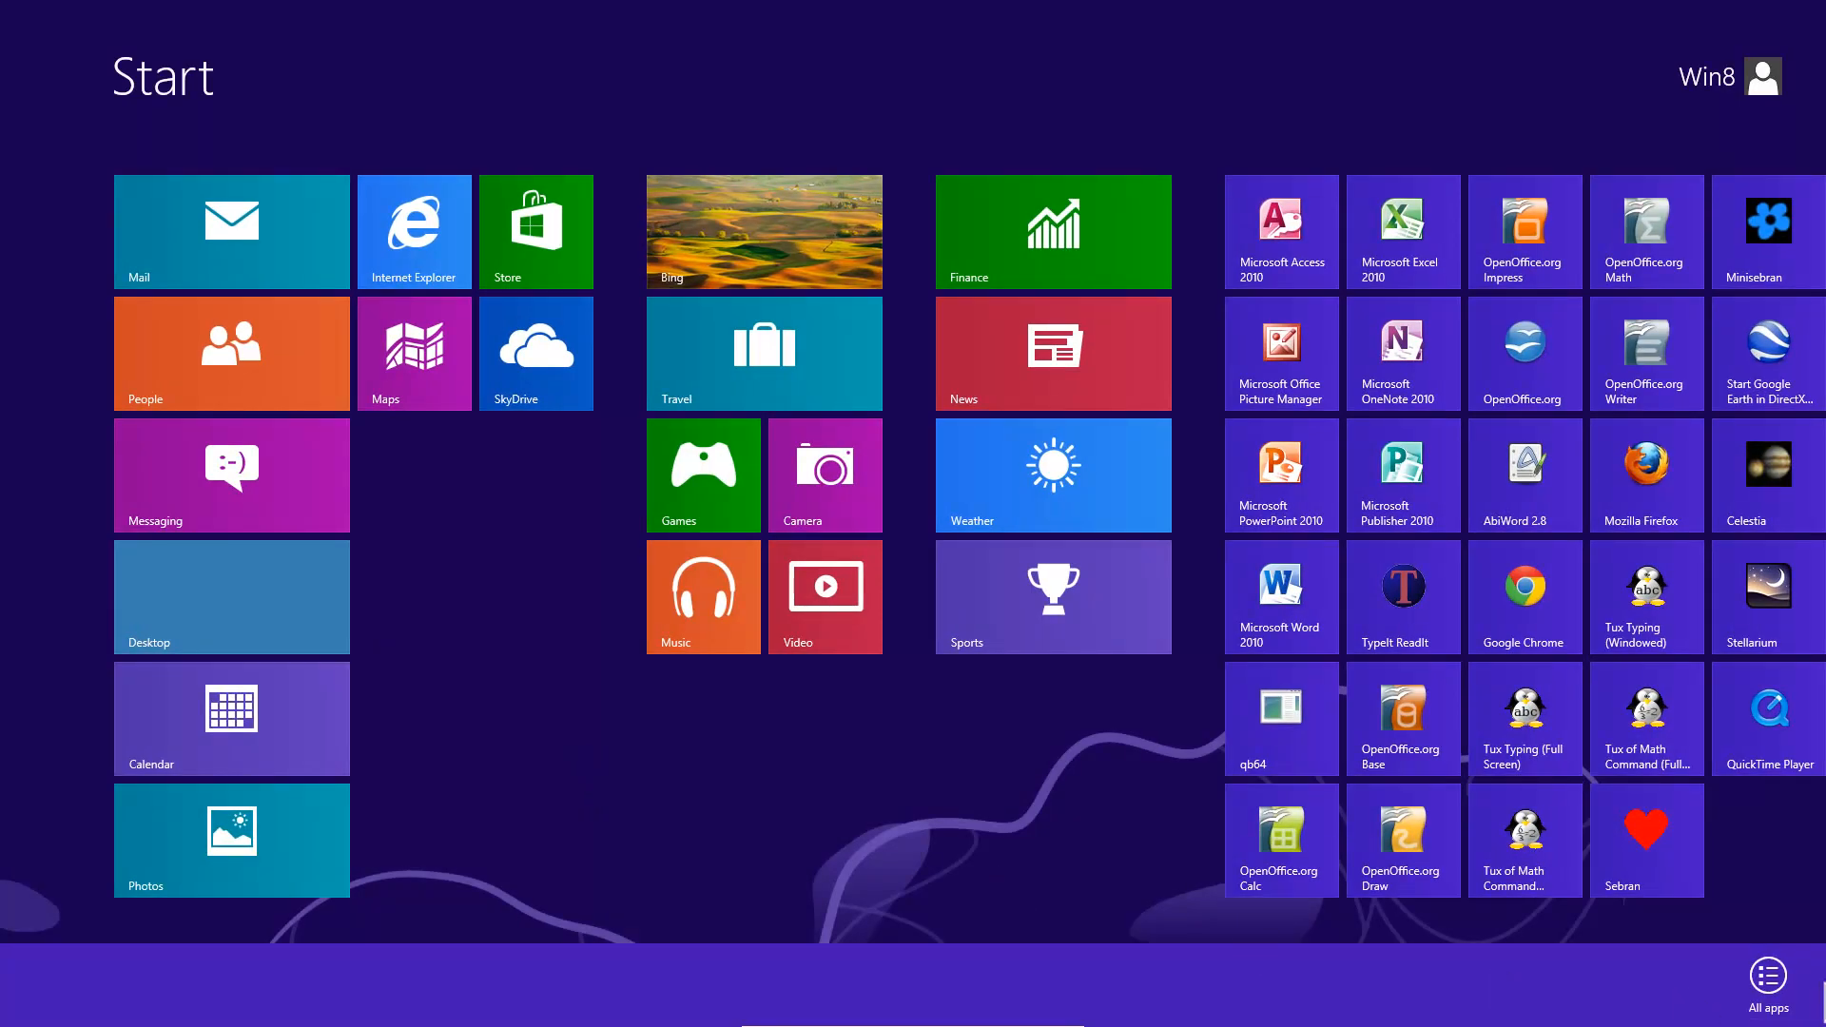
Open Control Panel from the desktop and go to its Speech Recognition page
{"action": "left_click", "coordinate": [1768, 983]}
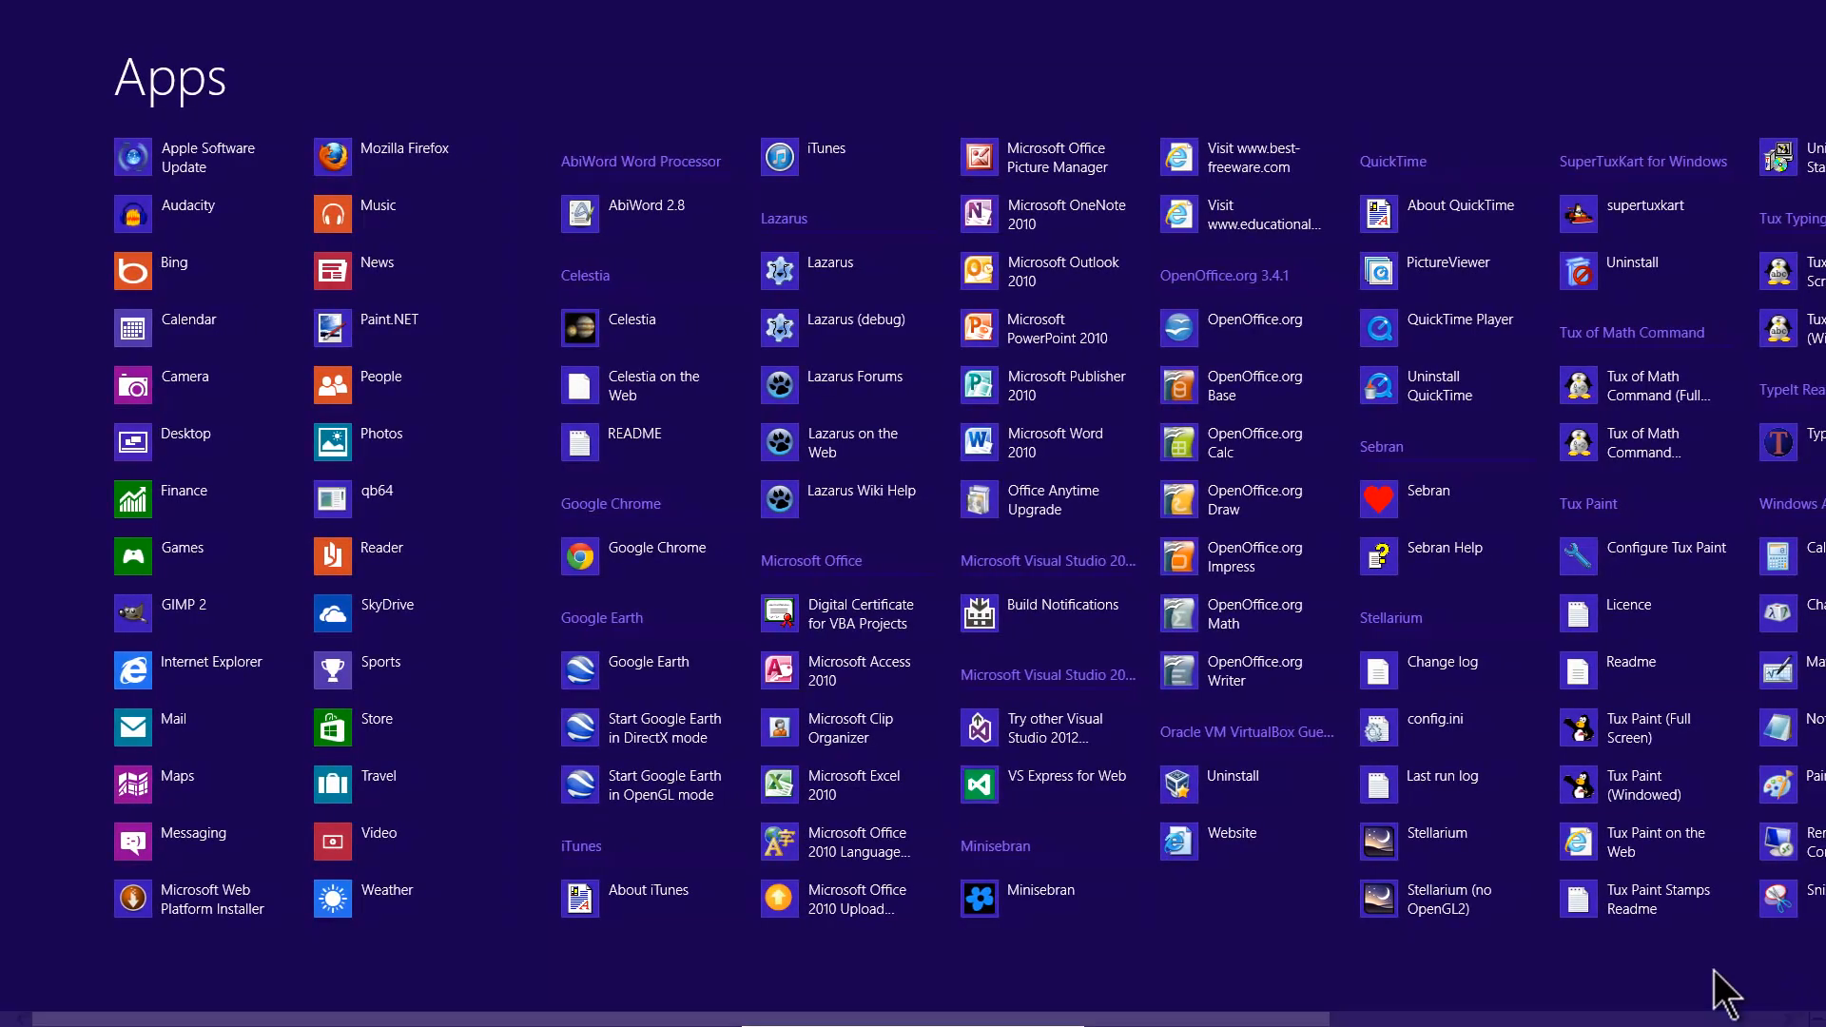
{"action": "scroll", "scroll_direction": "right", "scroll_amount": 3}
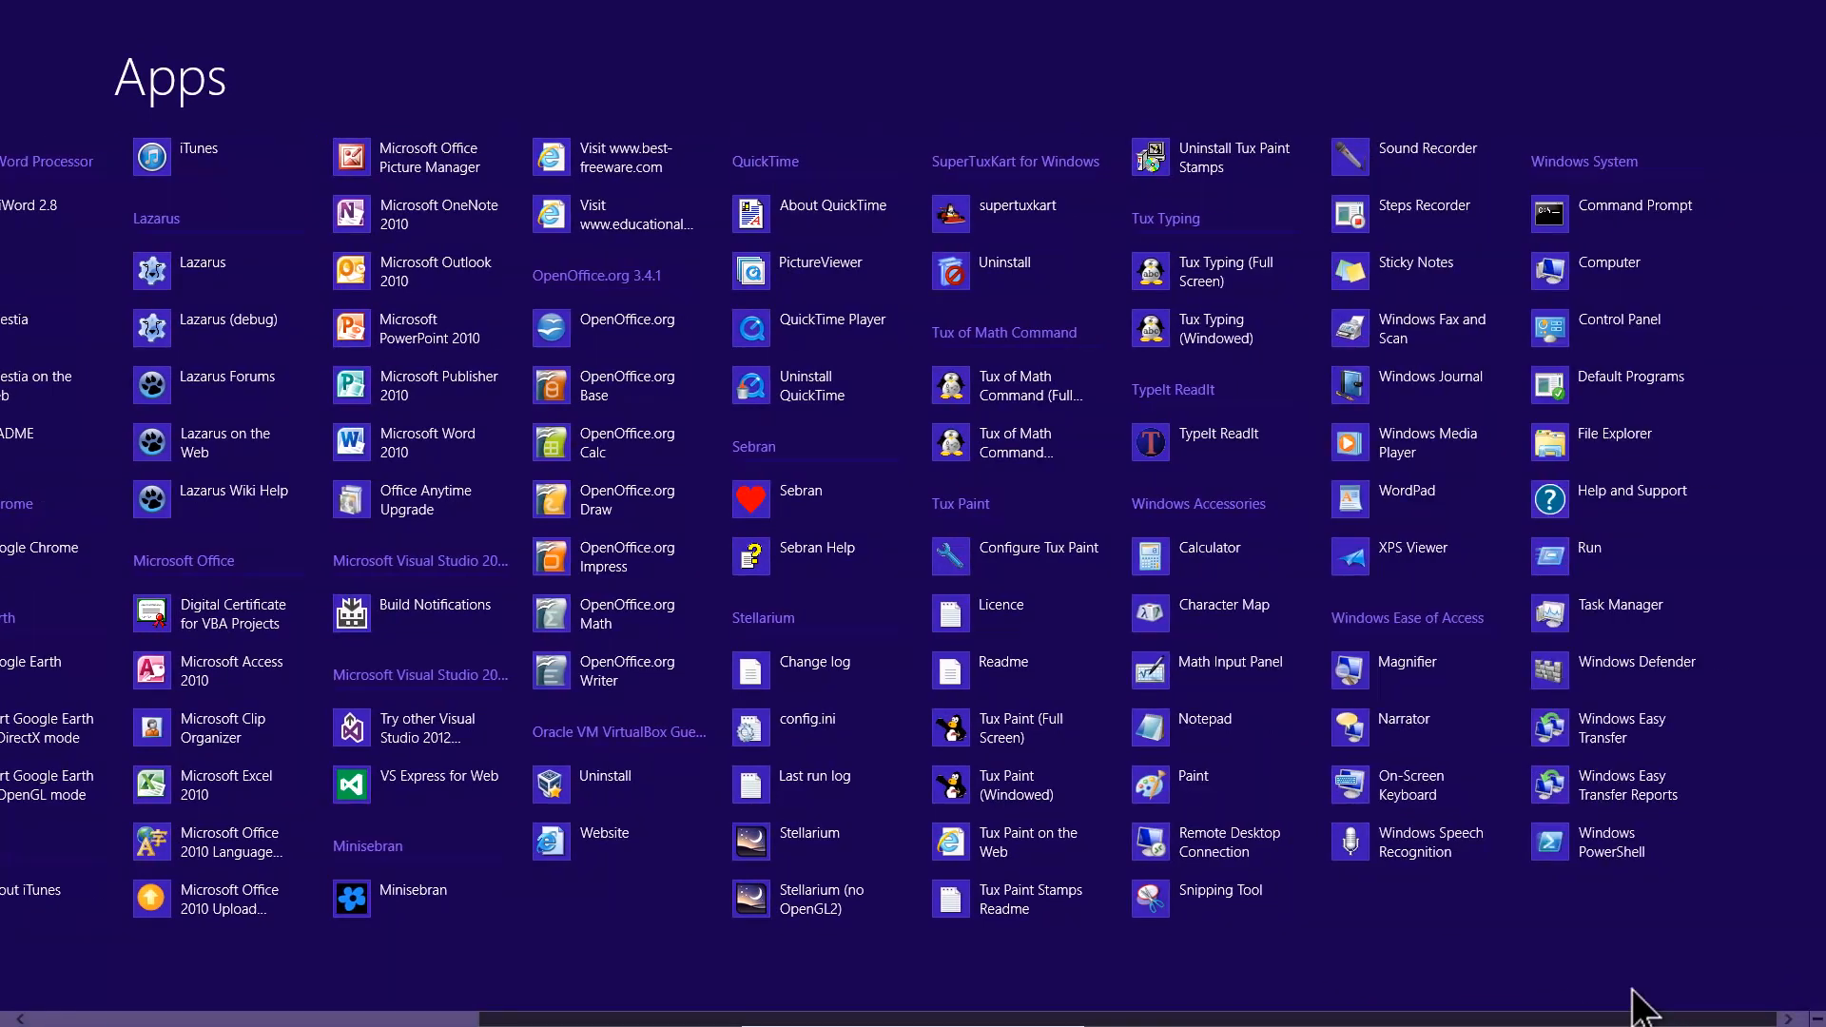
{"action": "mouse_move", "coordinate": [1412, 852]}
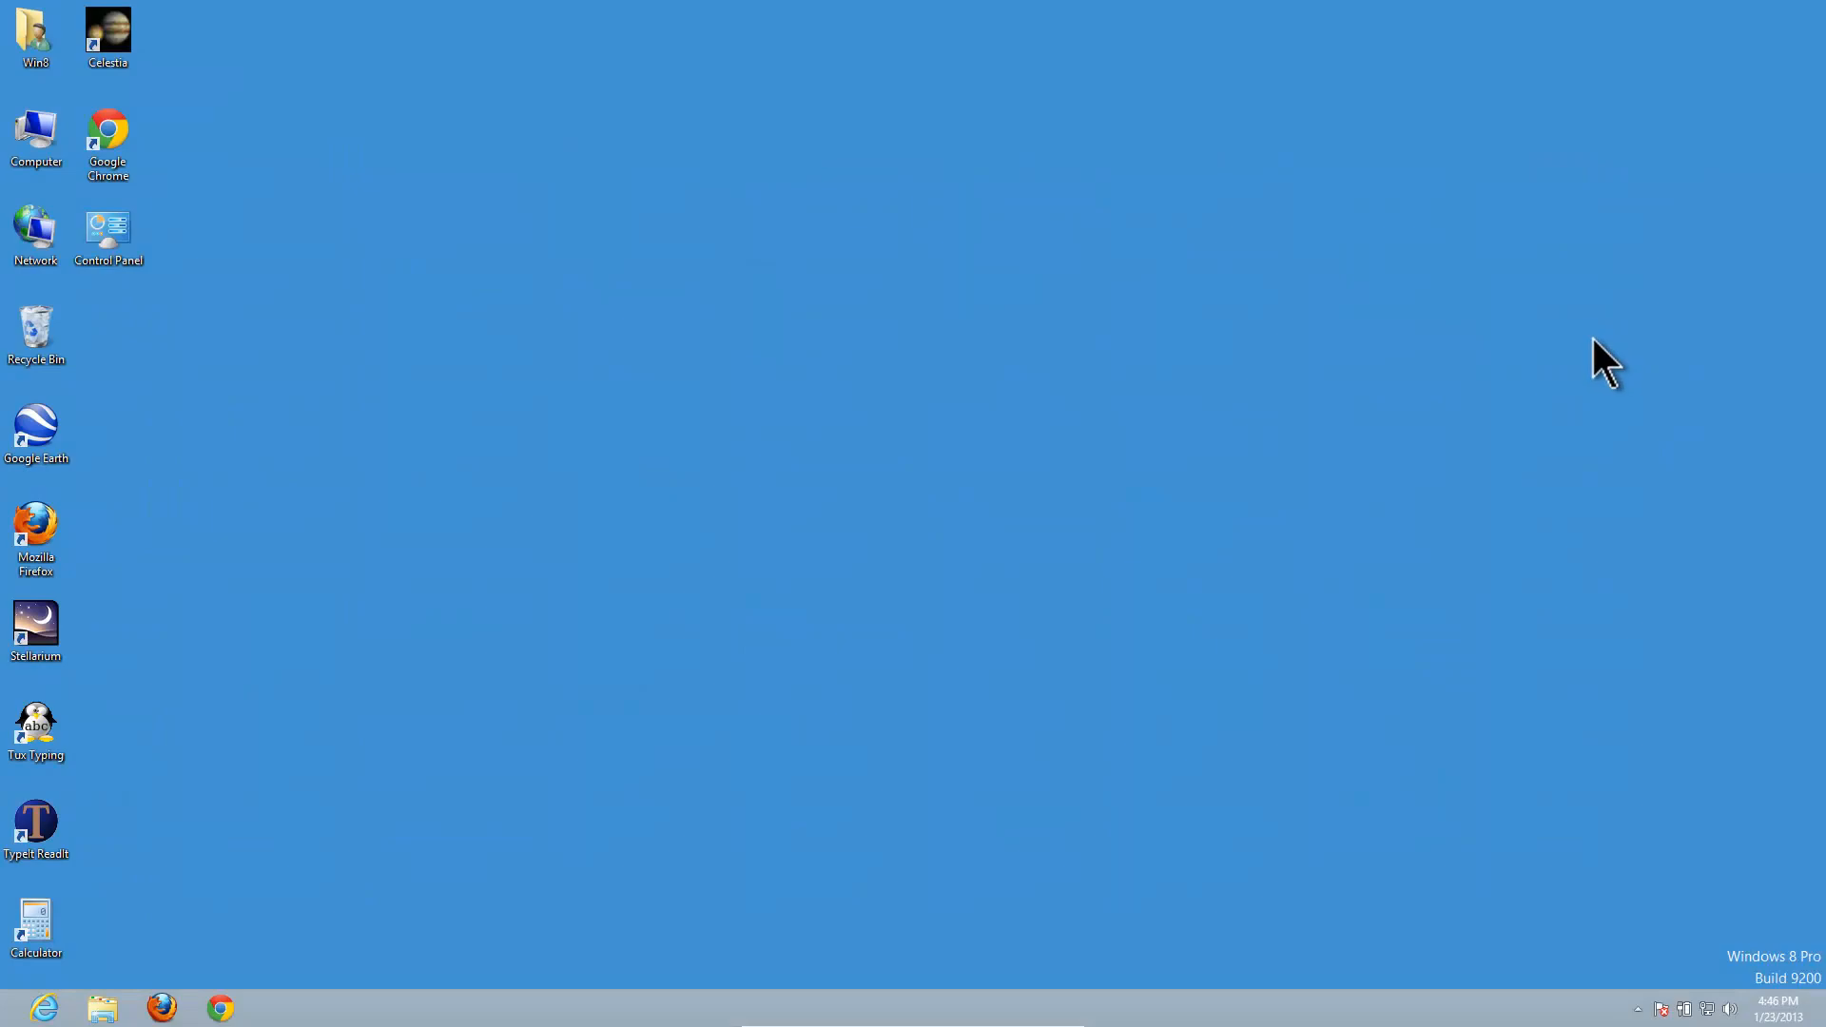
{"action": "double_click", "coordinate": [106, 229]}
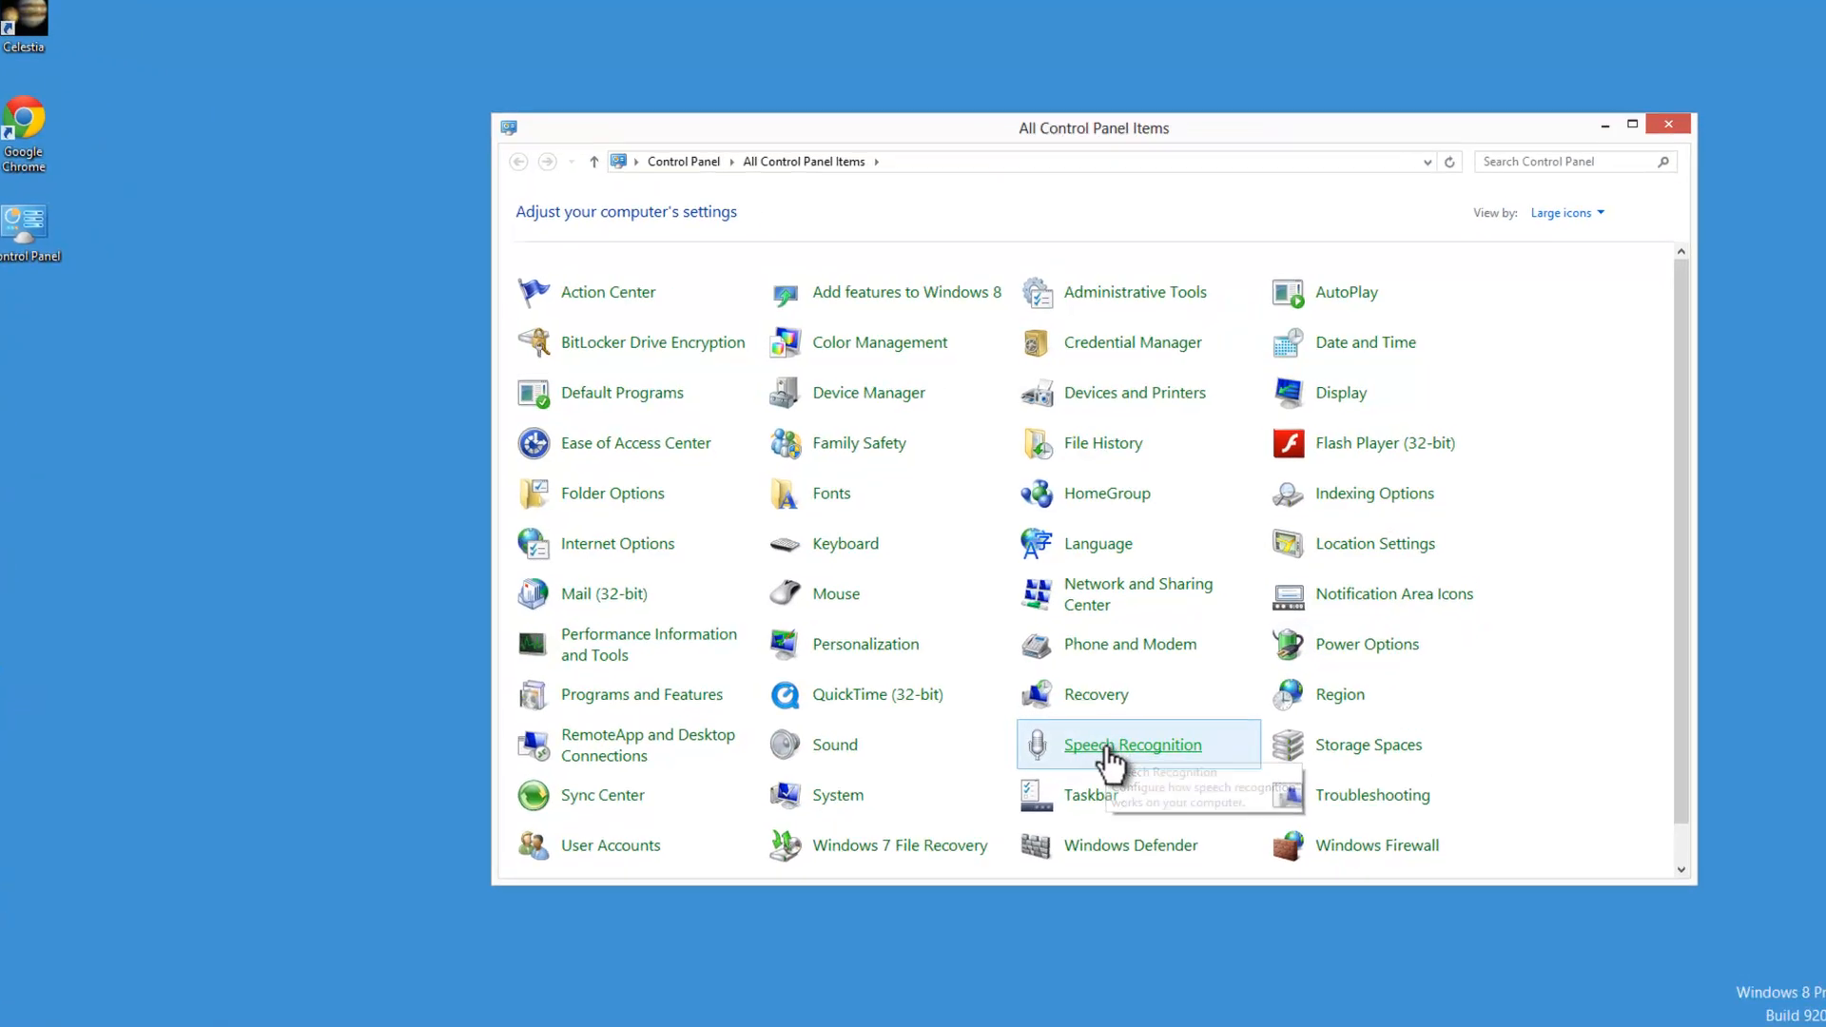
{"action": "left_click", "coordinate": [1130, 744]}
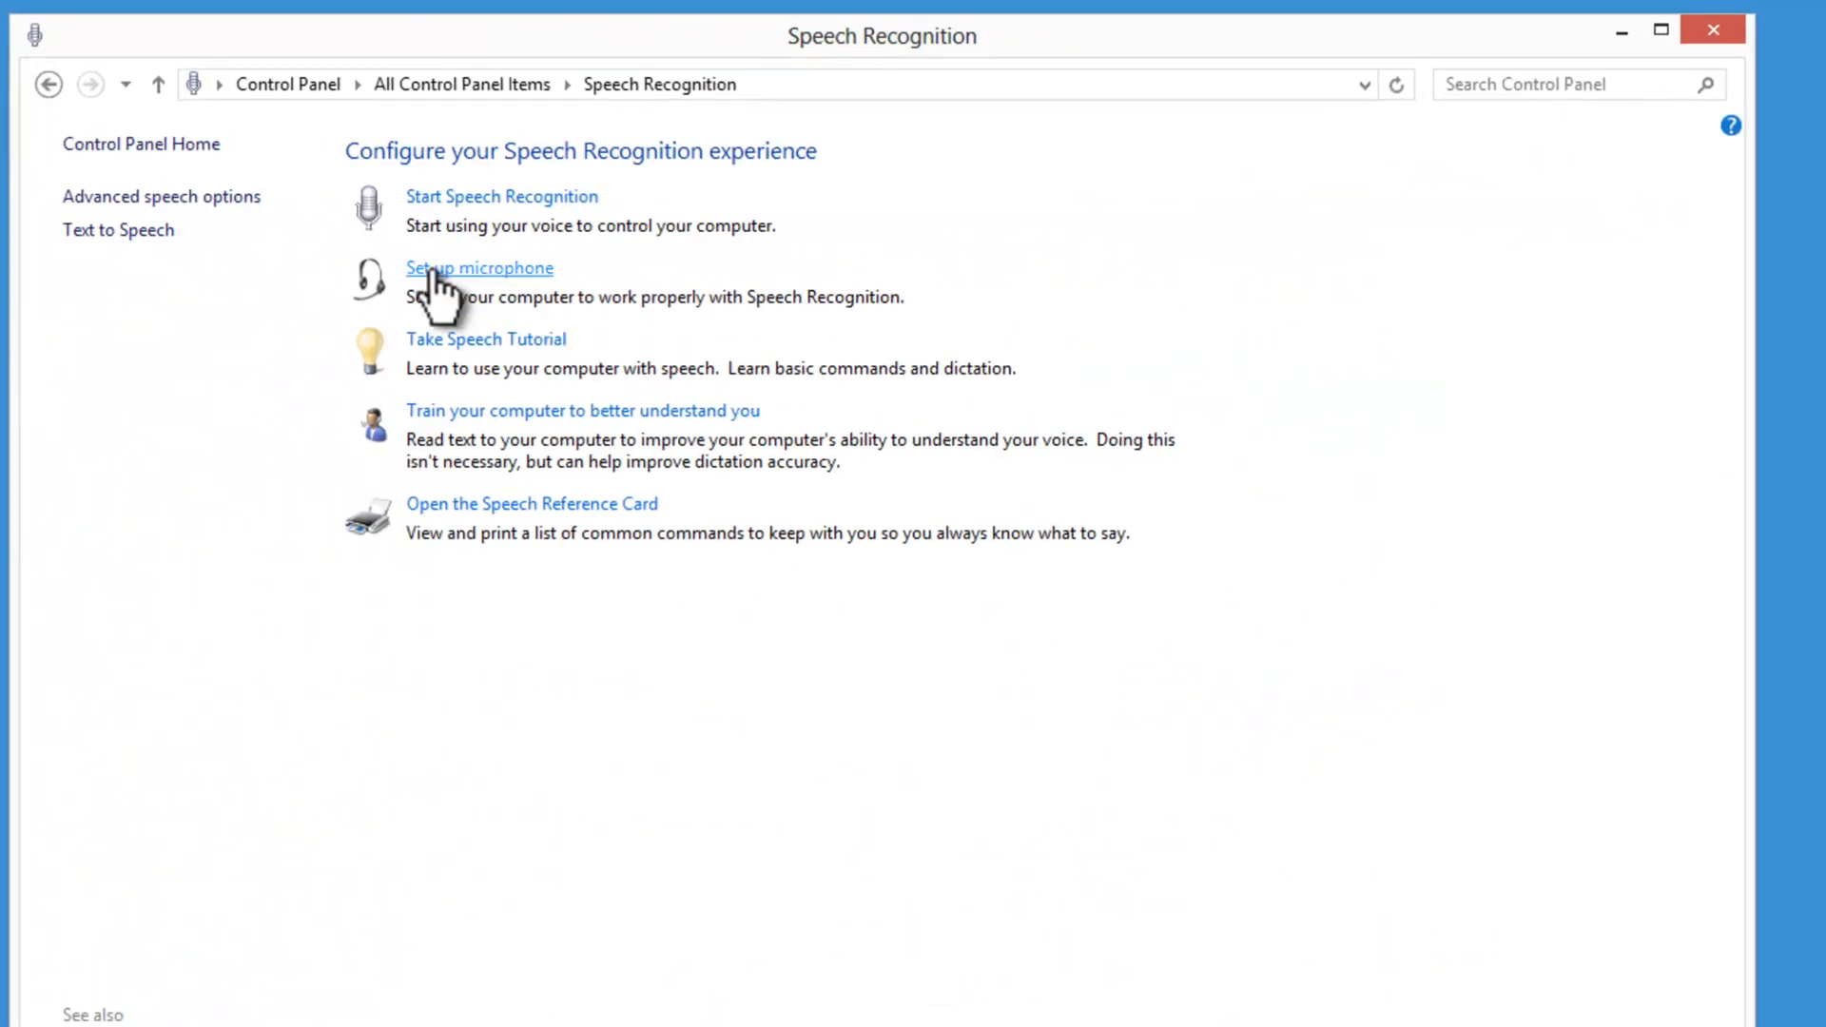
{"action": "mouse_move", "coordinate": [605, 384]}
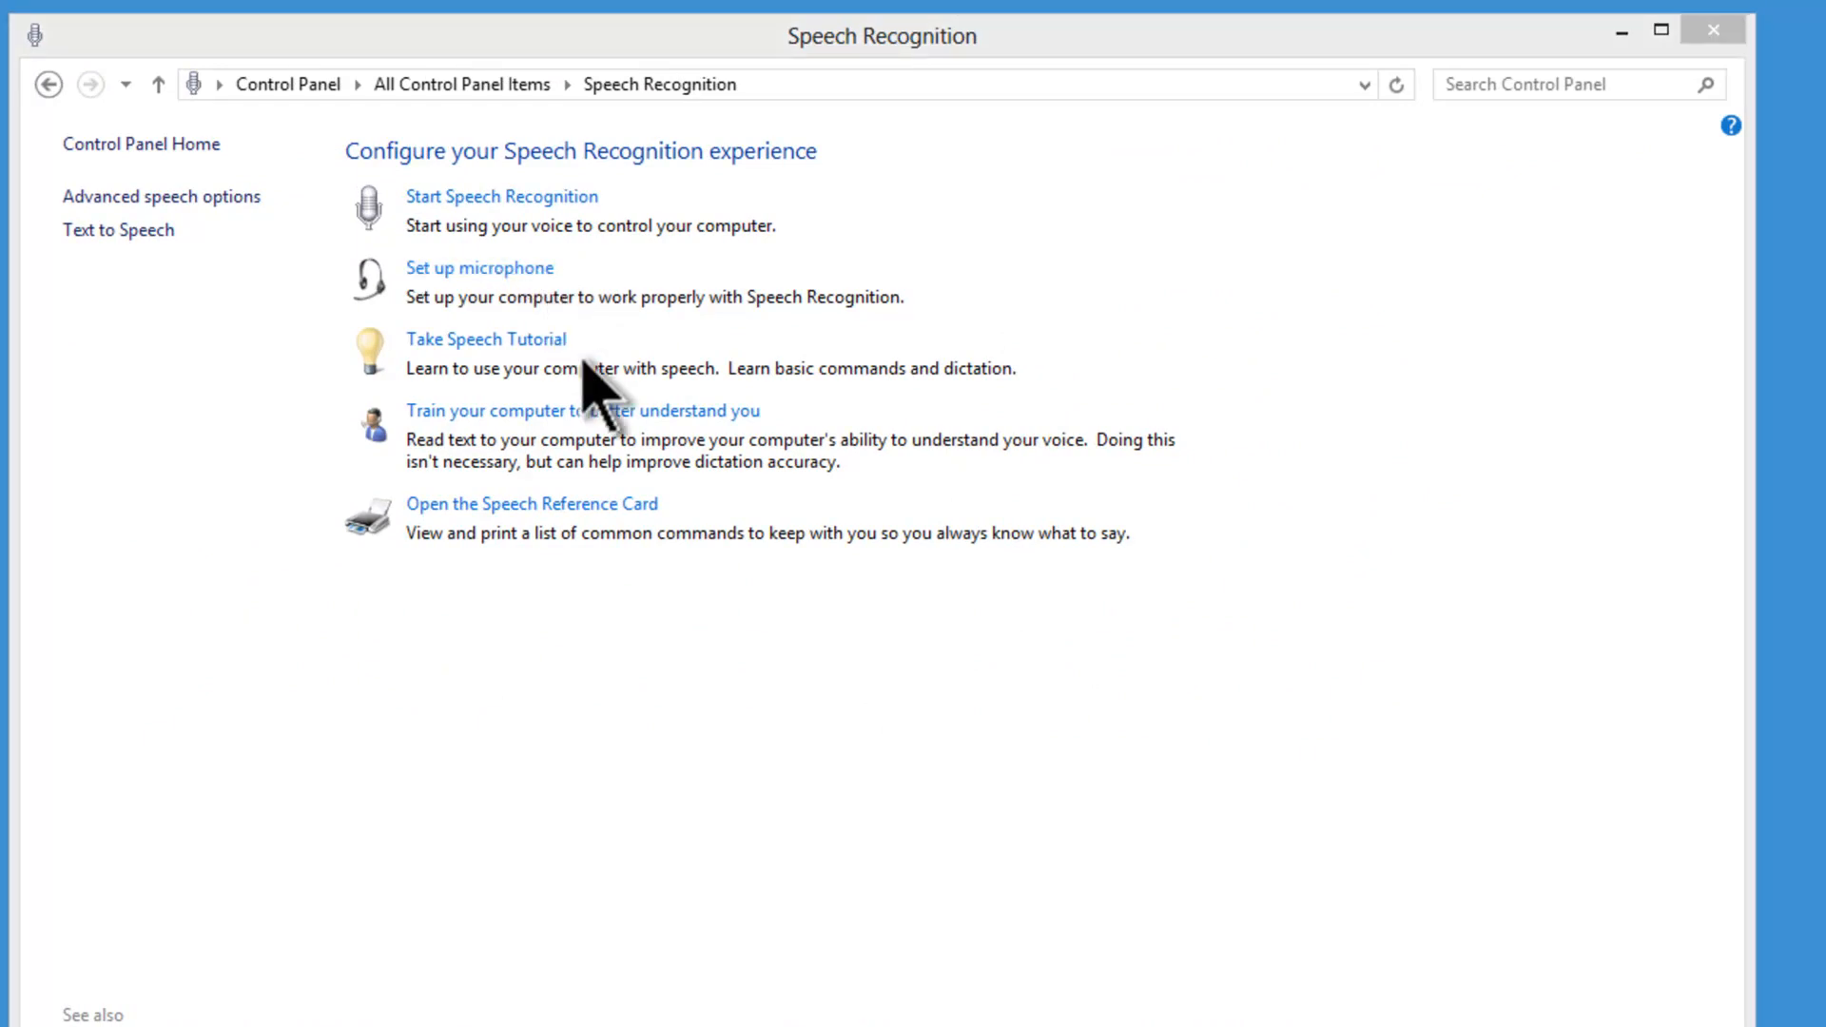
Run the microphone setup choosing Desktop Microphone, read the test sentences, and finish
{"action": "left_click", "coordinate": [480, 269]}
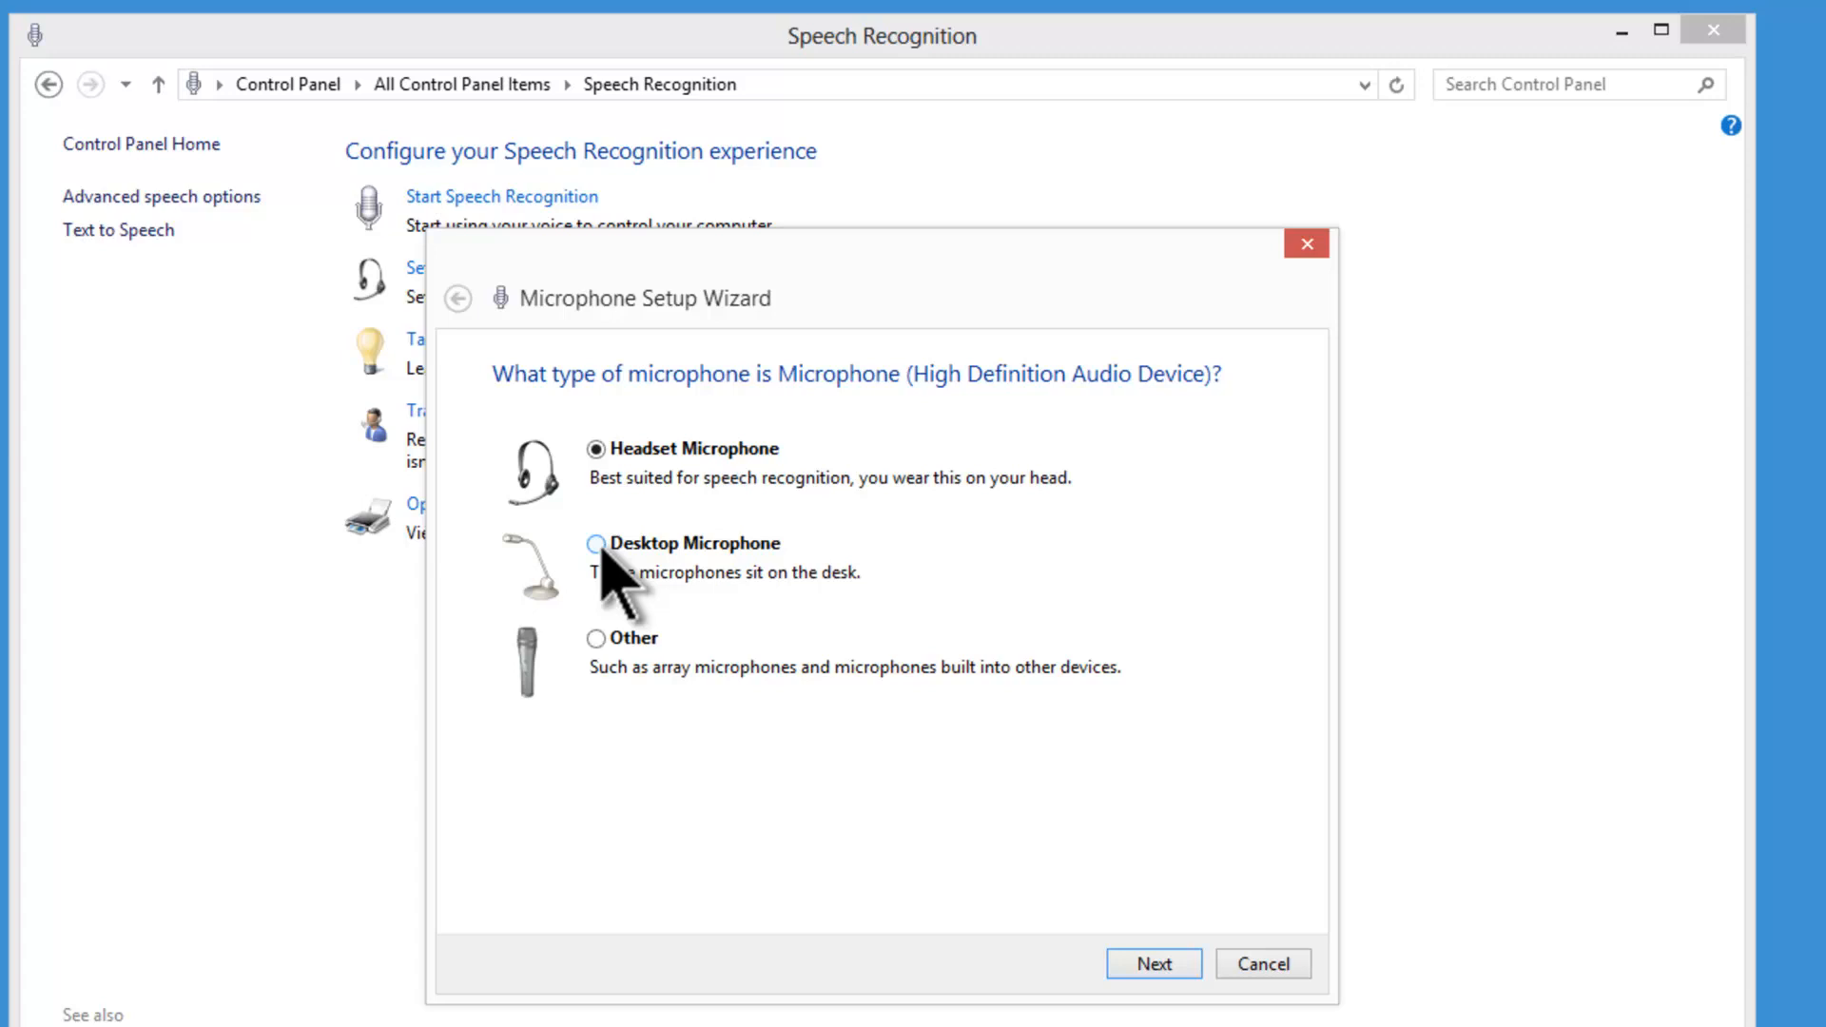
{"action": "left_click", "coordinate": [598, 542]}
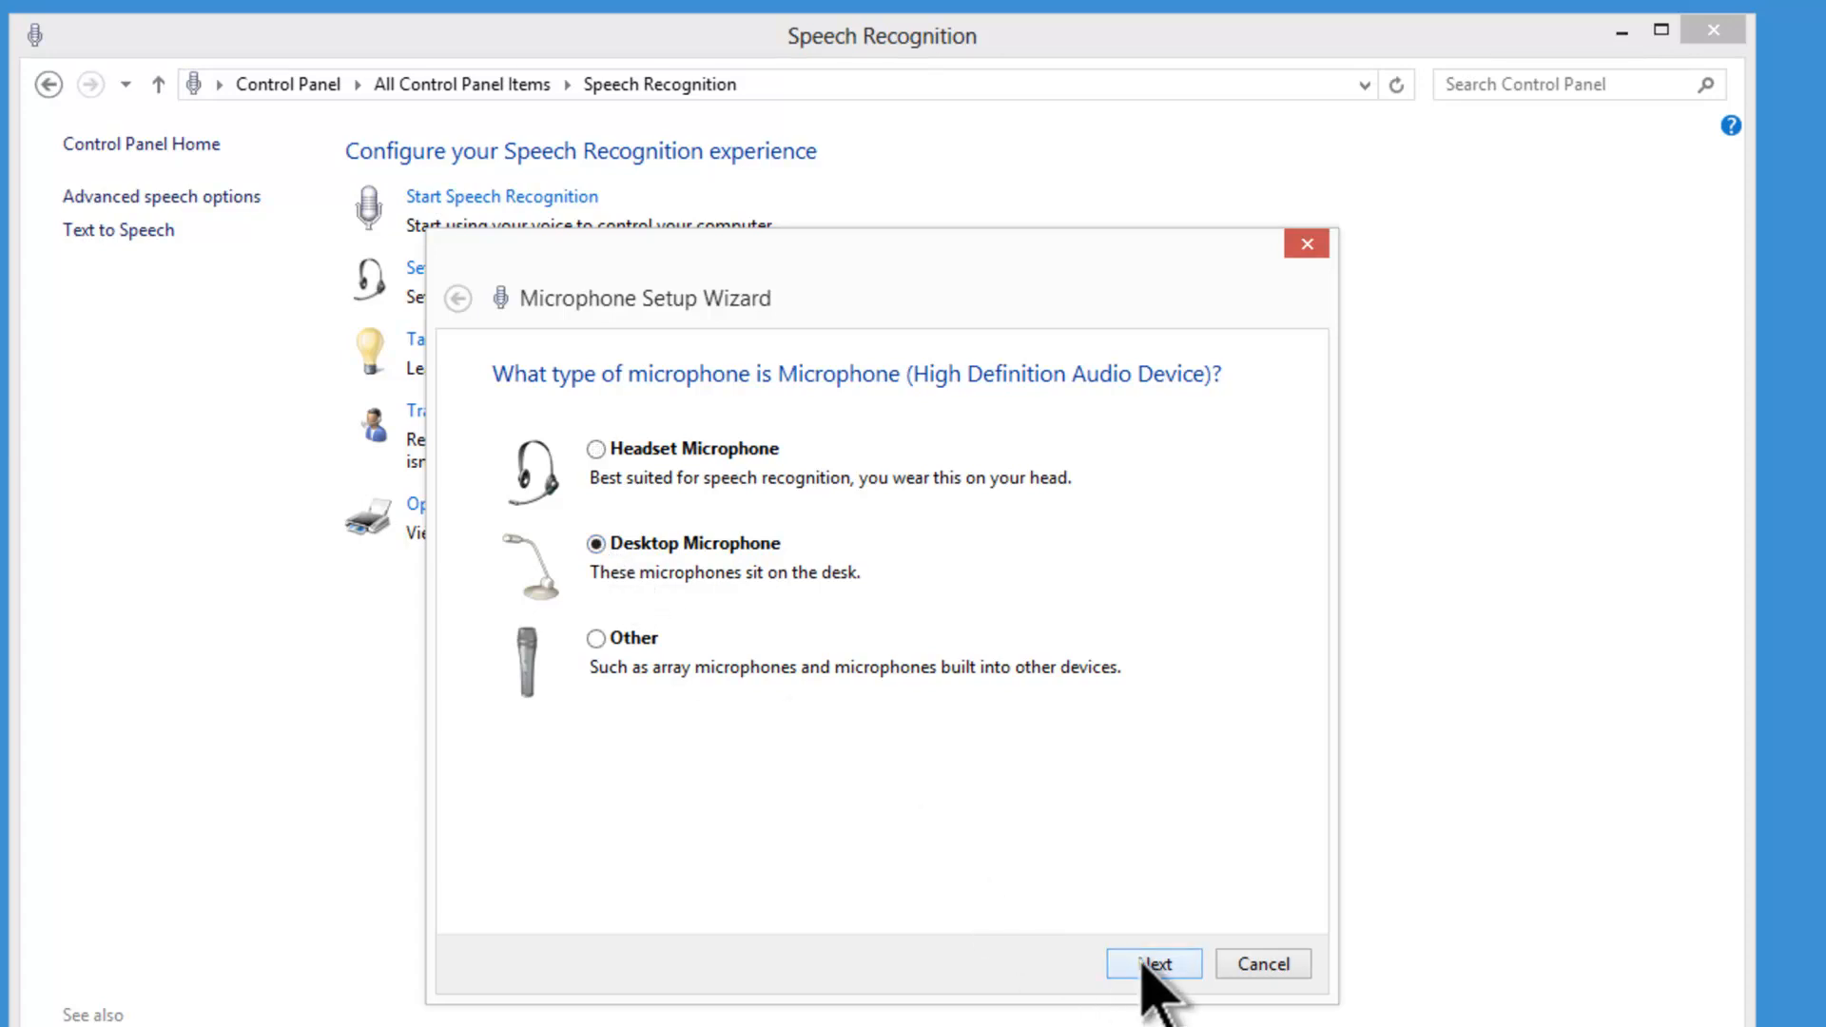
{"action": "left_click", "coordinate": [1151, 963]}
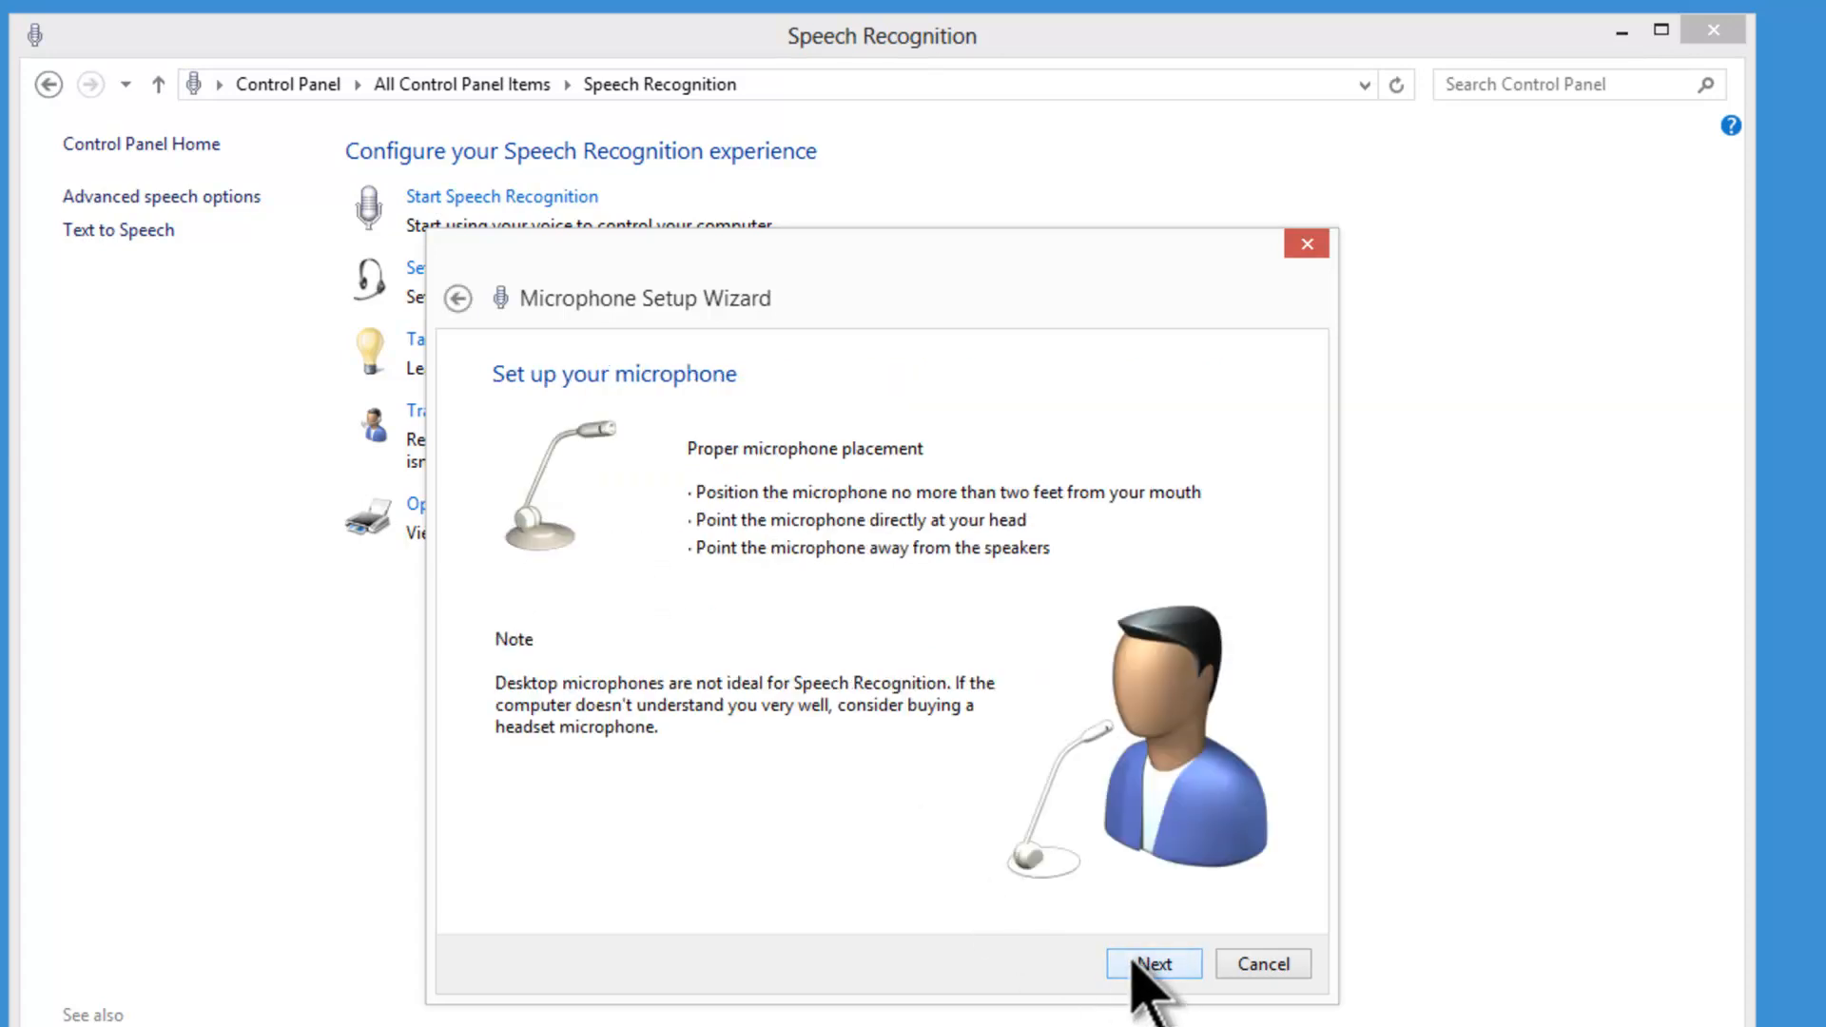
{"action": "left_click", "coordinate": [1151, 963]}
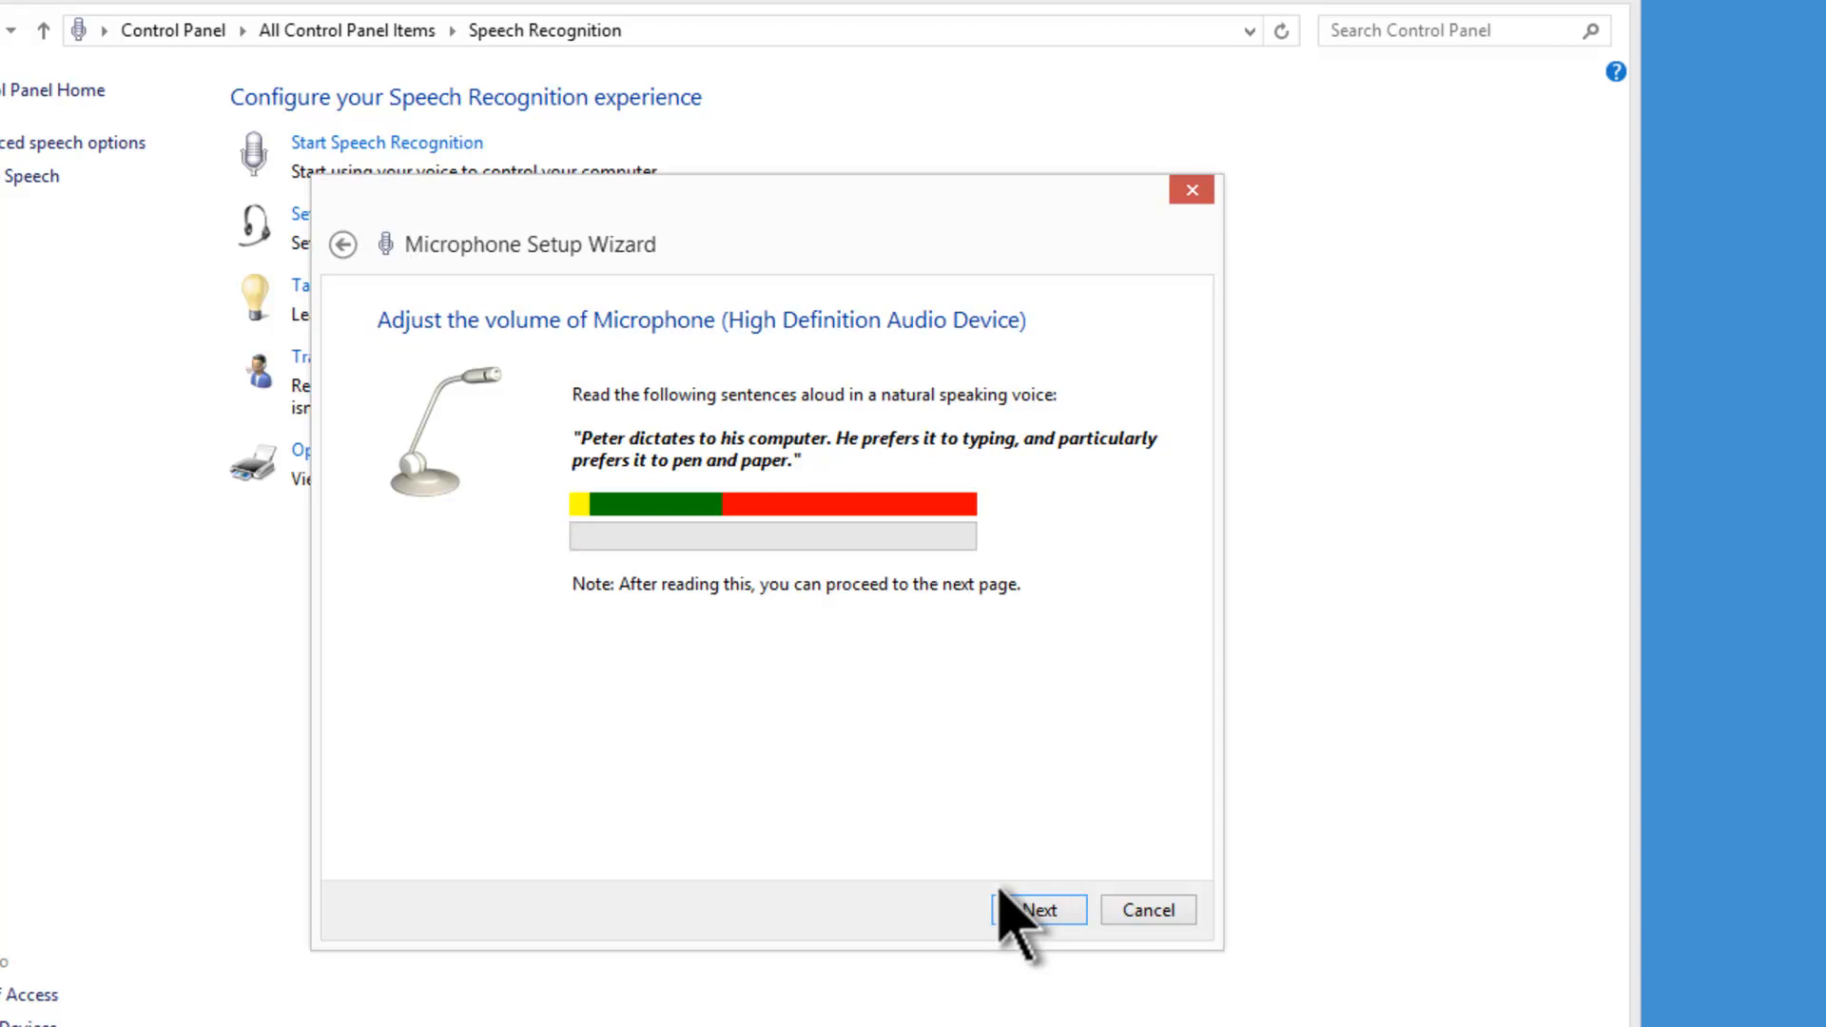
{"action": "left_click", "coordinate": [1034, 909]}
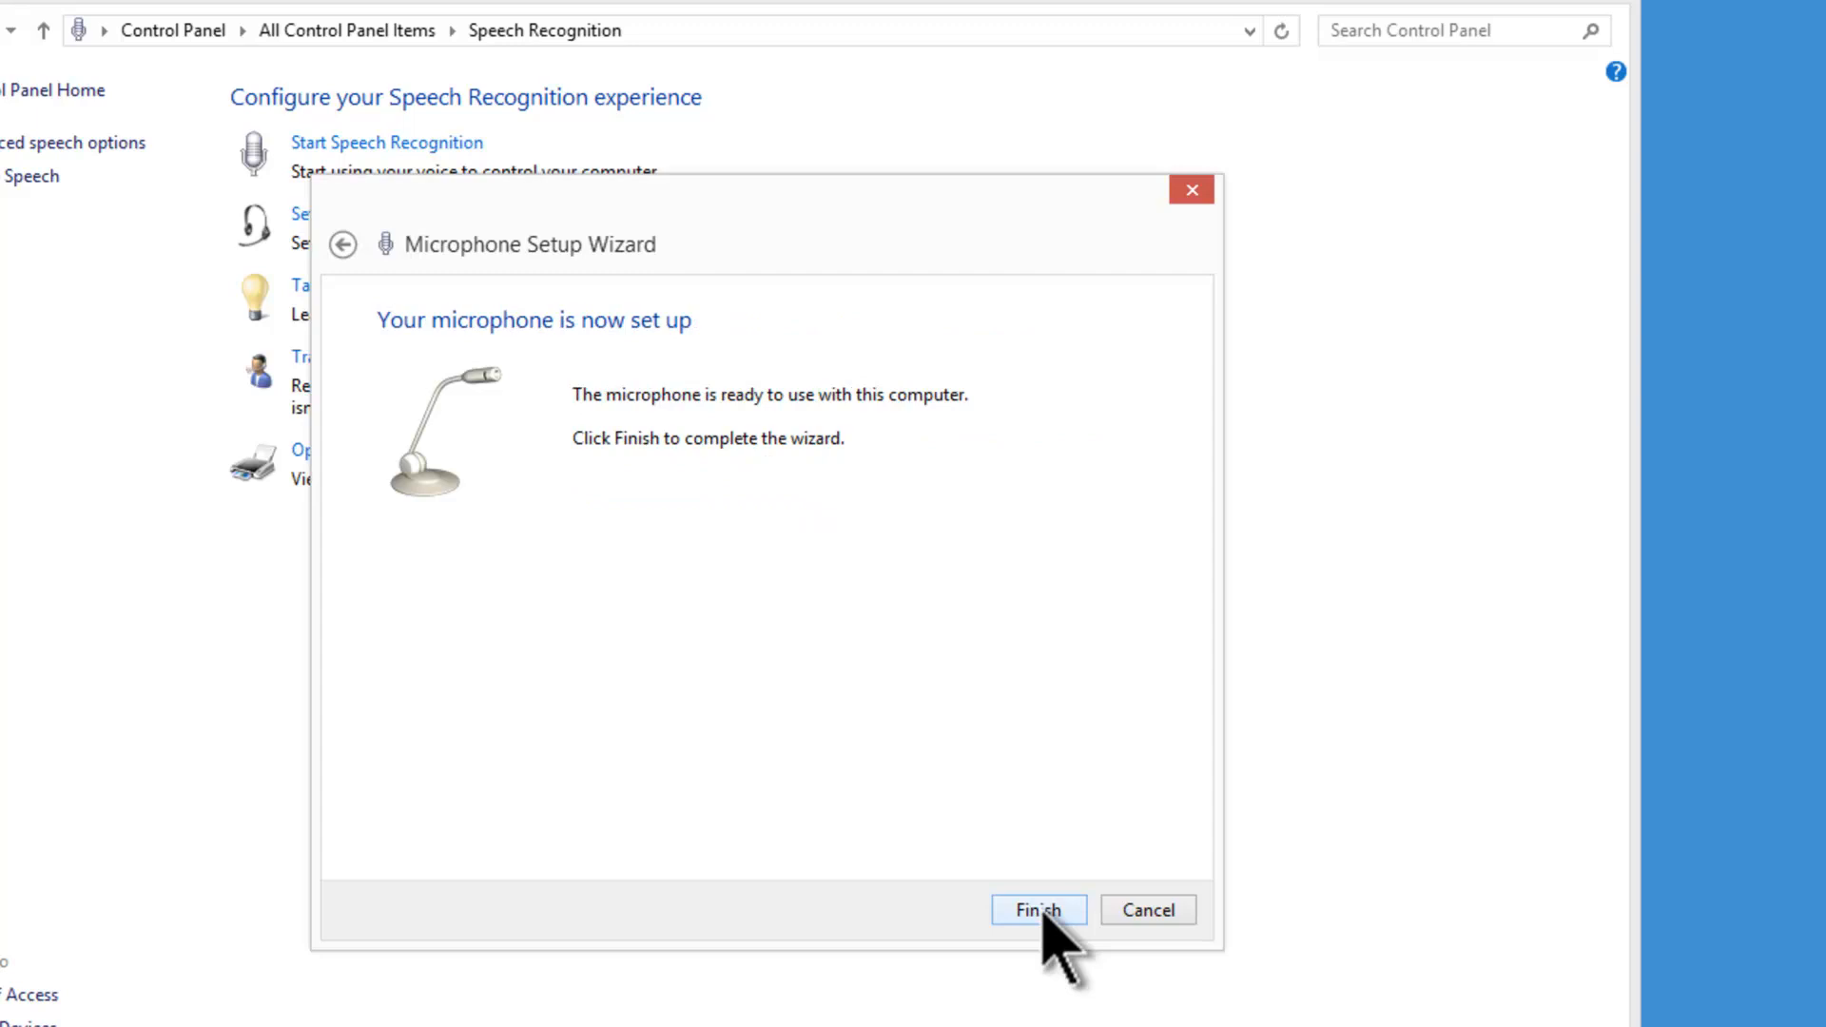
{"action": "left_click", "coordinate": [1037, 909]}
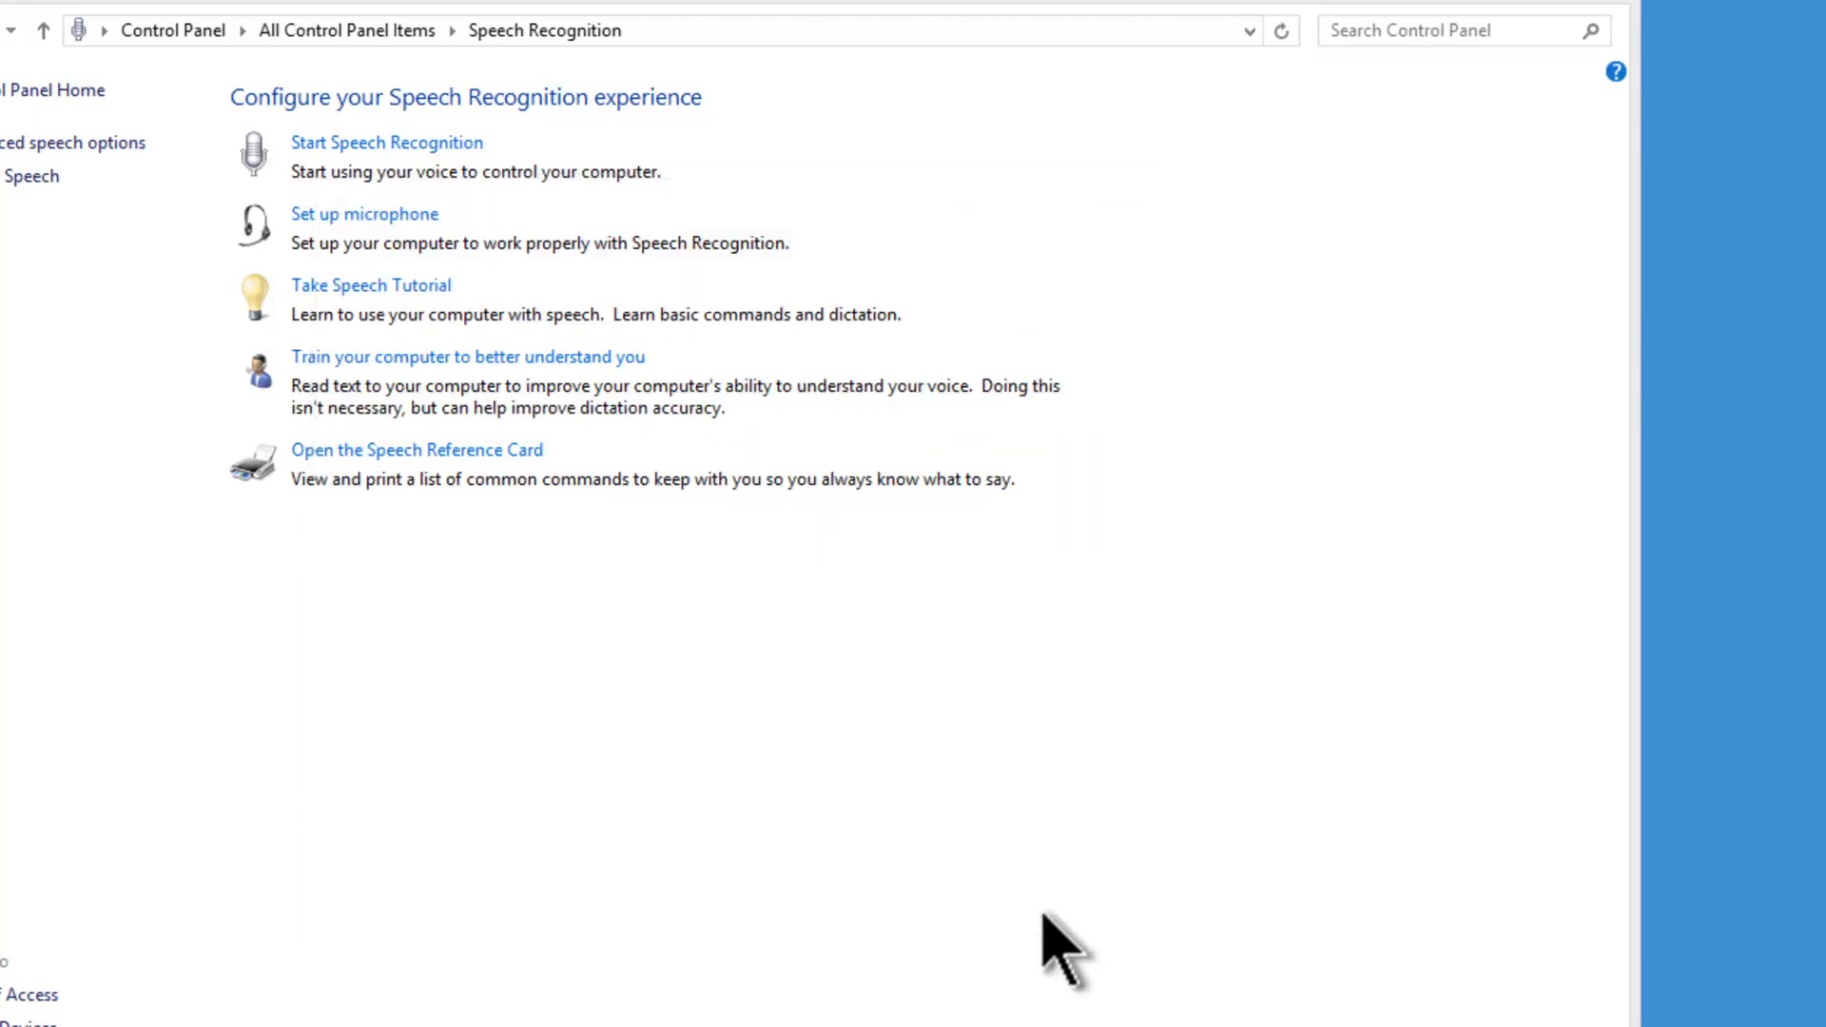
{"action": "mouse_move", "coordinate": [371, 283]}
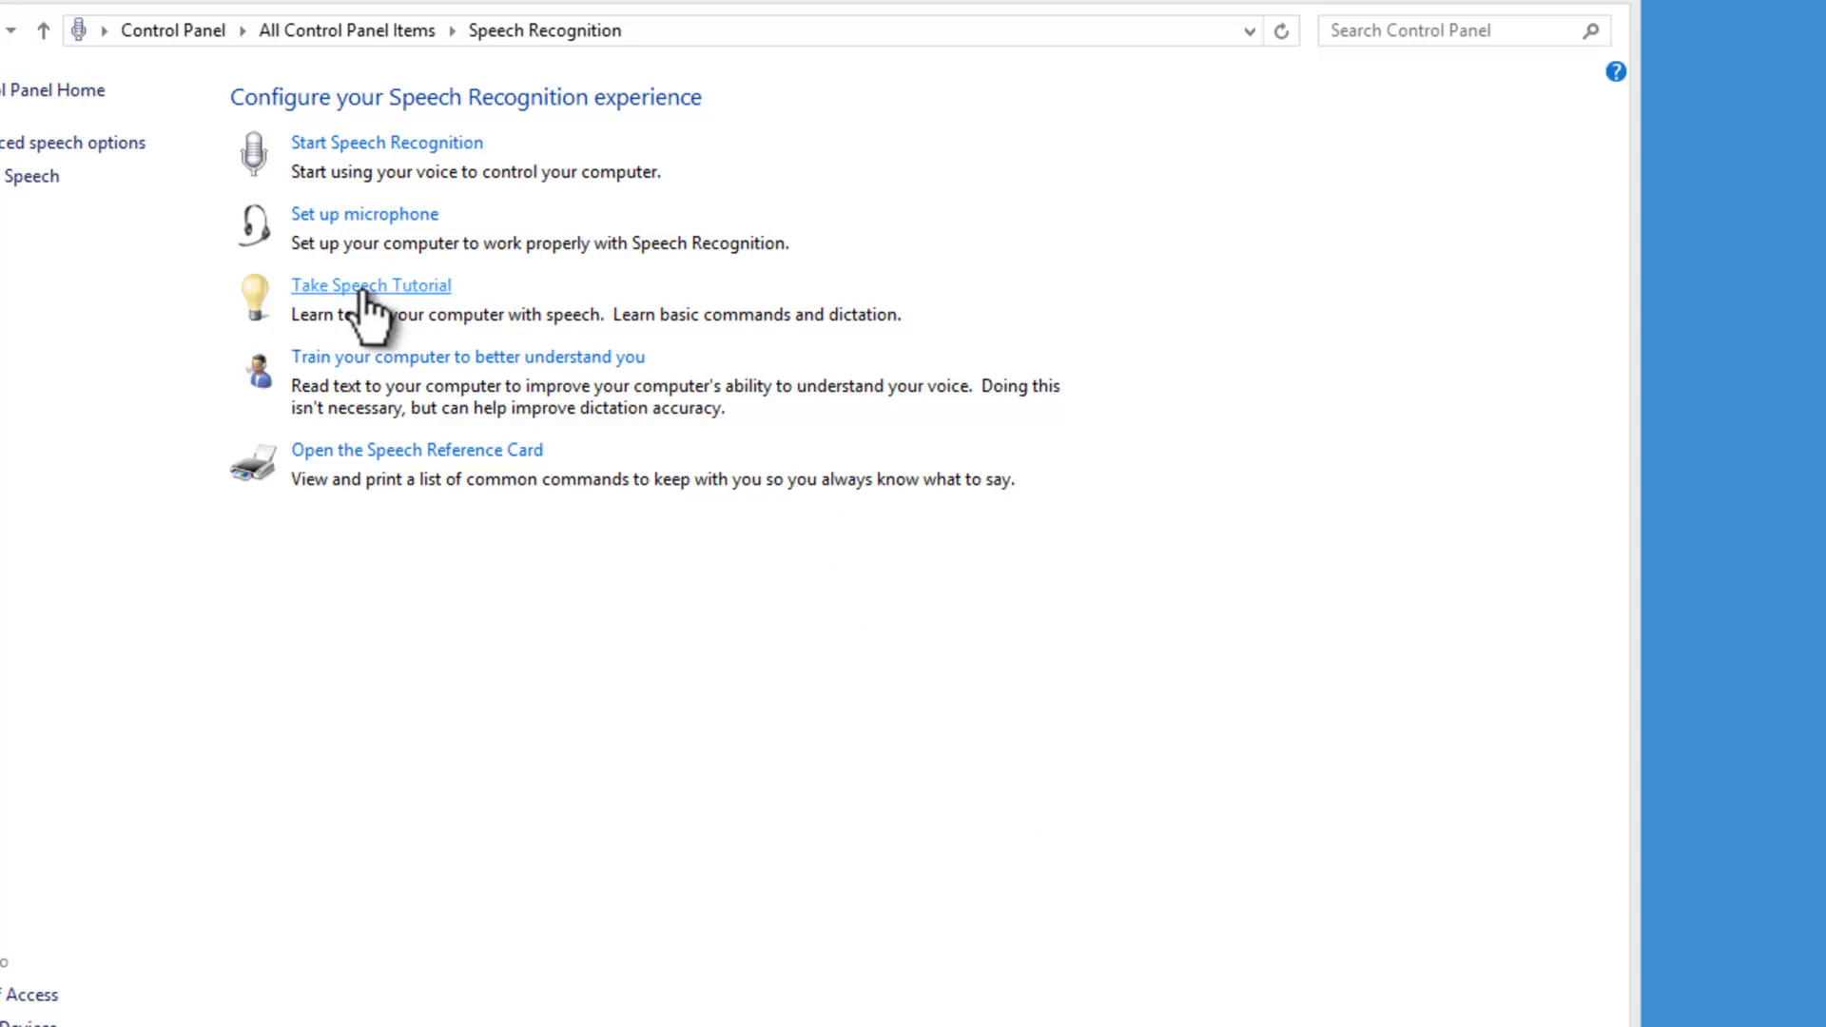
Step through the tutorial lessons on listening, audio meter, feedback, dictation and commands to the Thank You page
{"action": "left_click", "coordinate": [371, 285]}
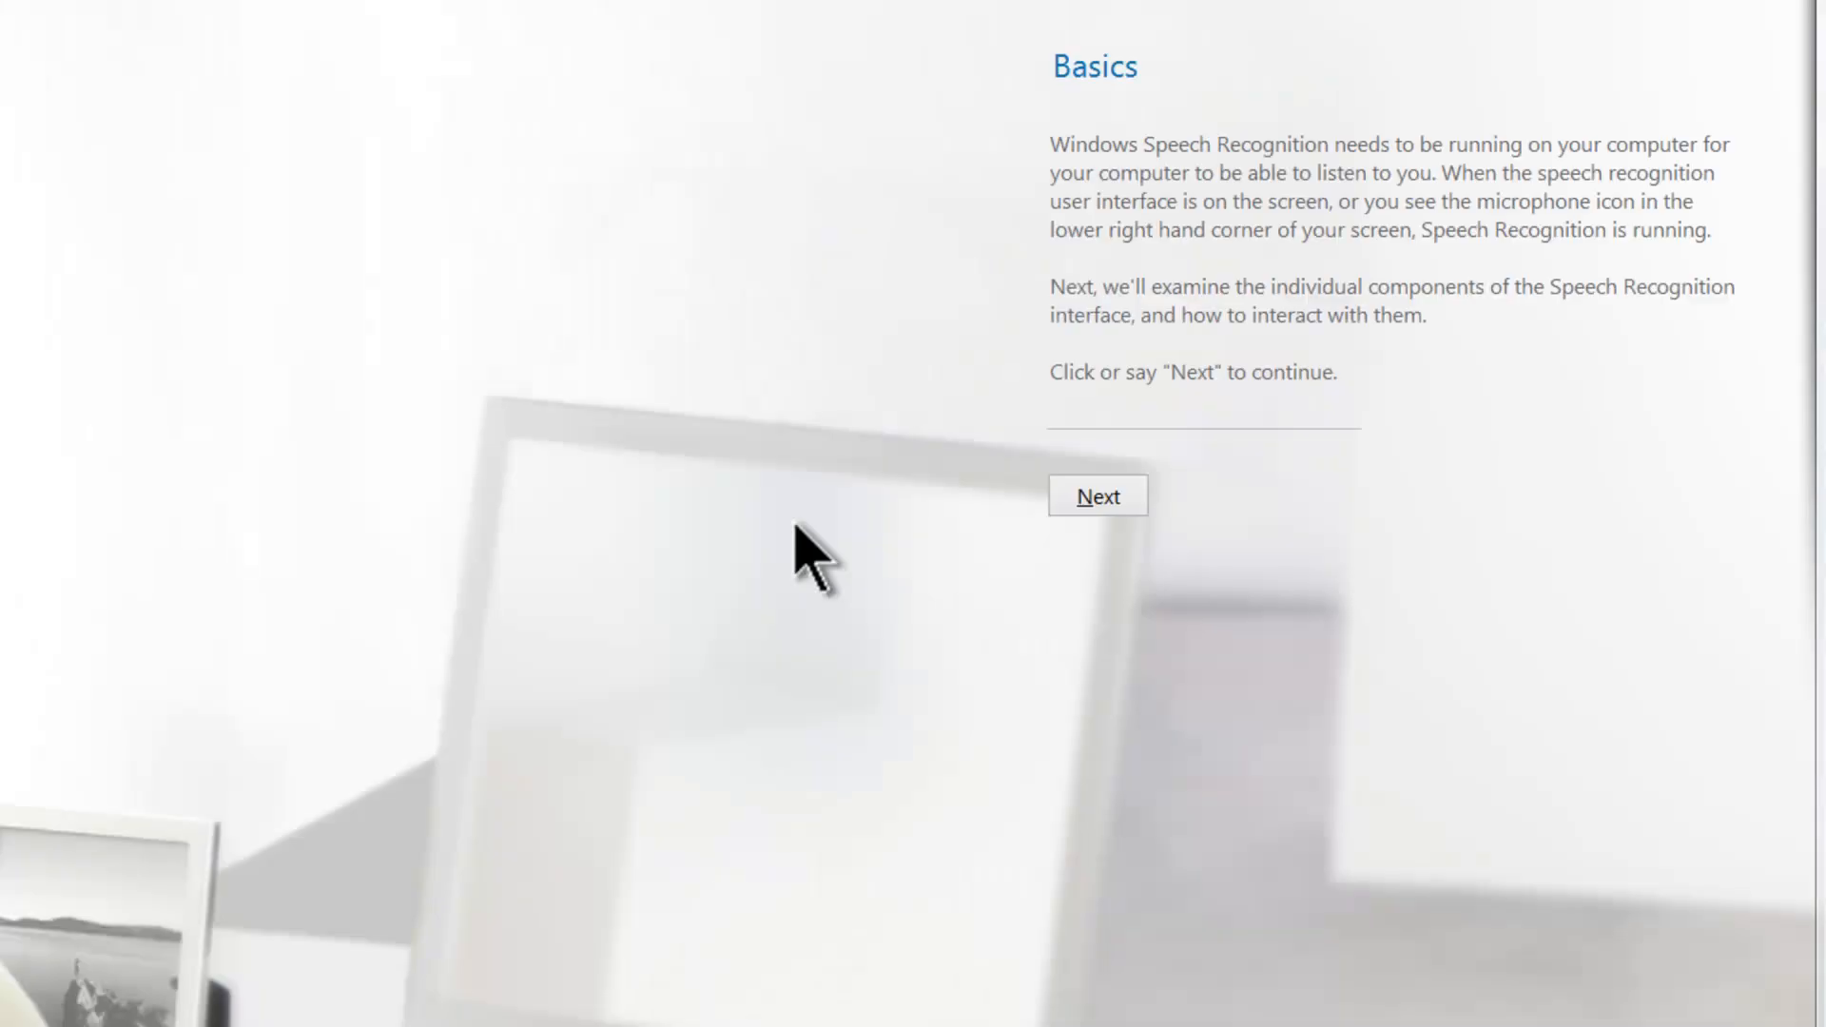
{"action": "left_click", "coordinate": [1096, 495]}
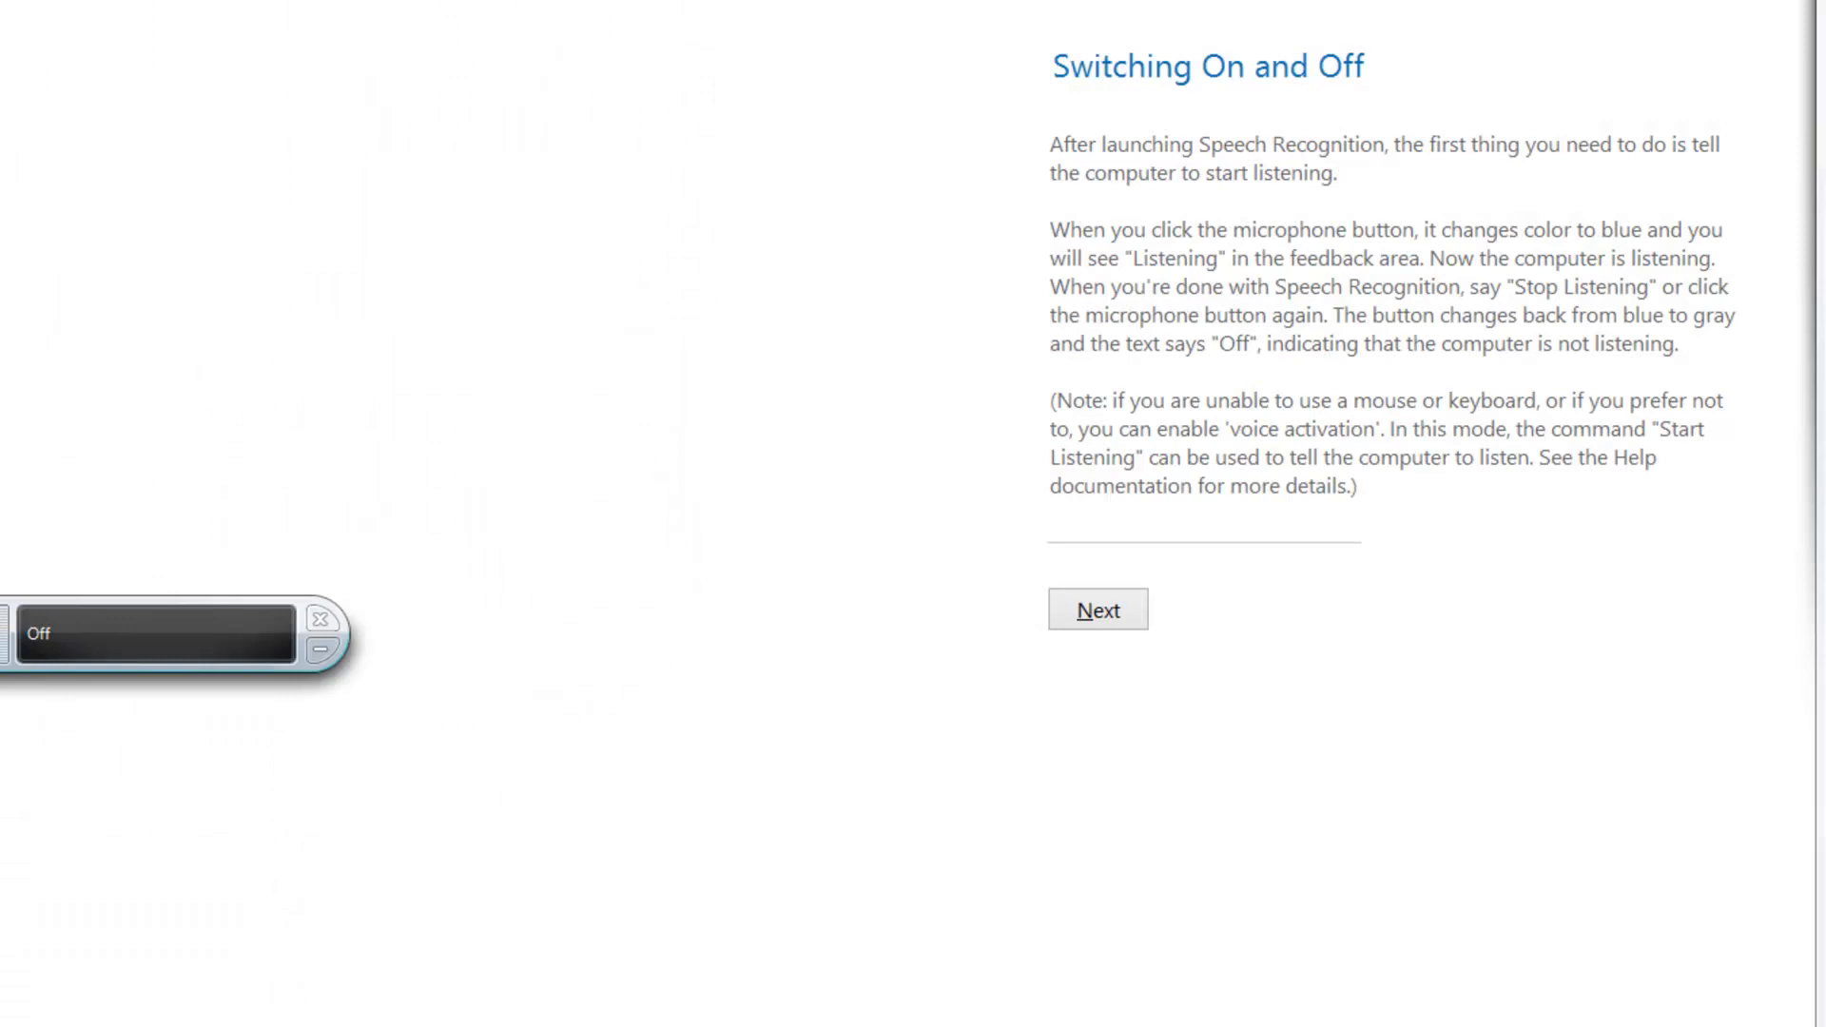
{"action": "left_click", "coordinate": [1096, 608]}
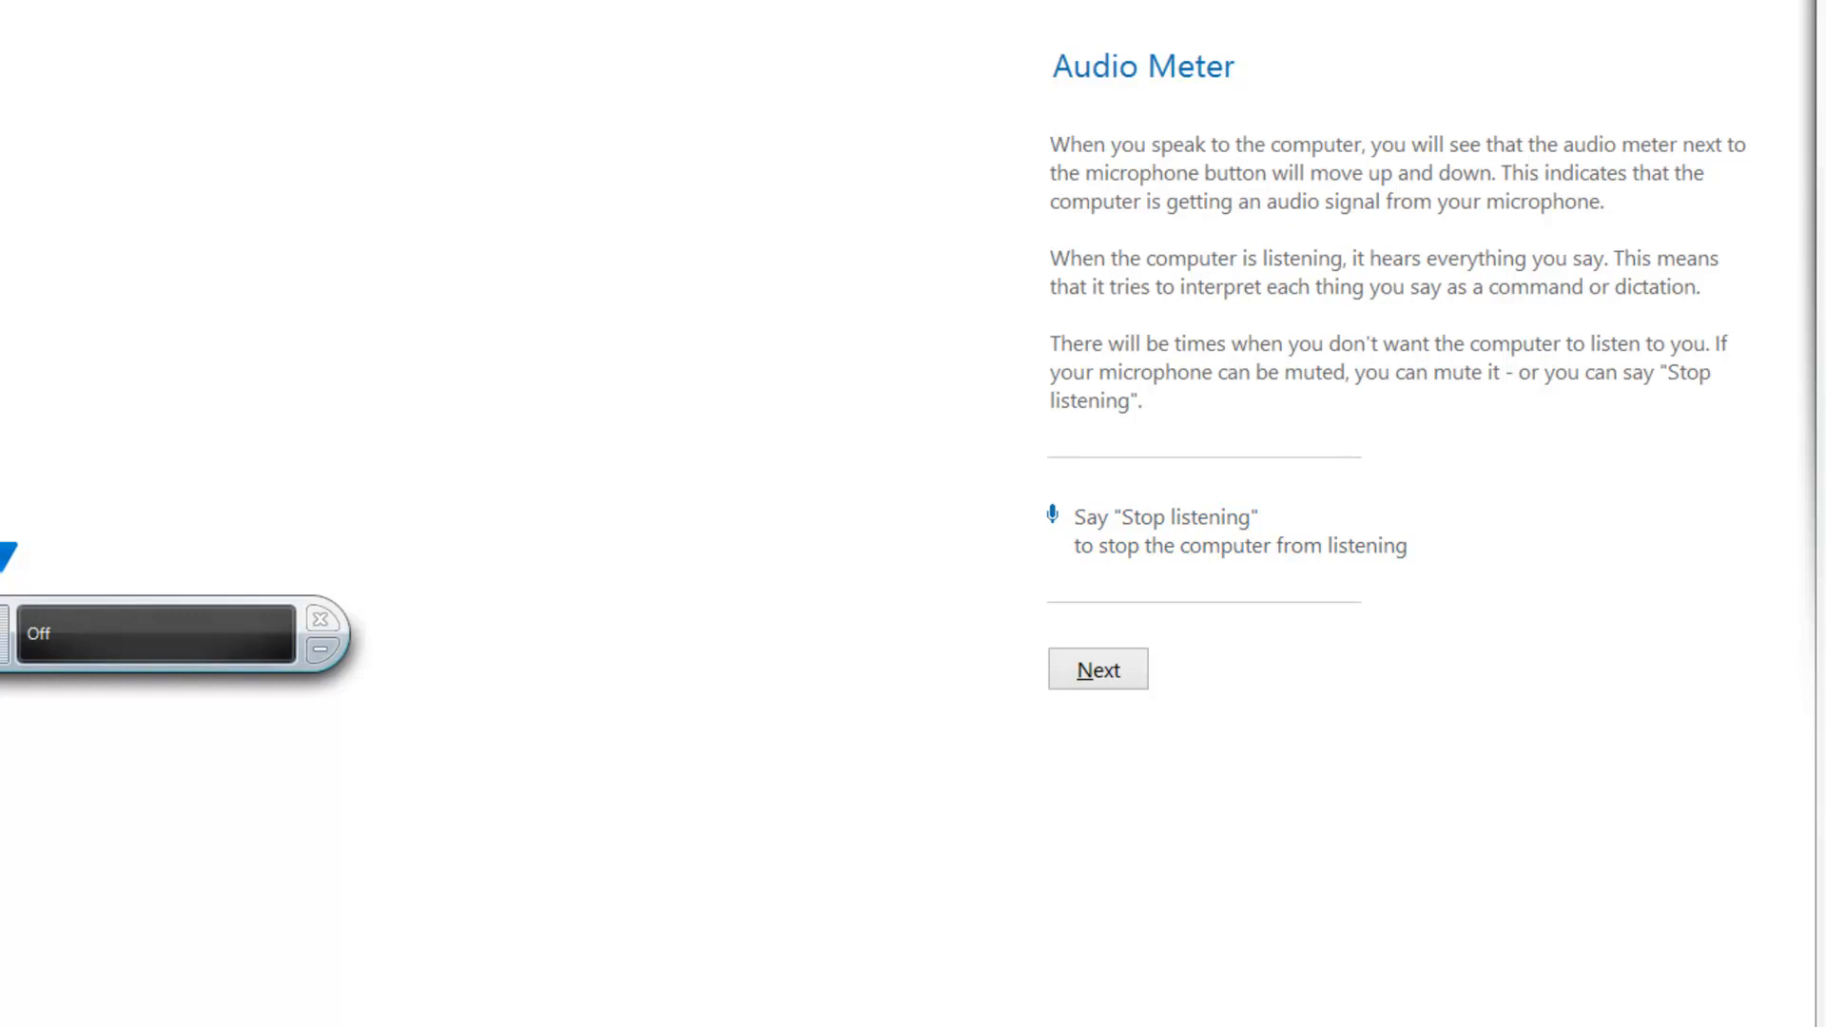
{"action": "left_click", "coordinate": [1095, 668]}
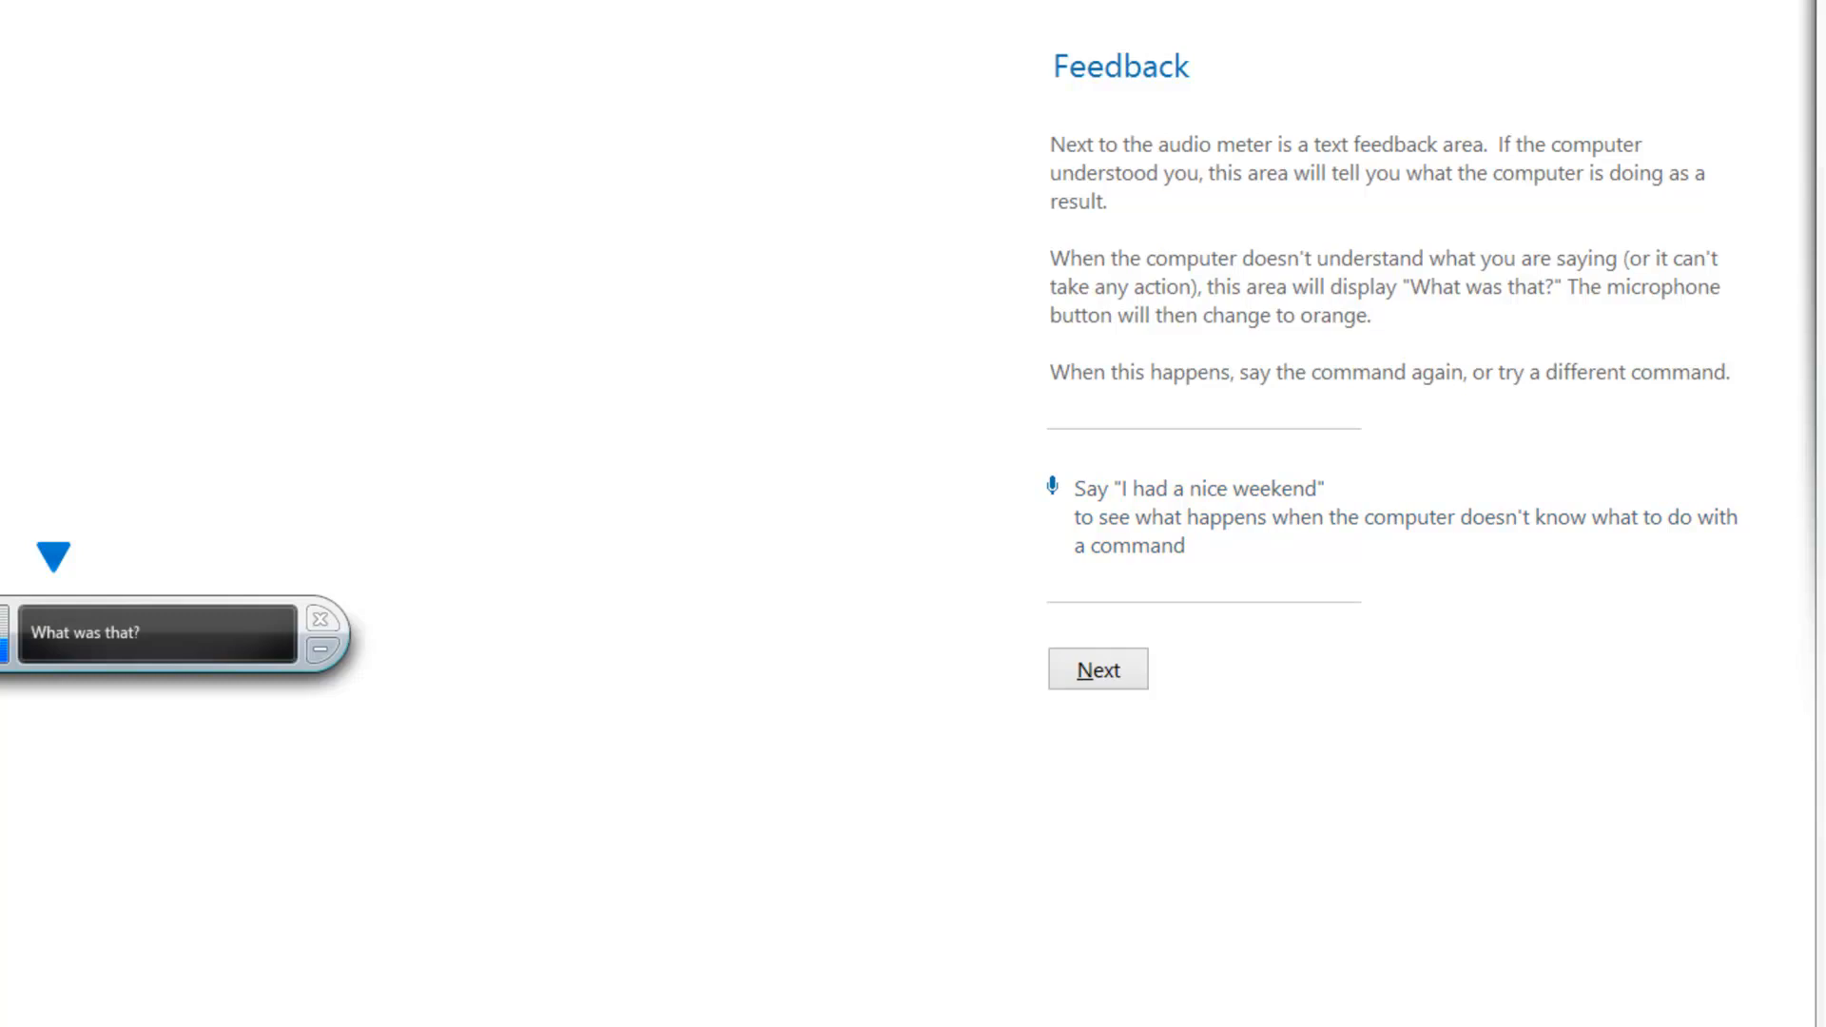
{"action": "left_click", "coordinate": [1095, 667]}
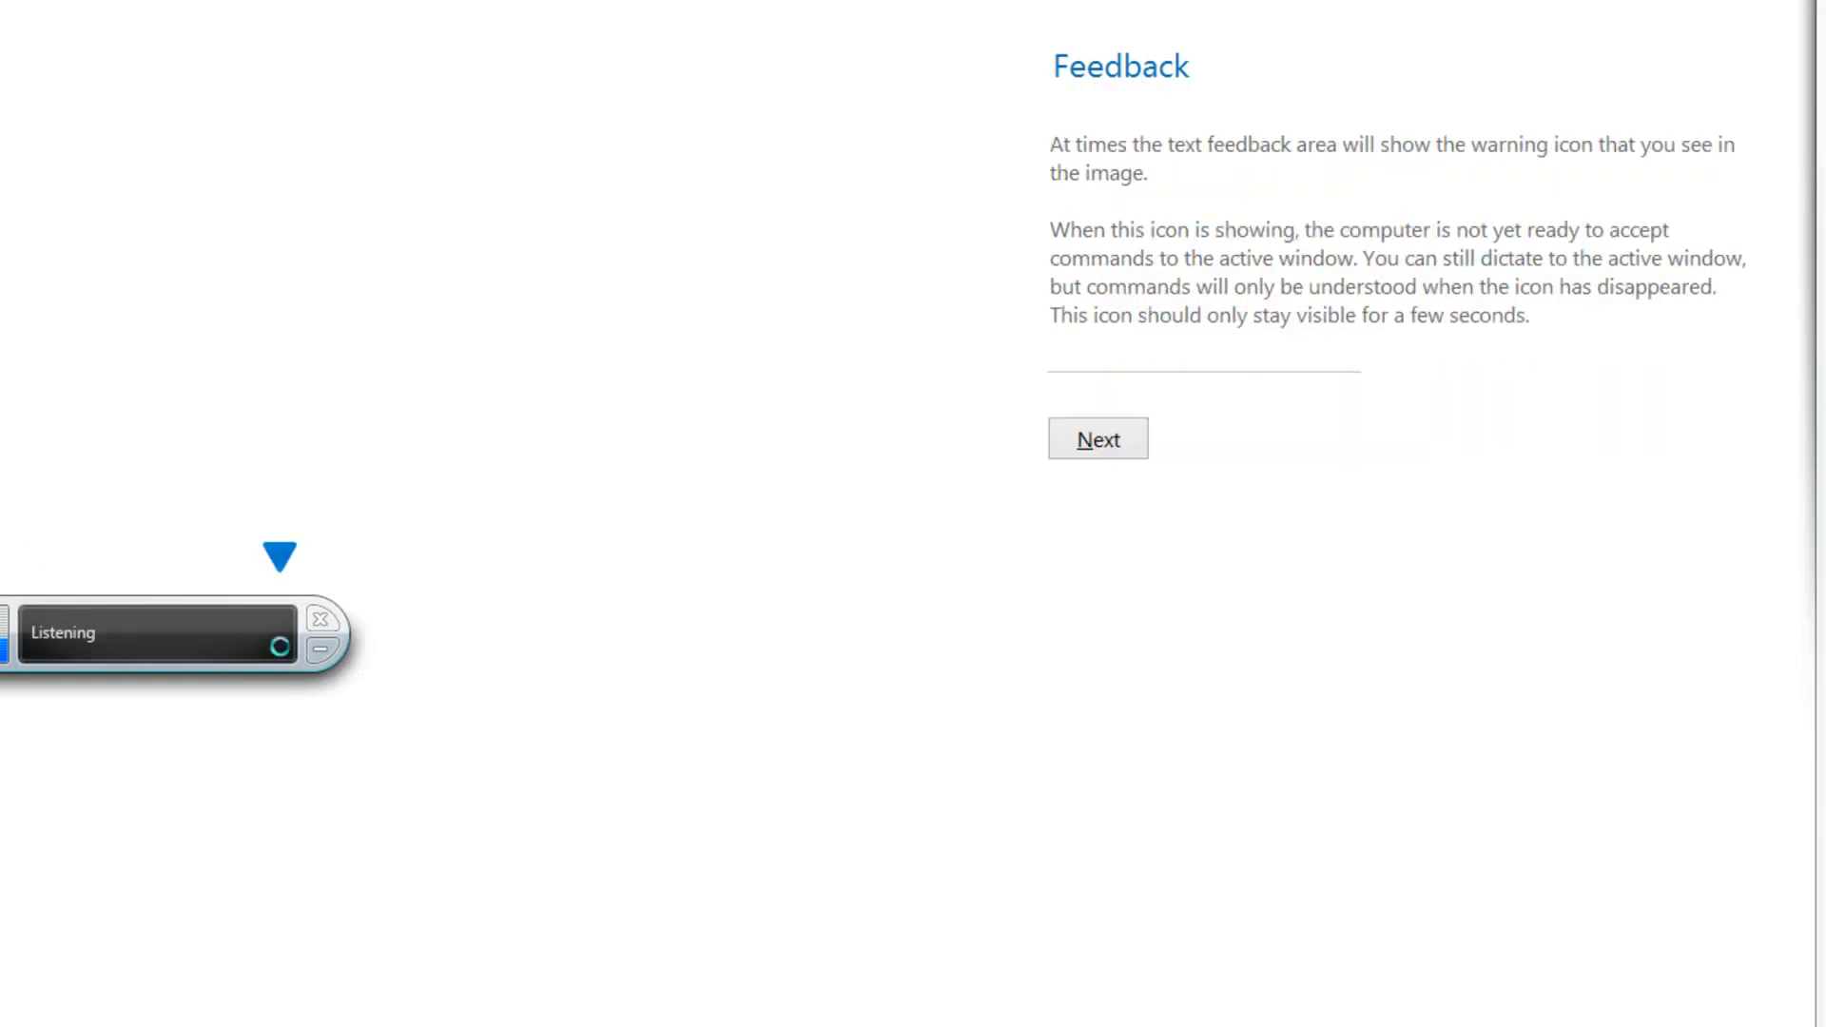
{"action": "left_click", "coordinate": [1096, 440]}
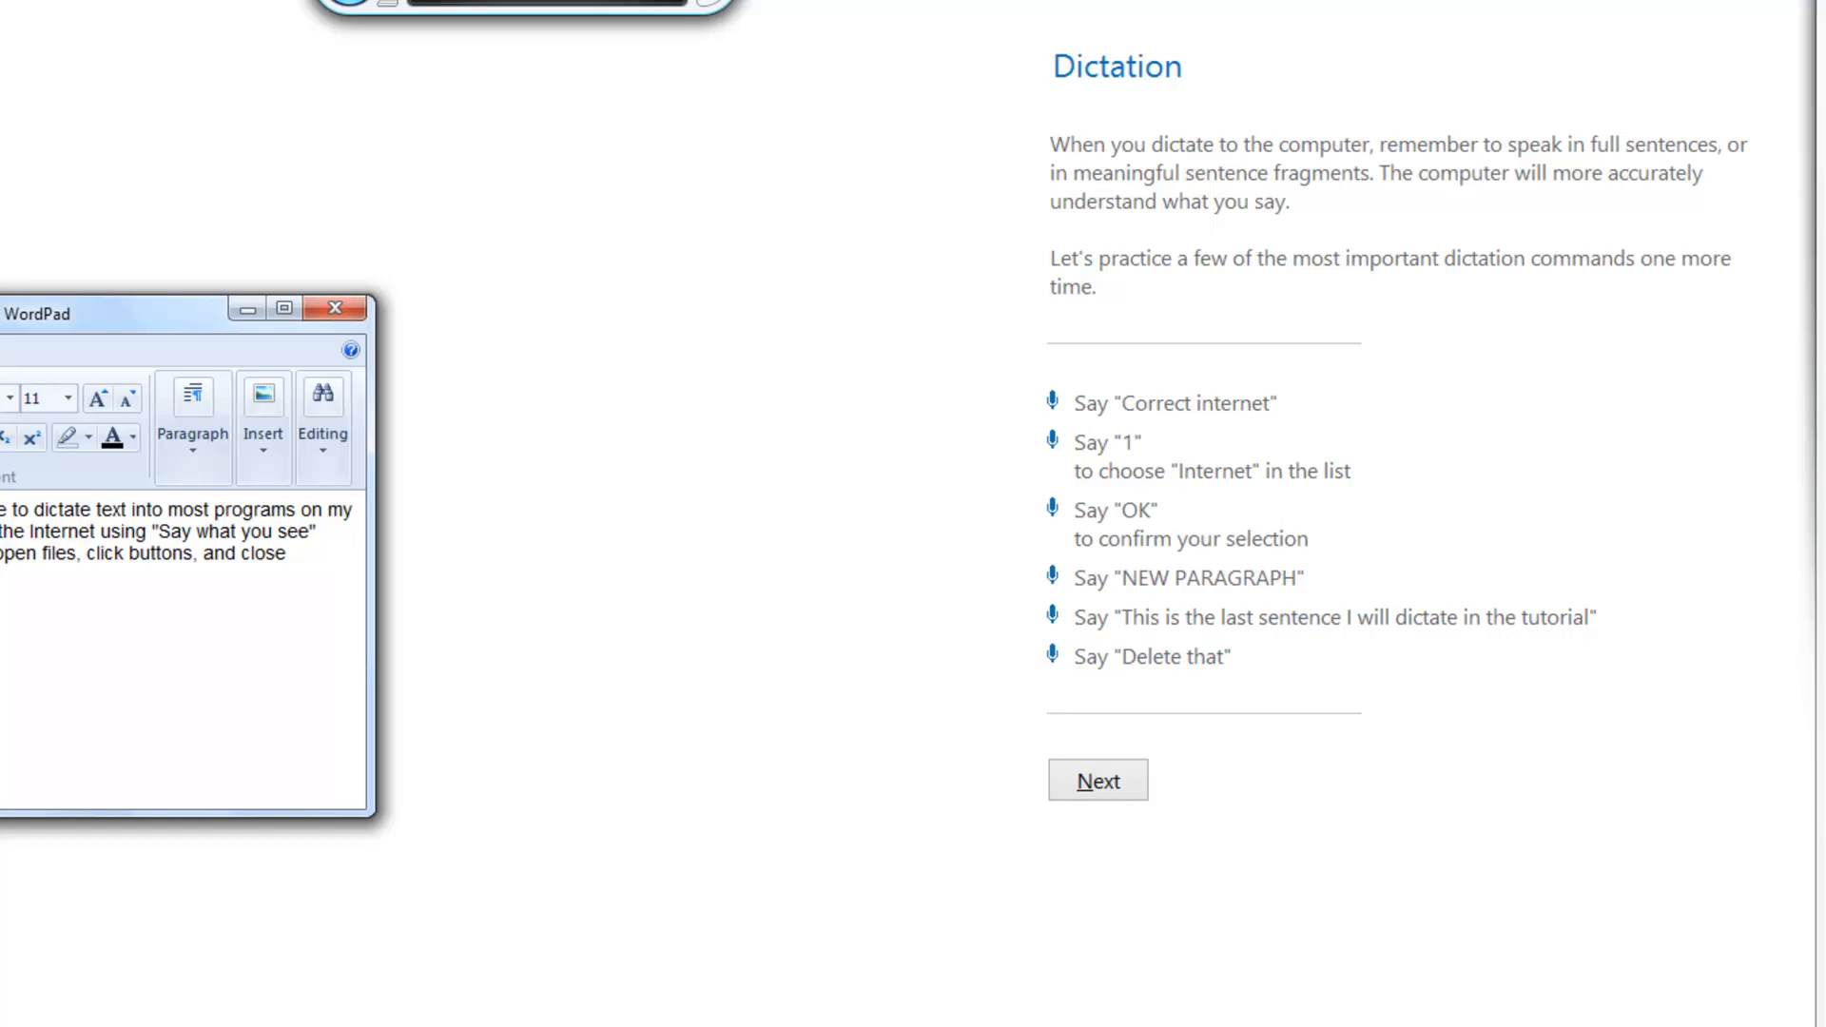
{"action": "left_click", "coordinate": [1095, 780]}
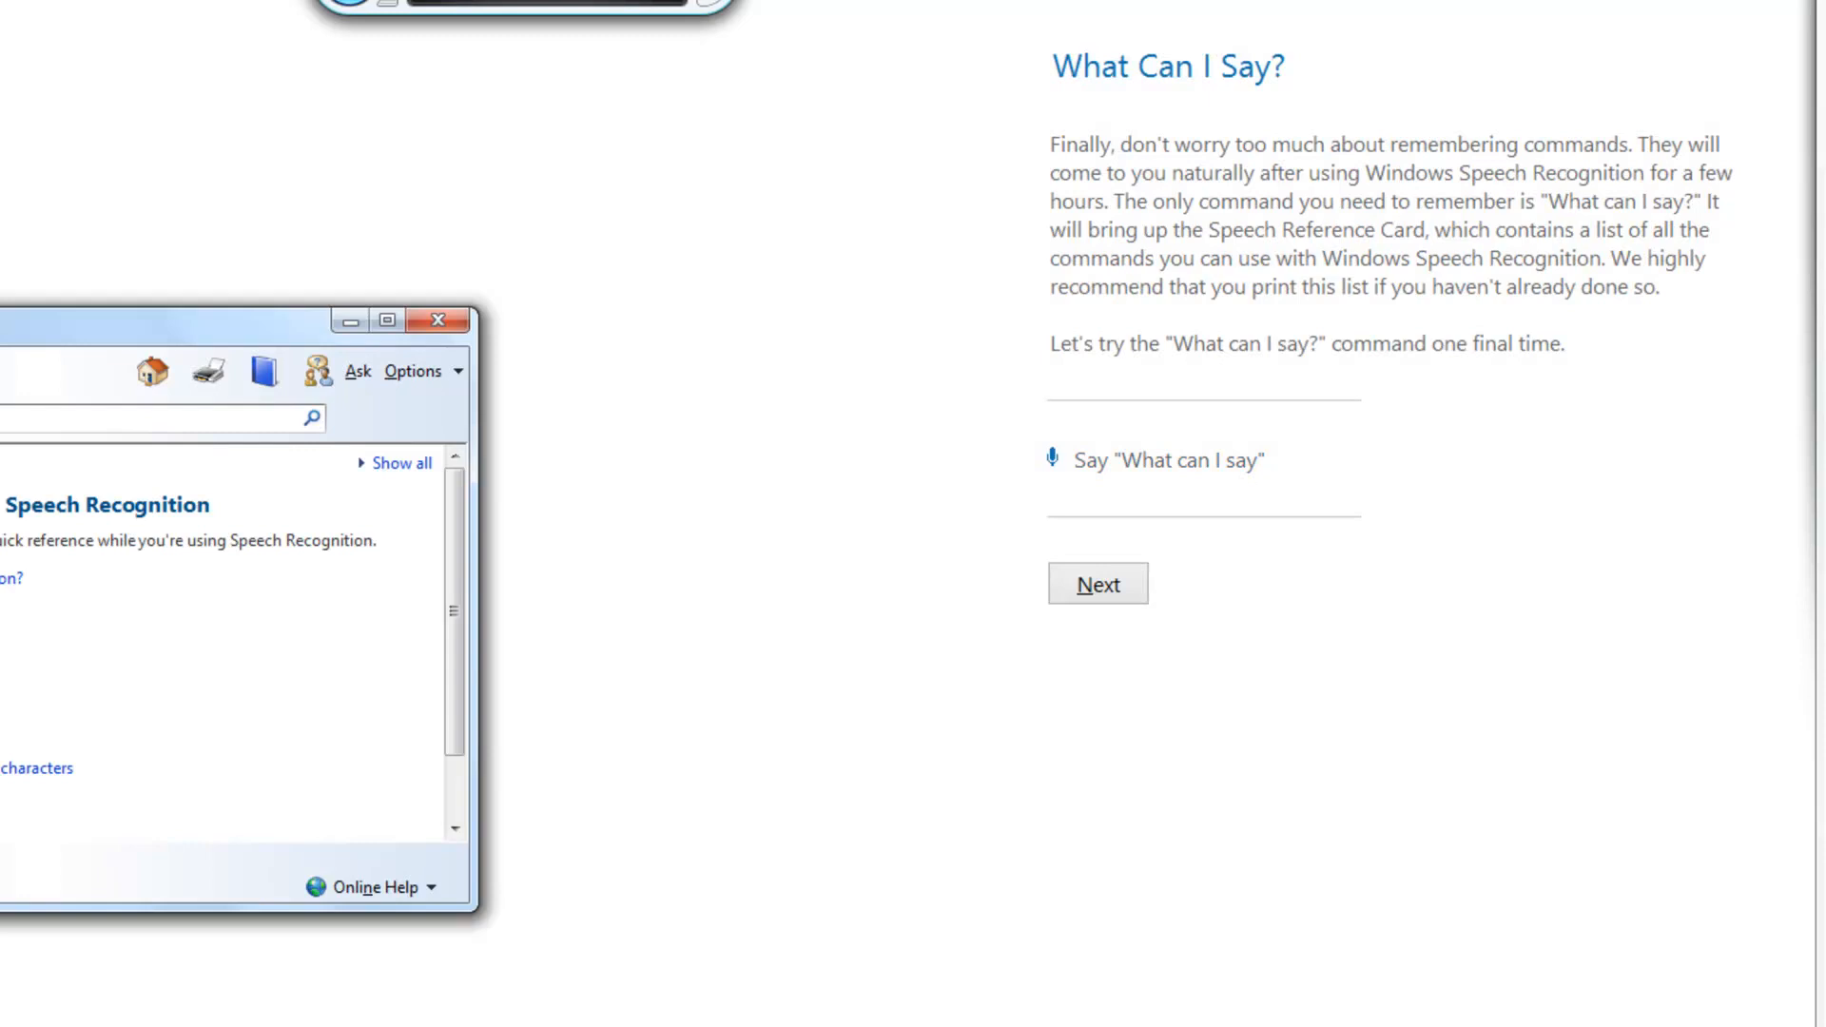
{"action": "left_click", "coordinate": [1096, 584]}
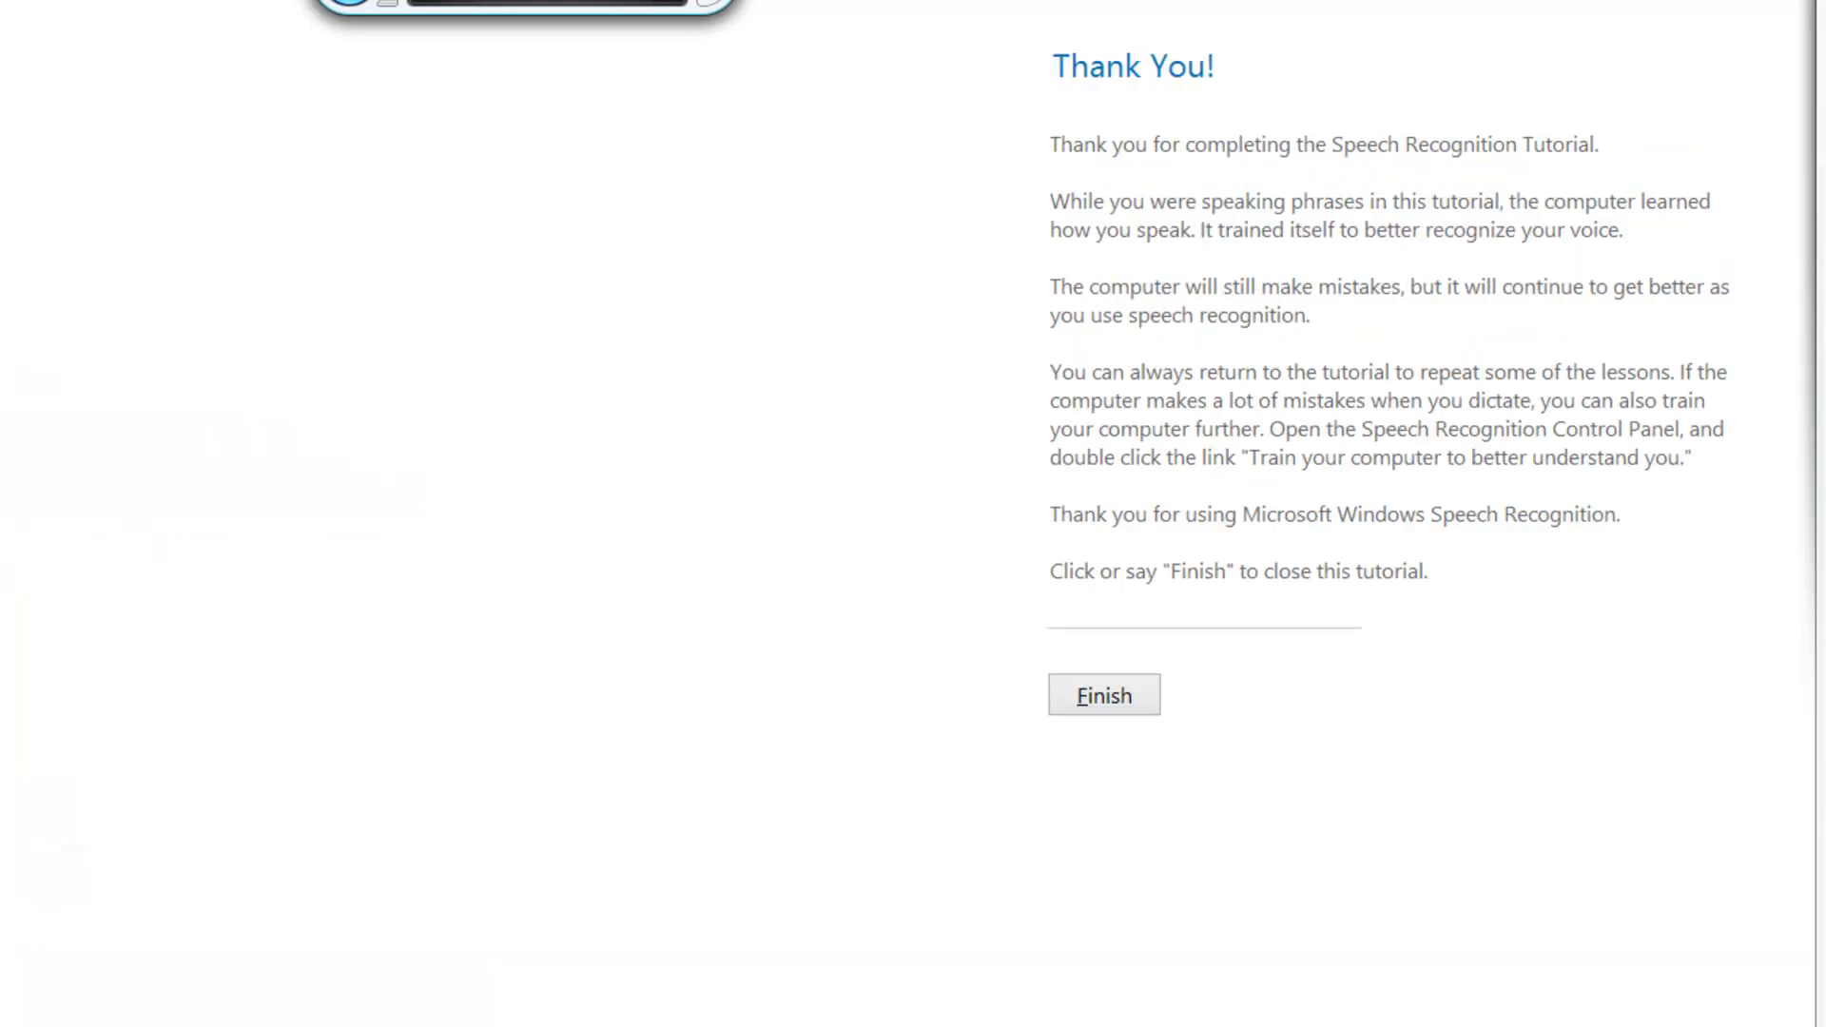
Close the tutorial and start 'Train your computer to better understand you' voice training
{"action": "left_click", "coordinate": [1104, 694]}
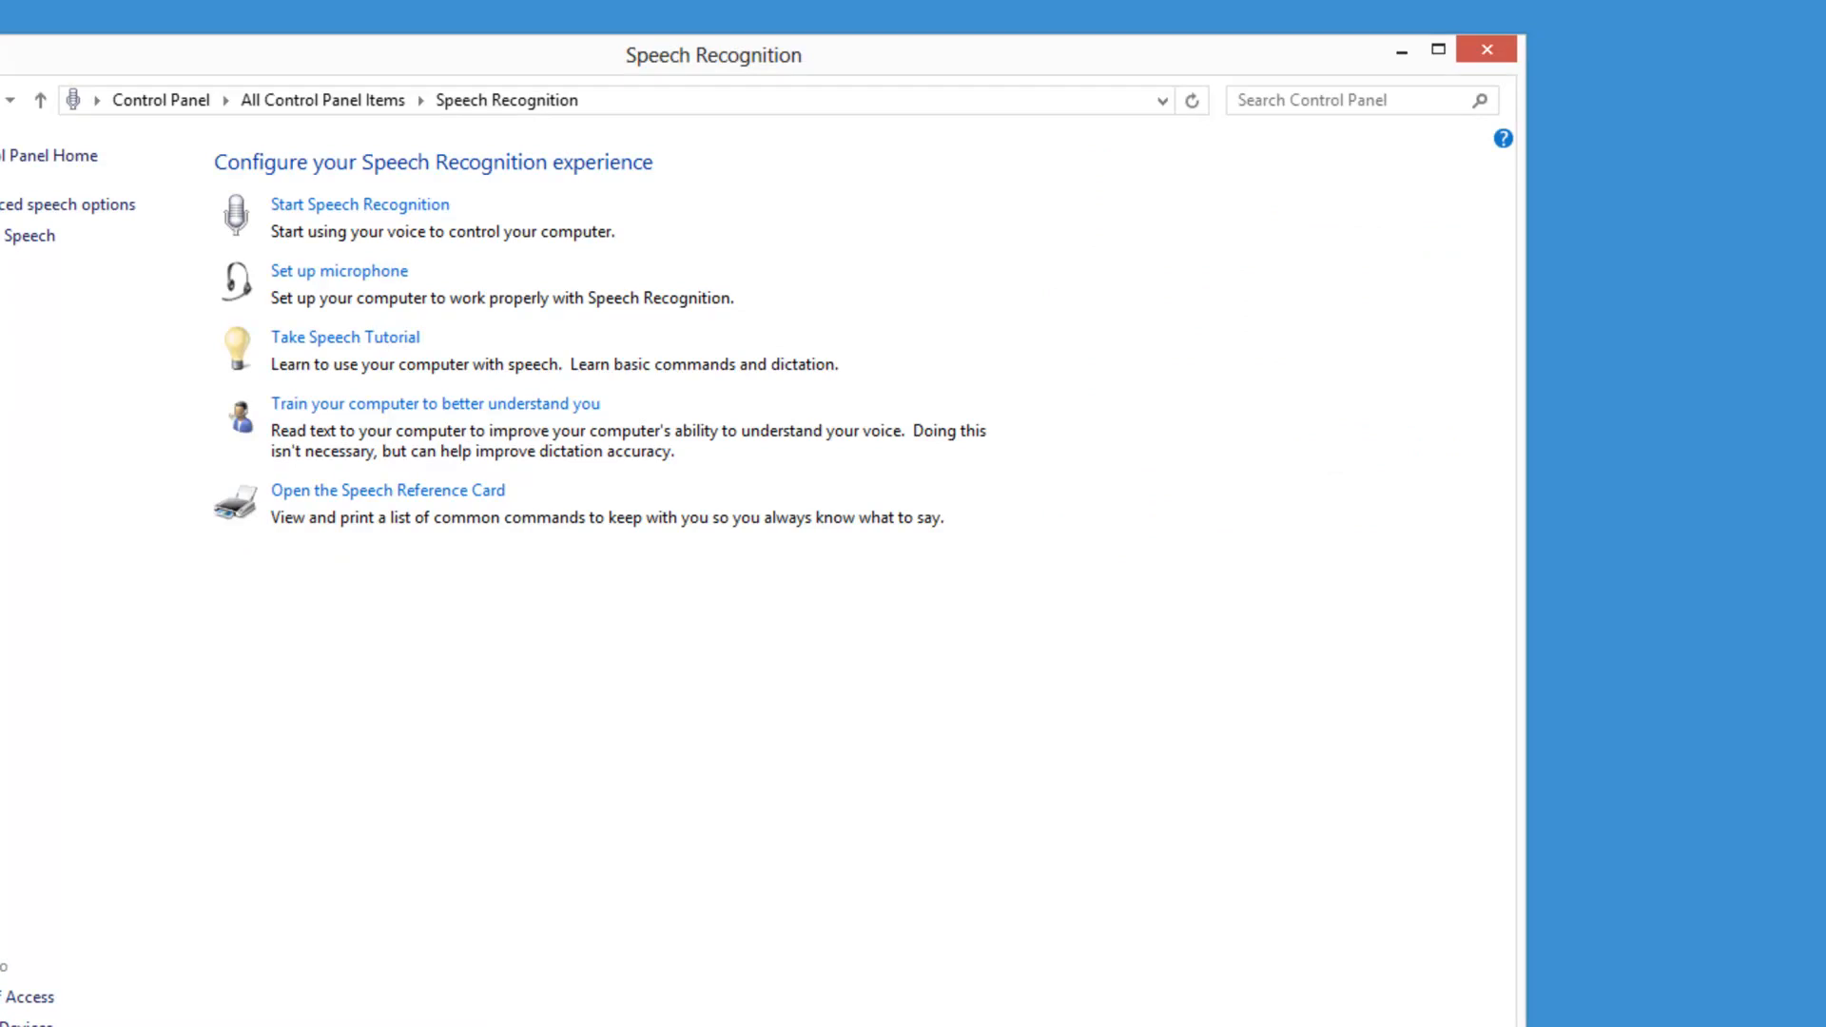
{"action": "mouse_move", "coordinate": [356, 443]}
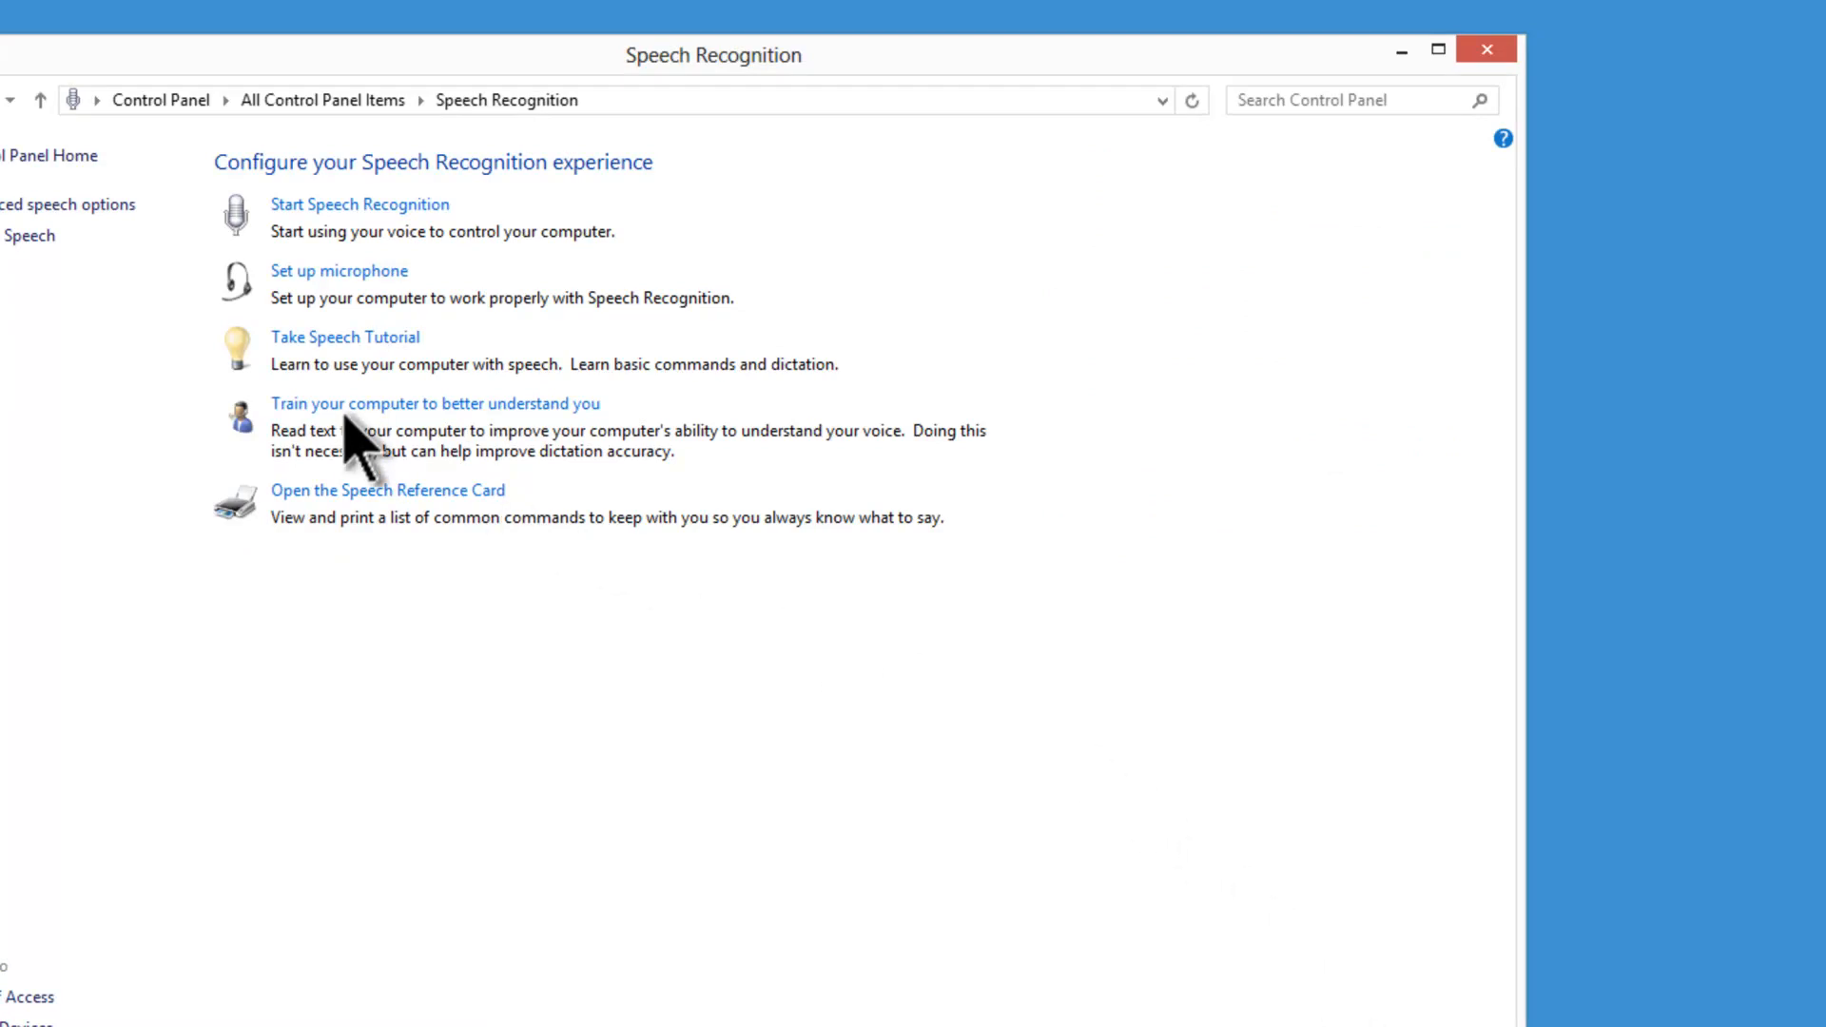
{"action": "mouse_move", "coordinate": [362, 419]}
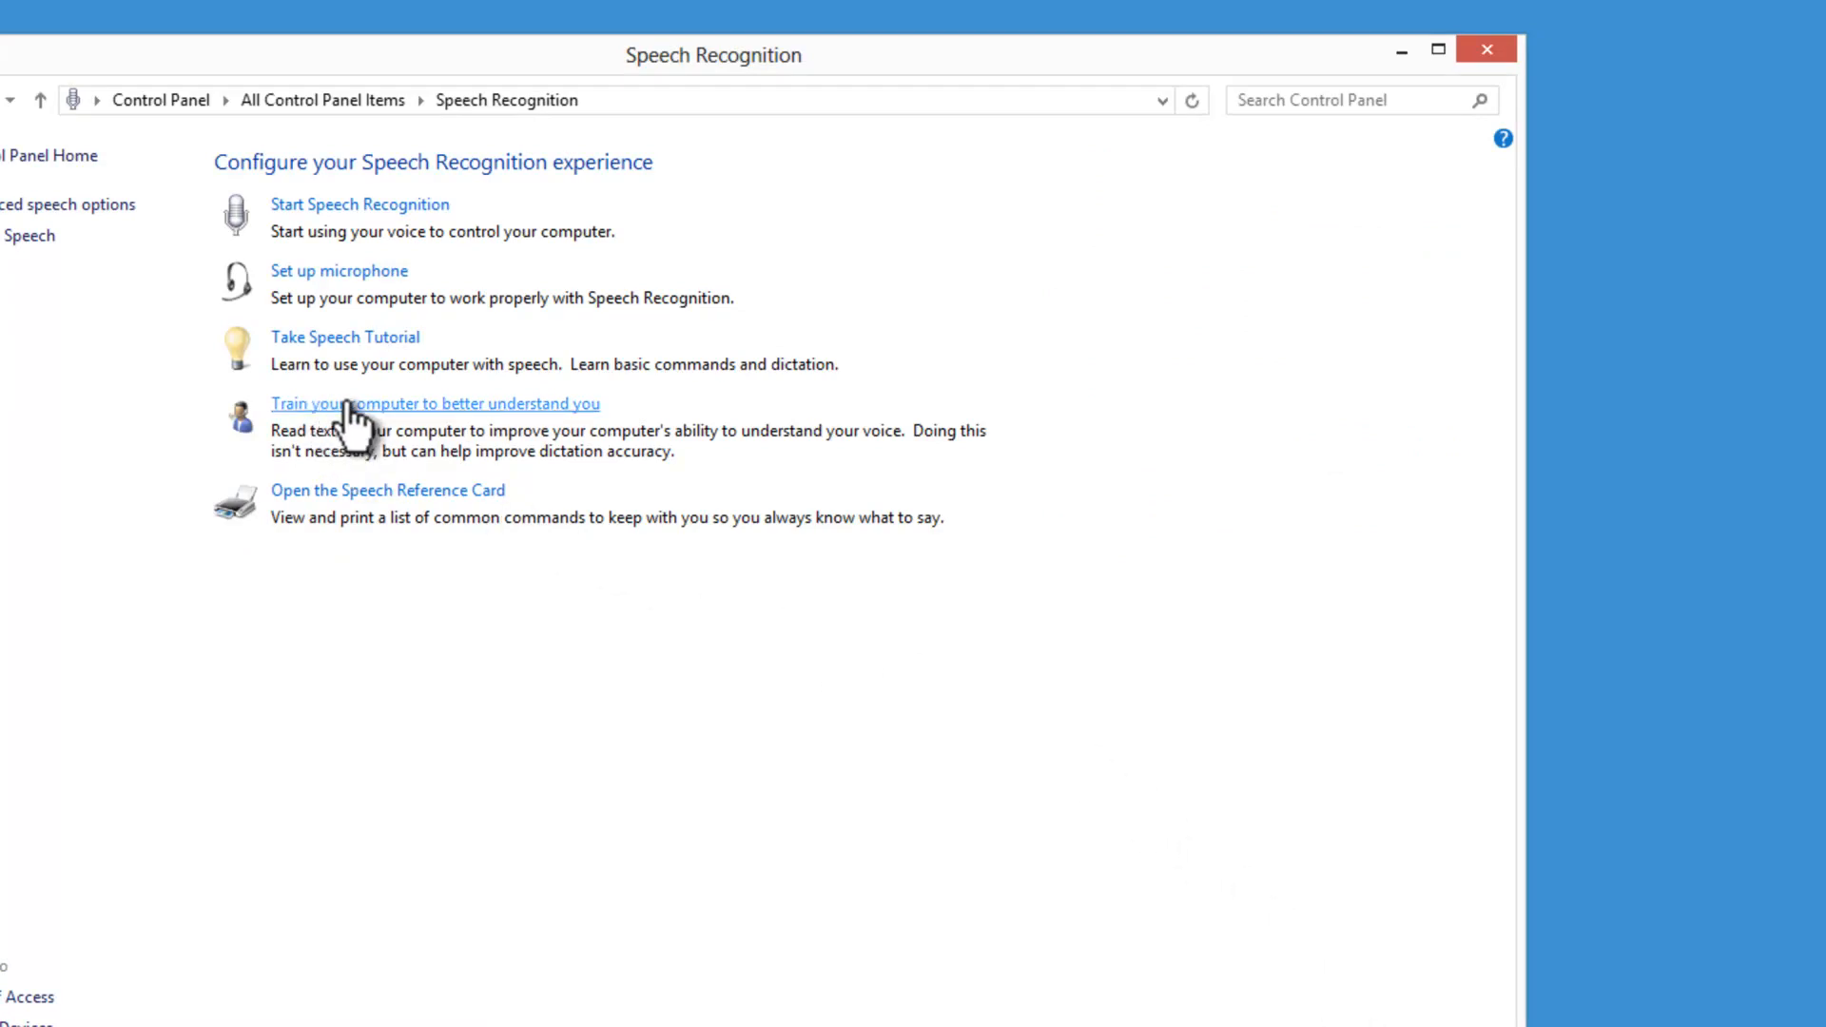
{"action": "left_click", "coordinate": [434, 403]}
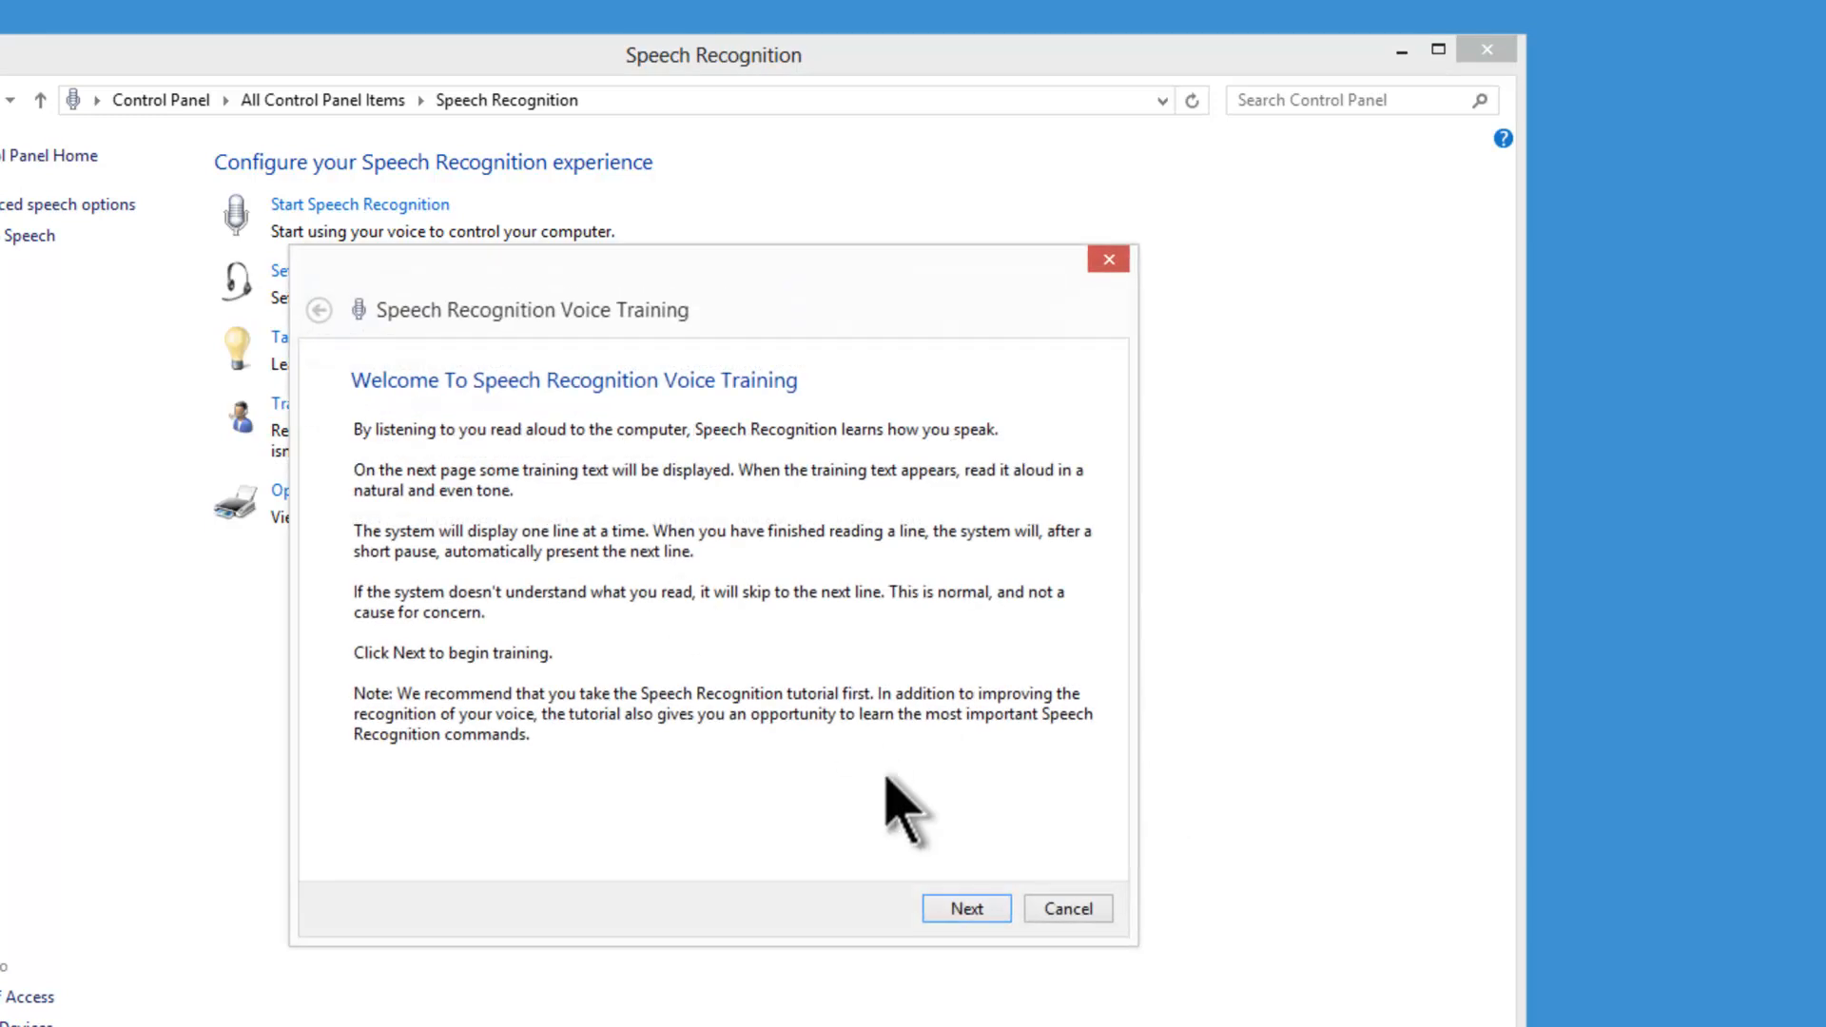
{"action": "mouse_move", "coordinate": [1317, 990]}
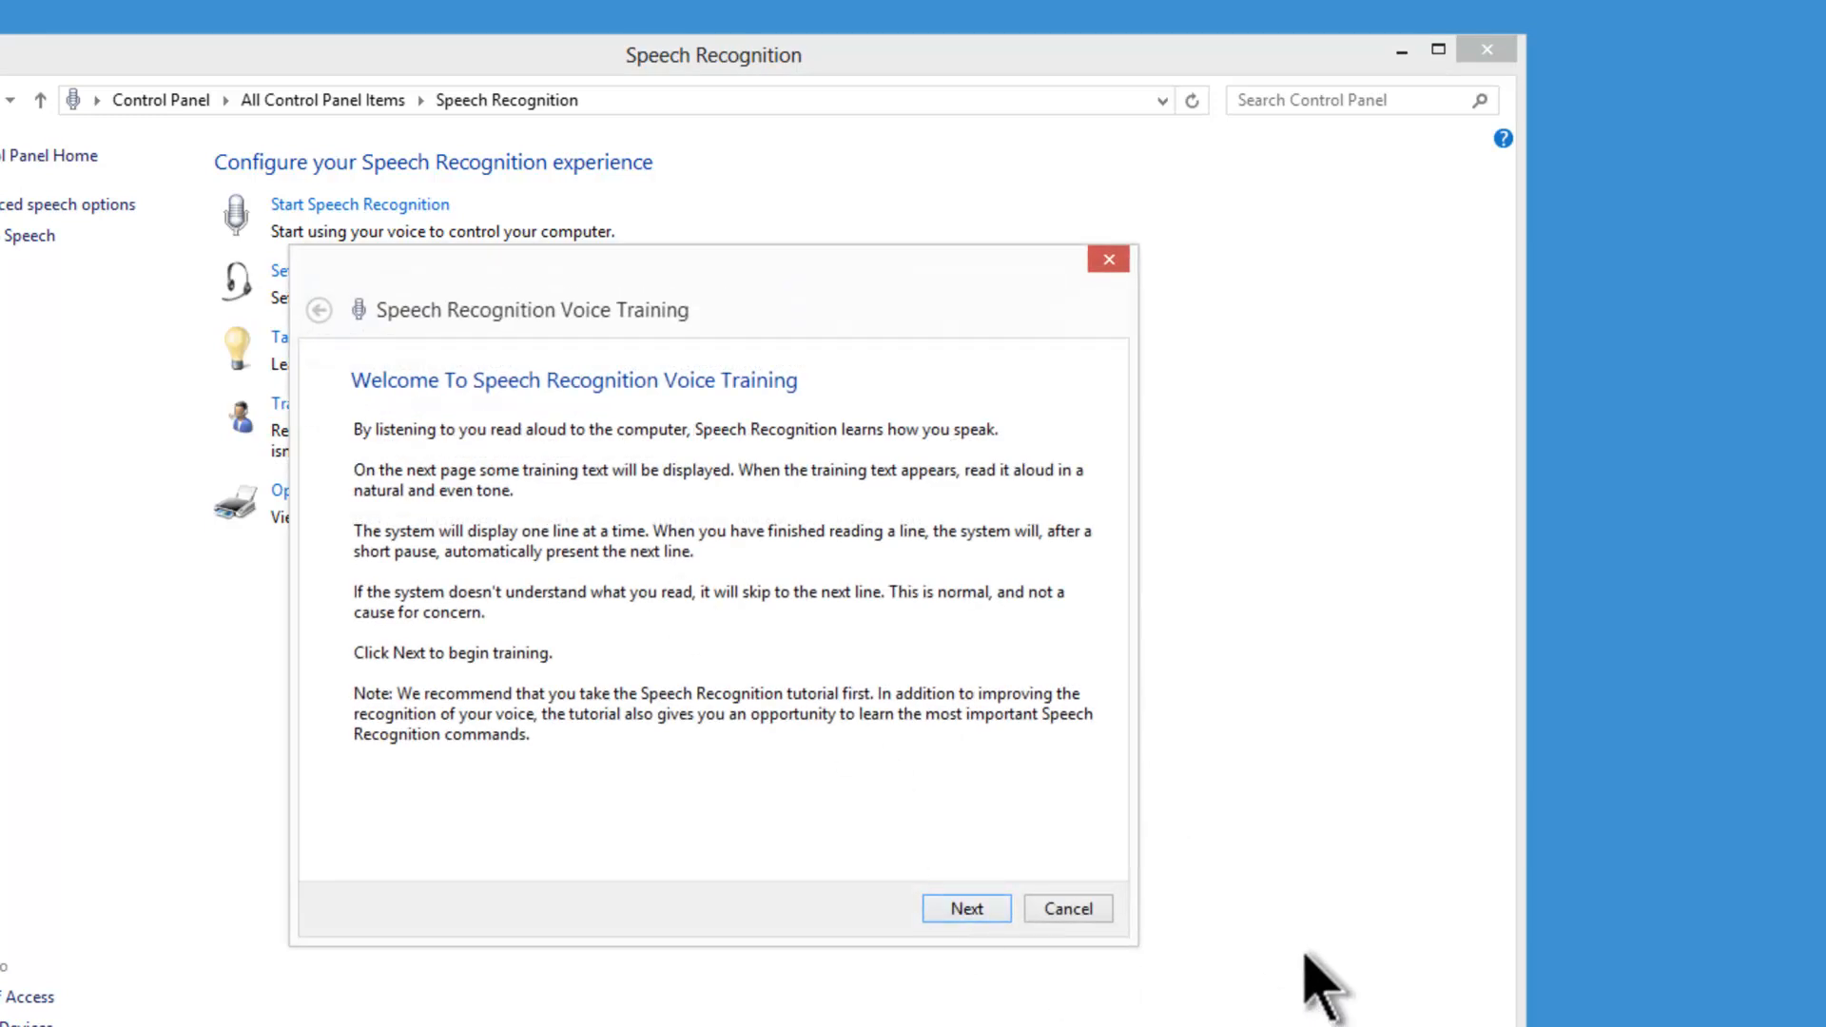
{"action": "left_click", "coordinate": [964, 909]}
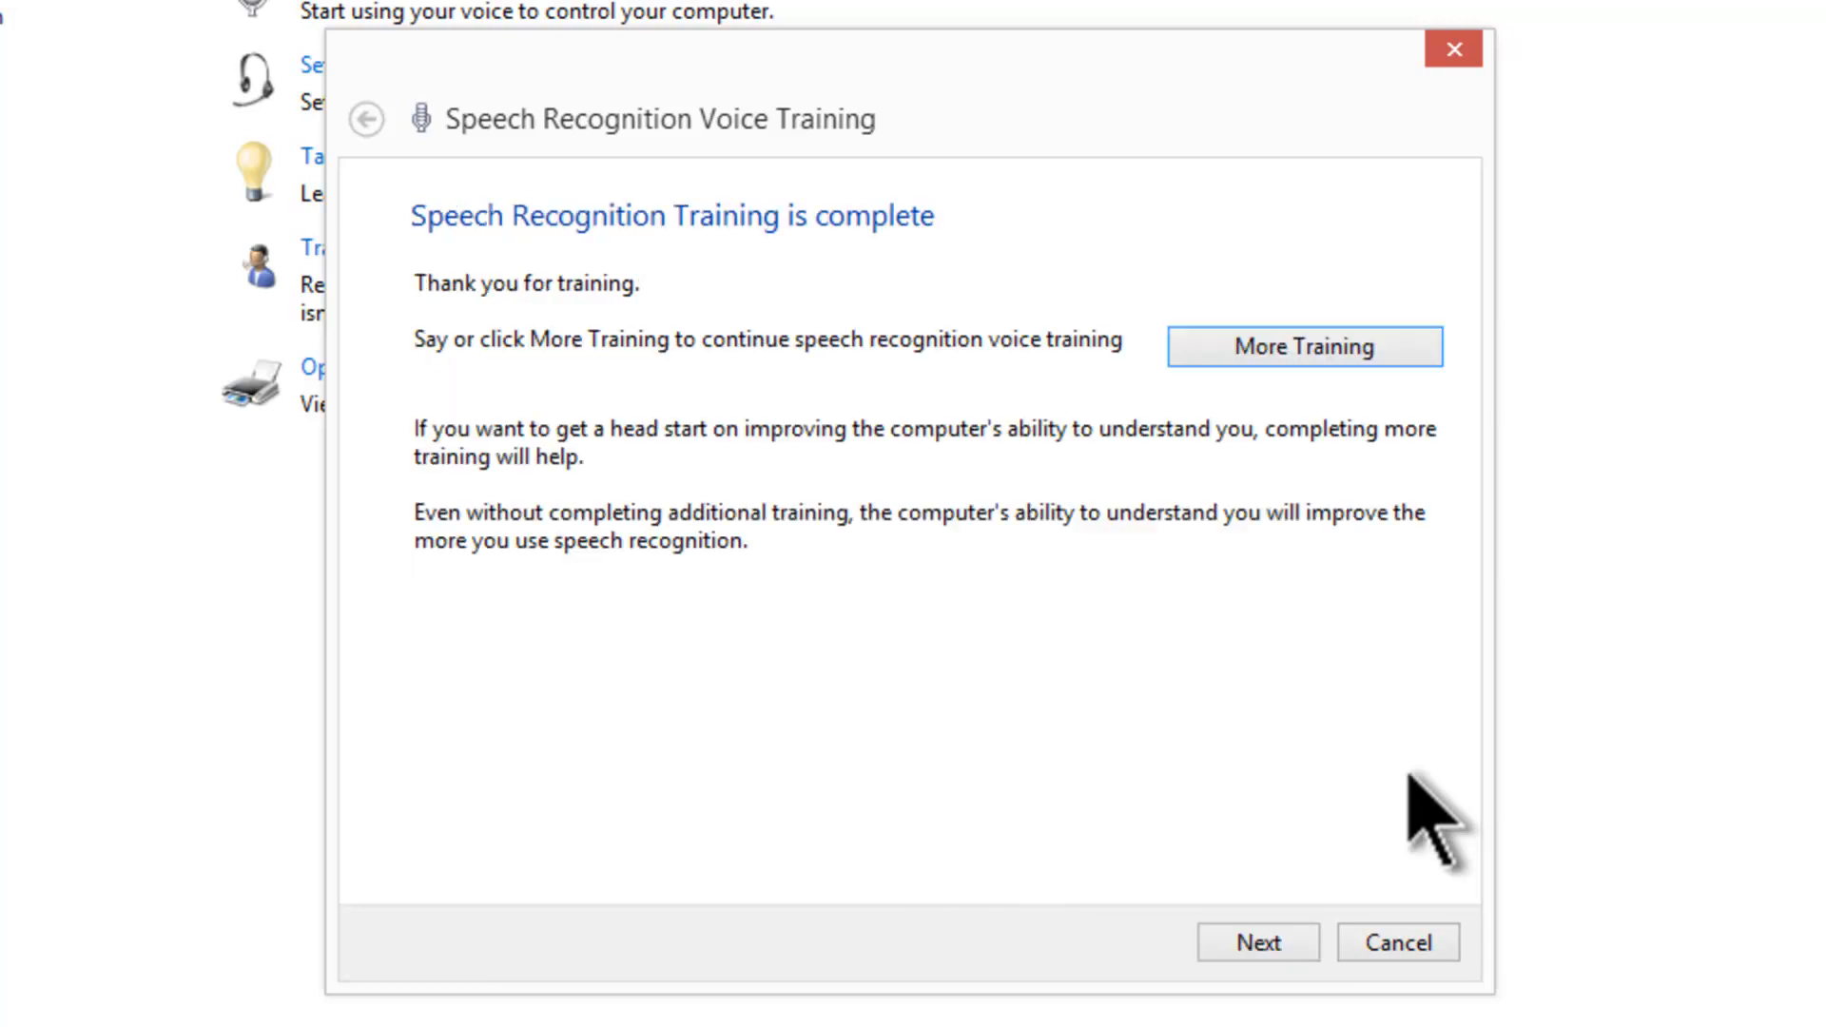
{"action": "mouse_move", "coordinate": [1480, 220]}
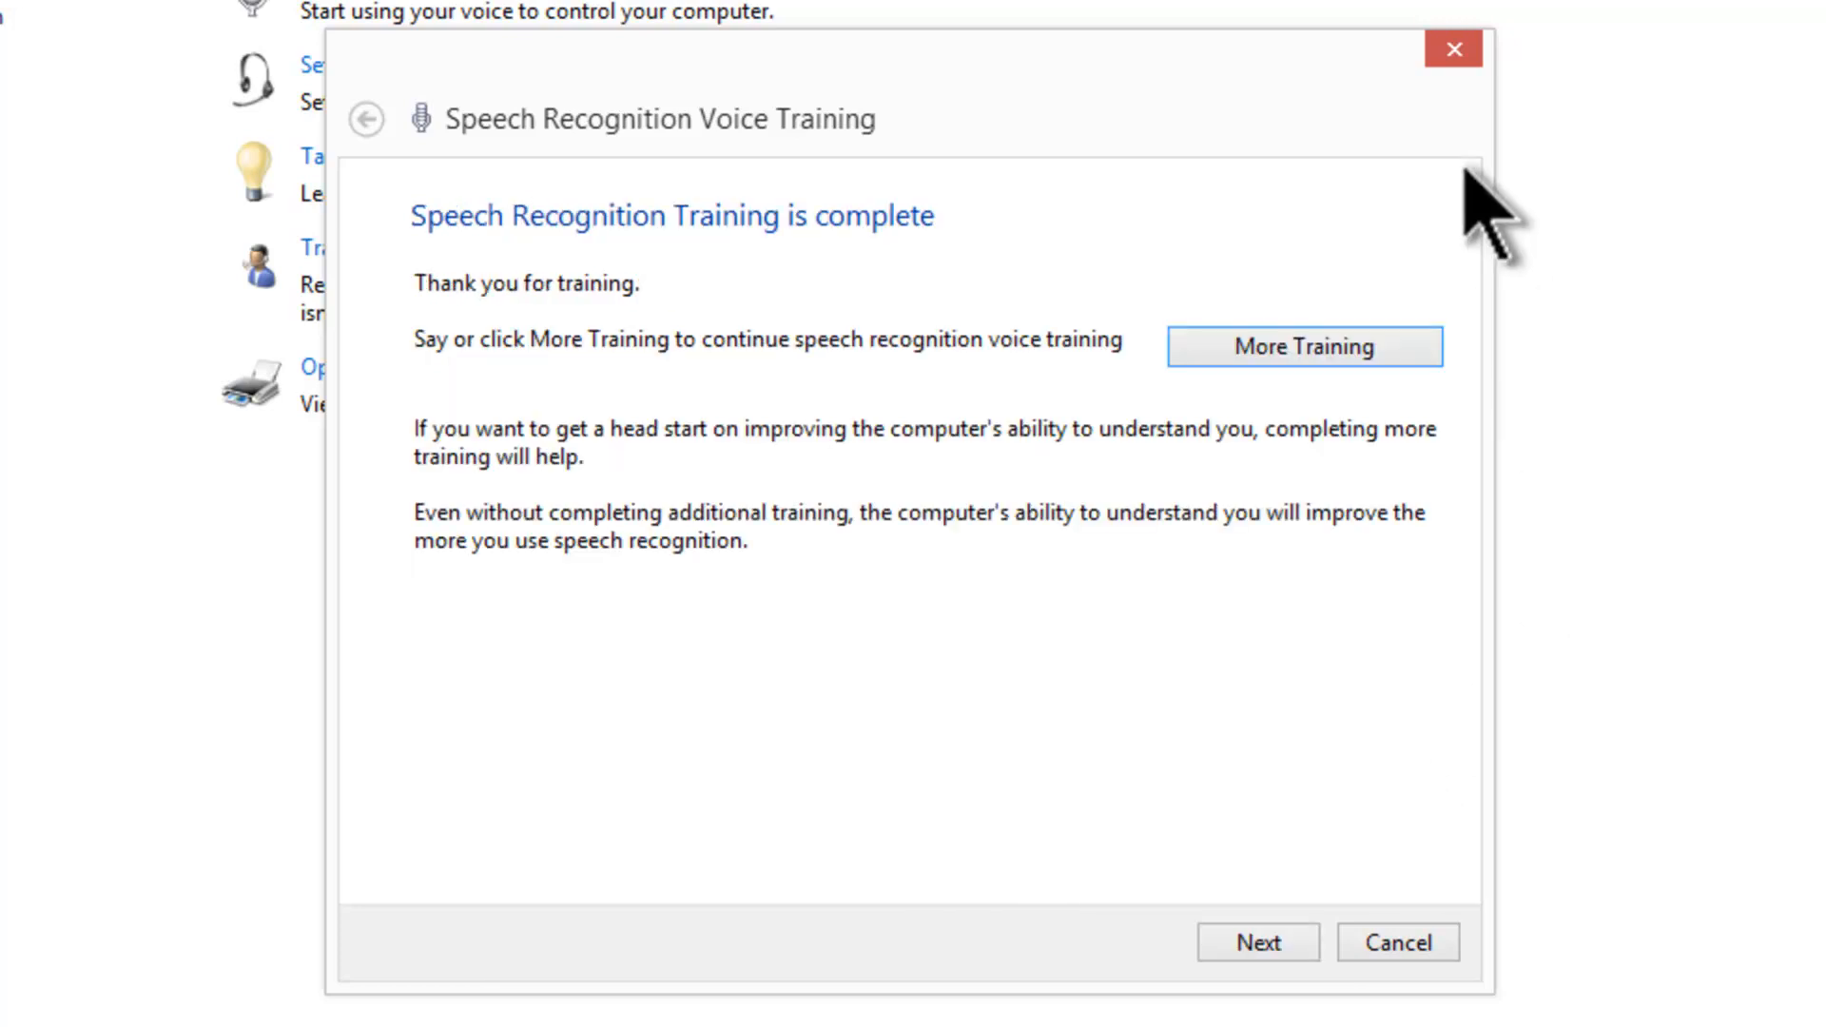
Close voice training, browse the Speech Reference Card command tables in Help and Support, then close it
{"action": "left_click", "coordinate": [1396, 942]}
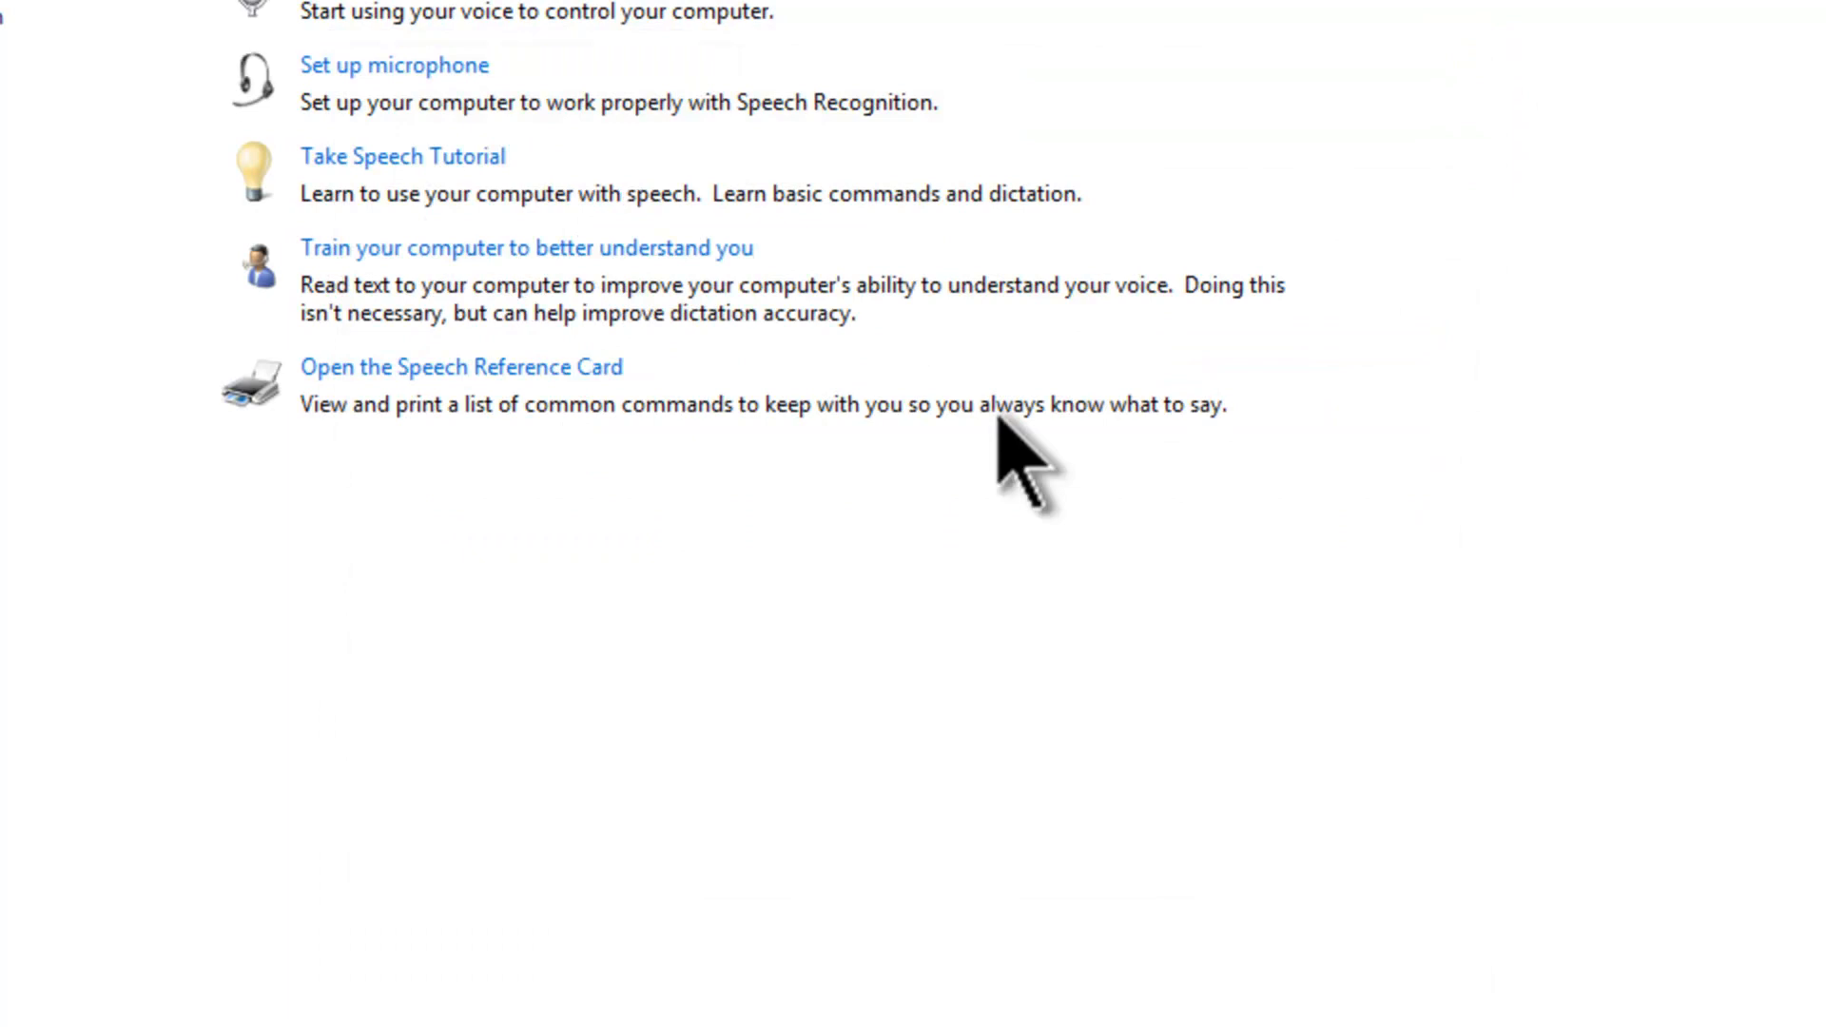
{"action": "mouse_move", "coordinate": [460, 367]}
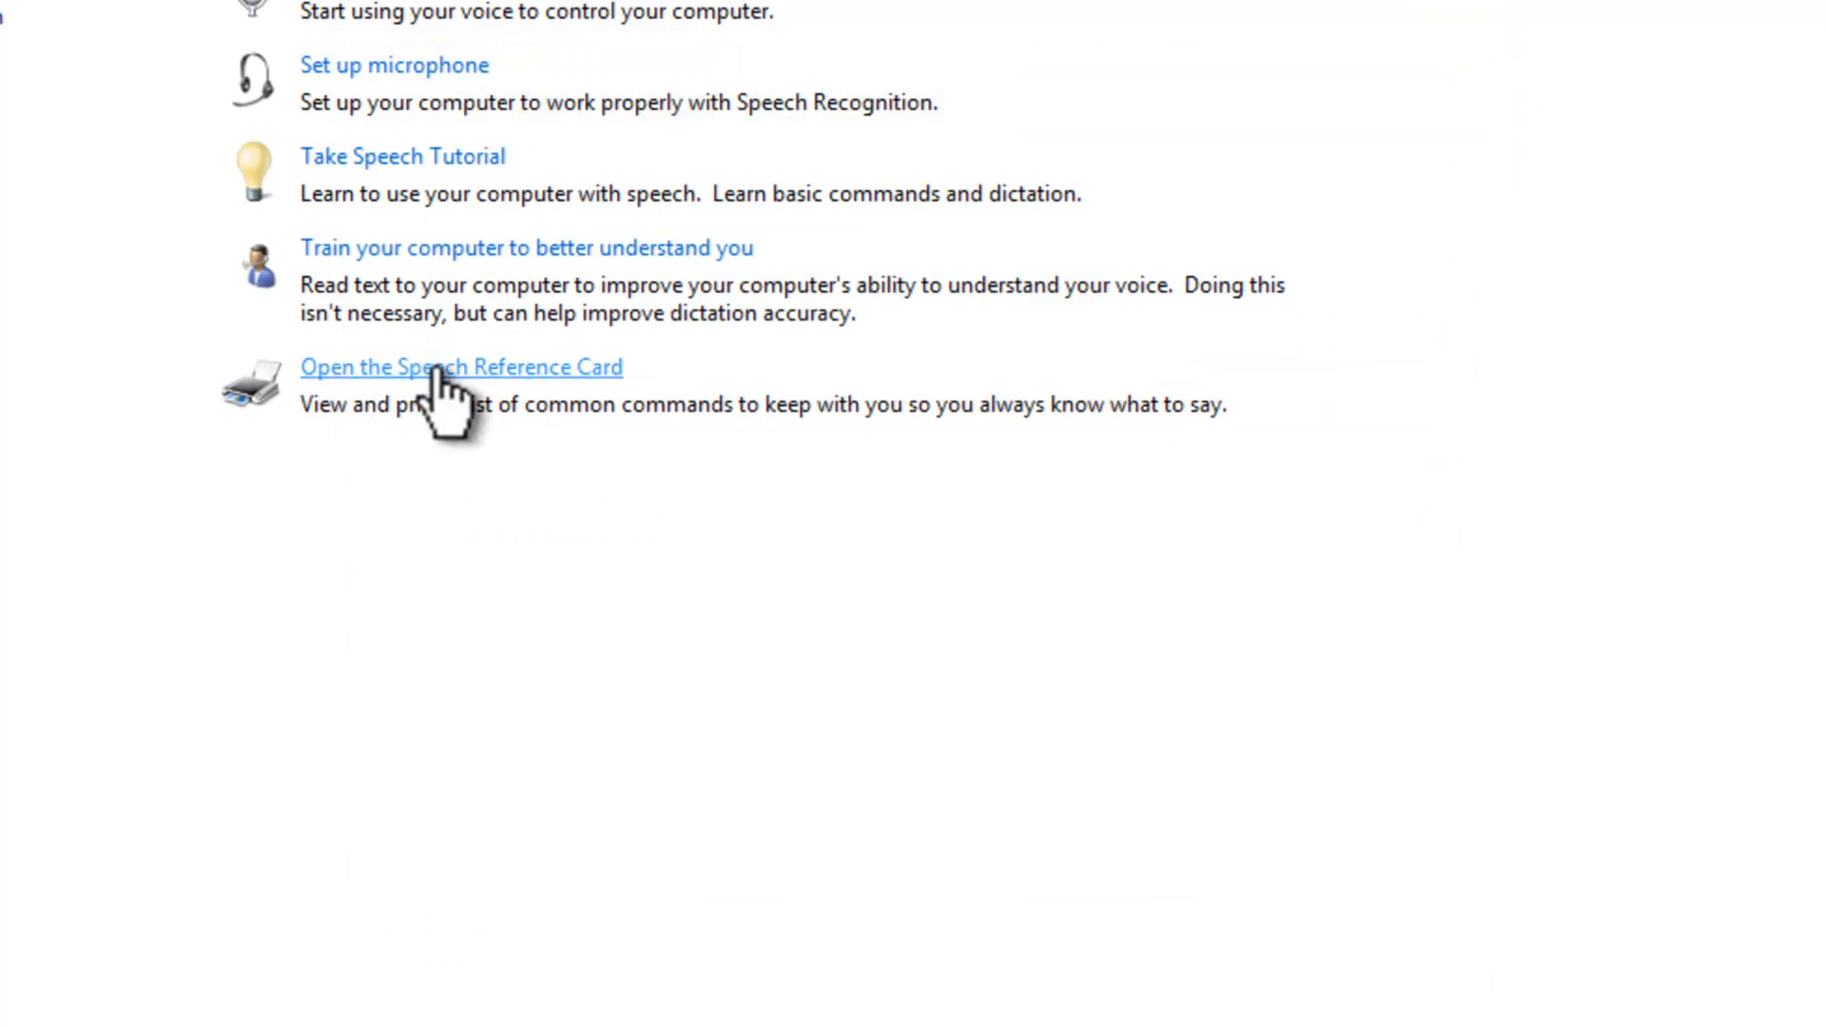
{"action": "left_click", "coordinate": [461, 367]}
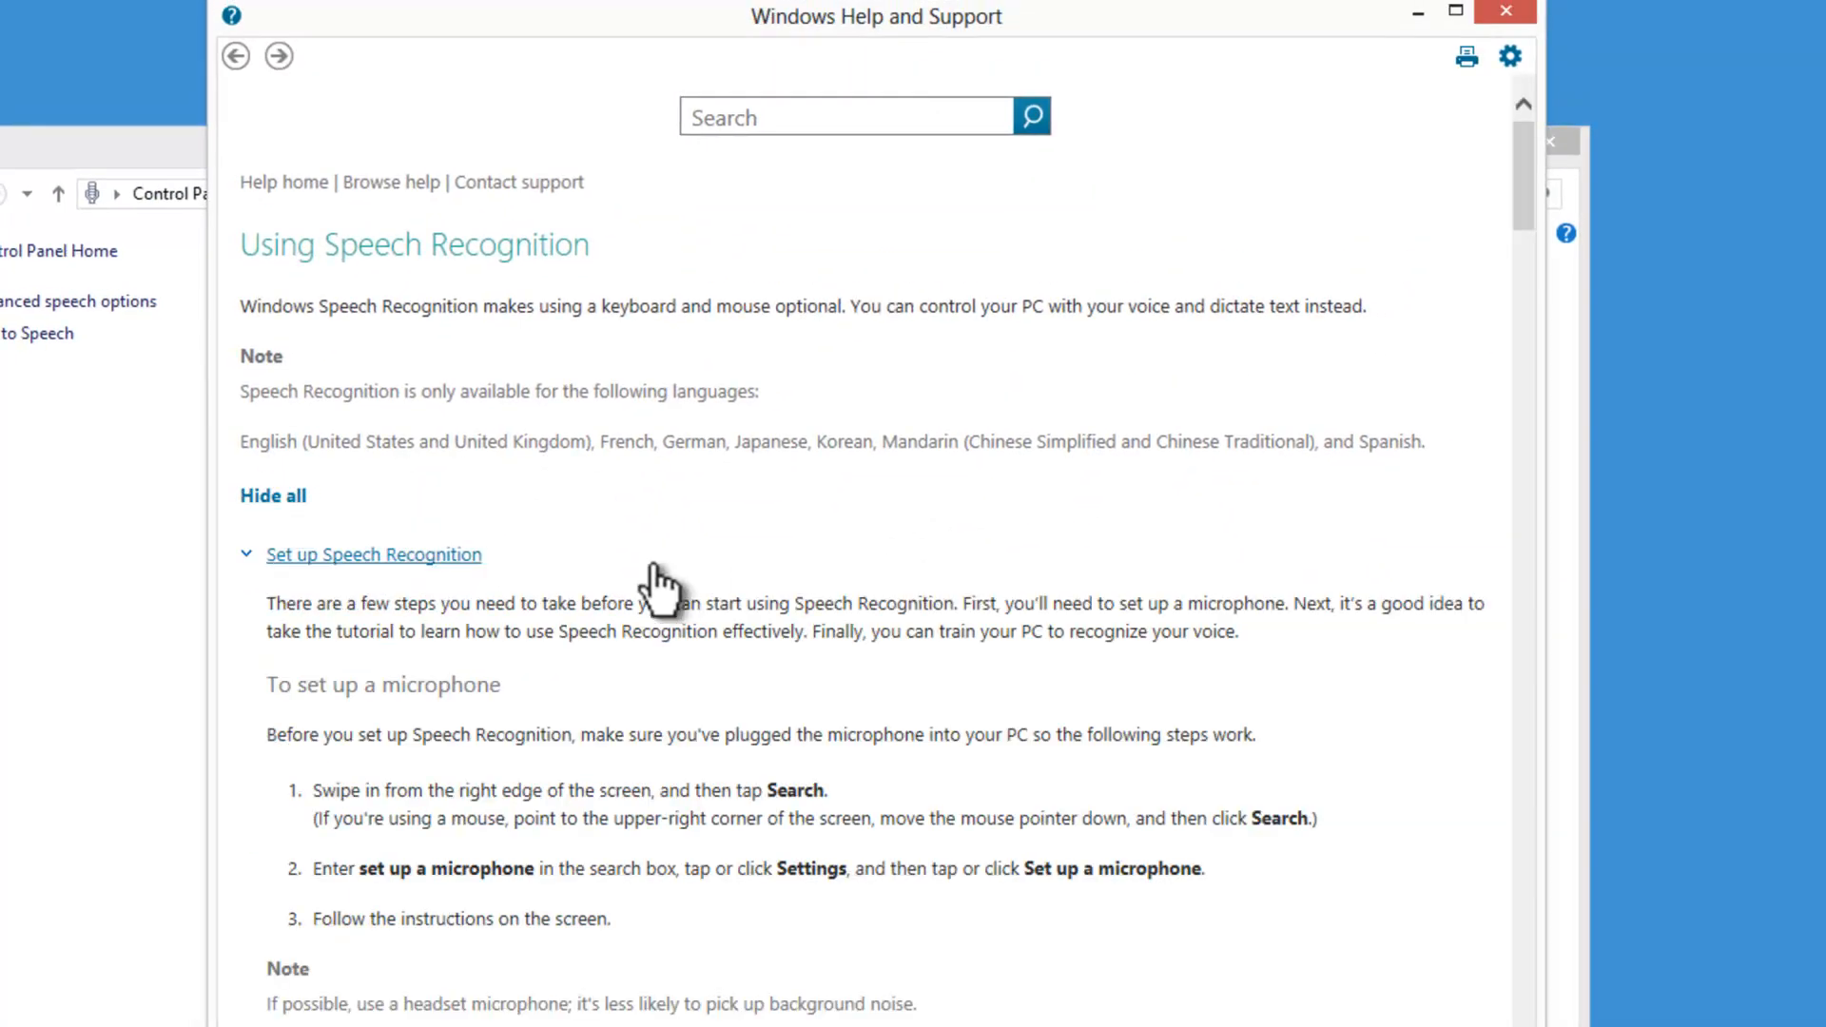
{"action": "scroll", "scroll_direction": "down", "scroll_amount": 3}
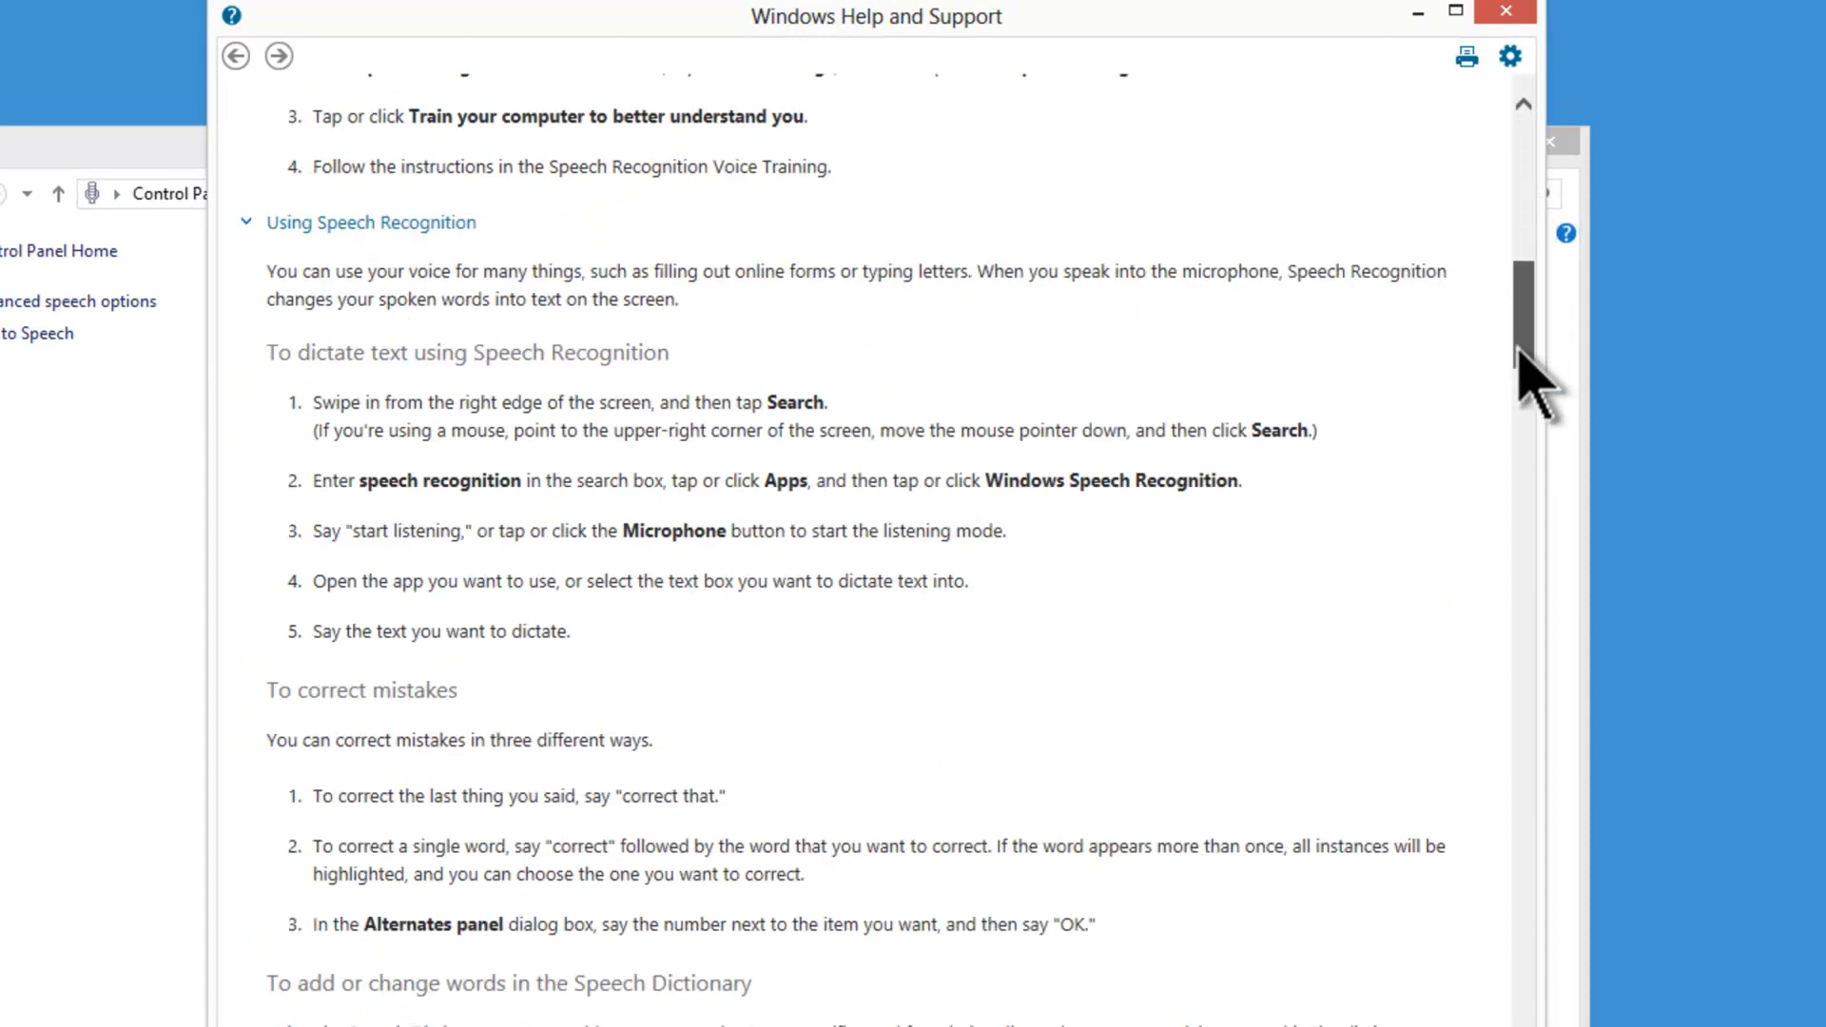
{"action": "scroll", "scroll_direction": "down", "scroll_amount": 3}
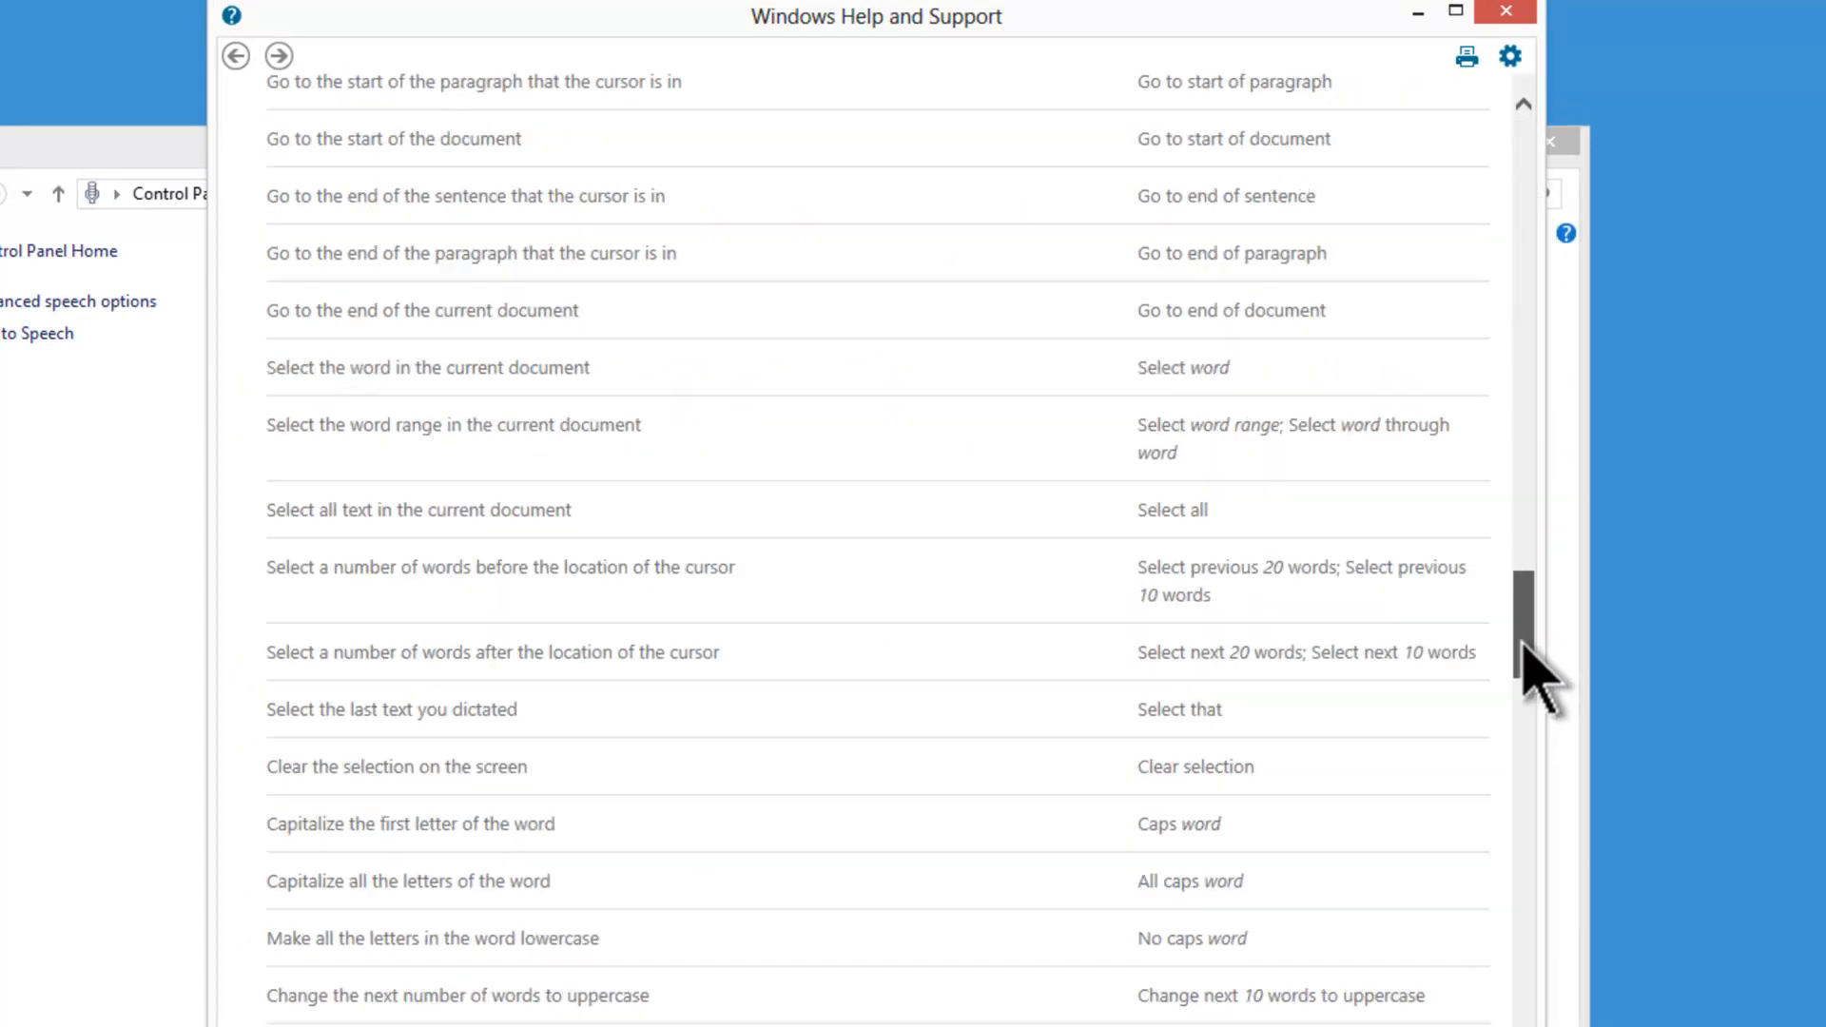
{"action": "scroll", "scroll_direction": "down", "scroll_amount": 3}
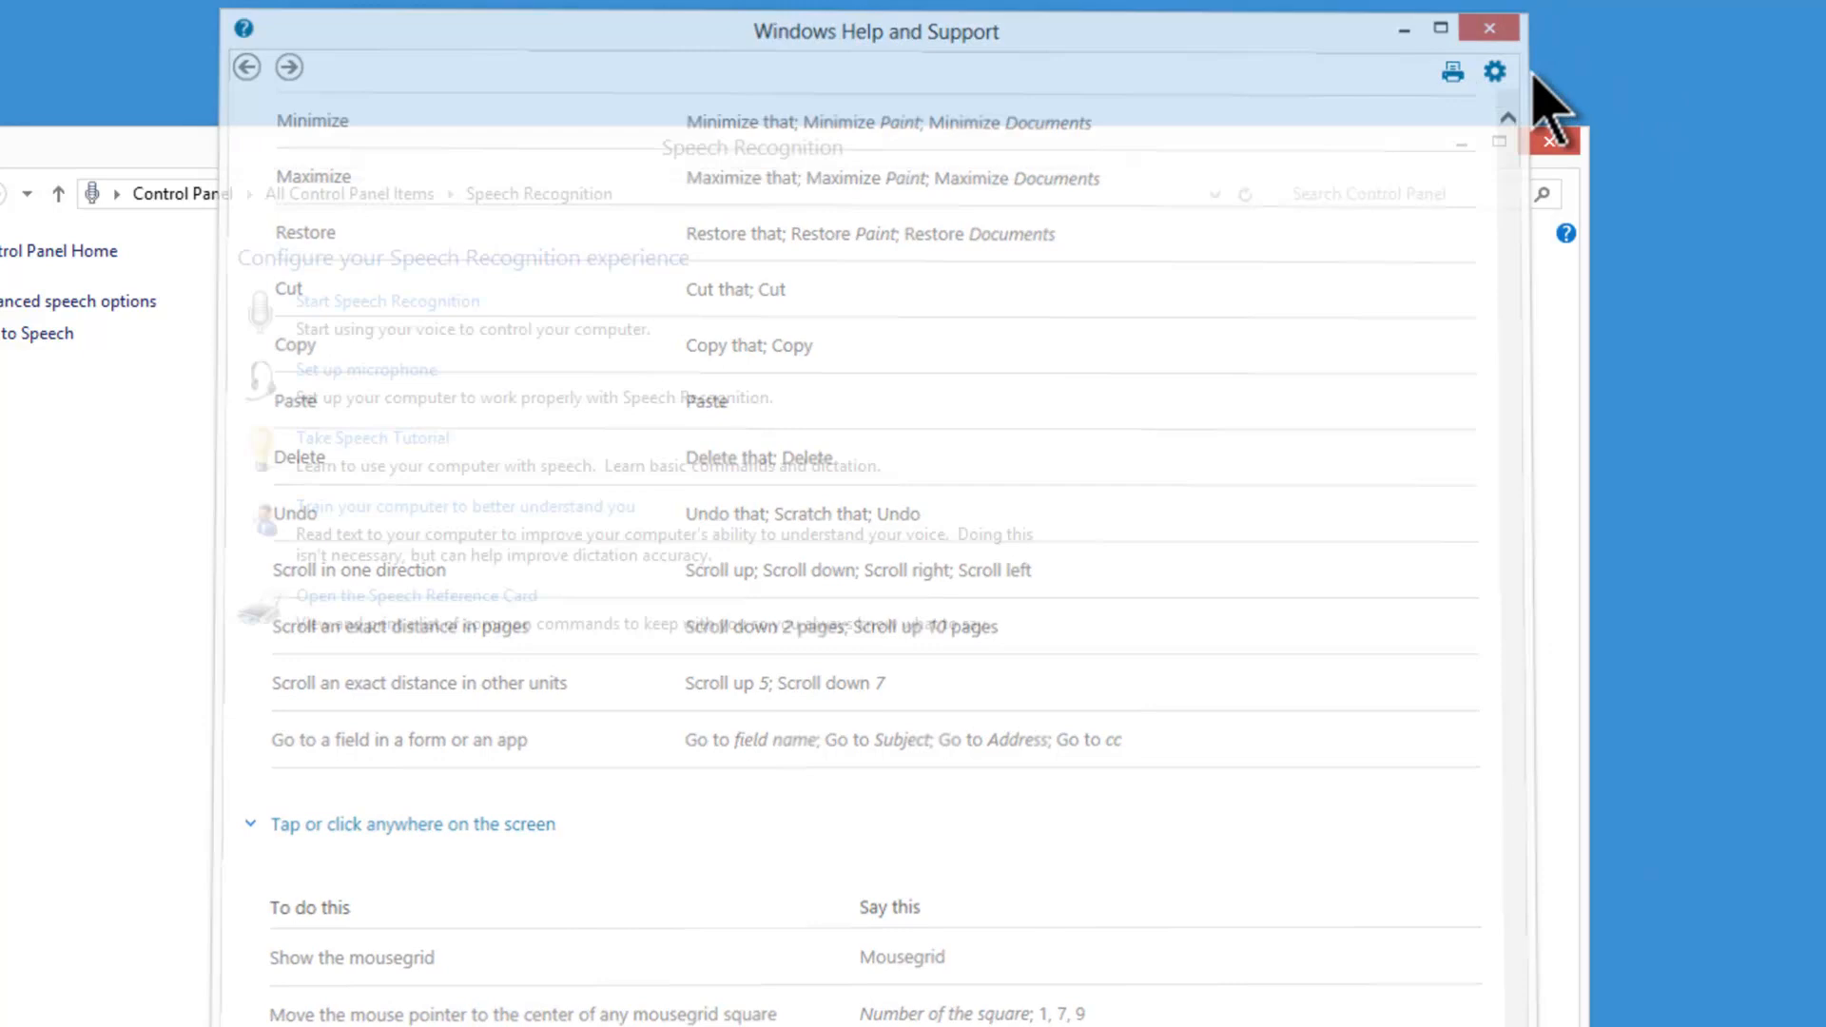
{"action": "left_click", "coordinate": [1488, 26]}
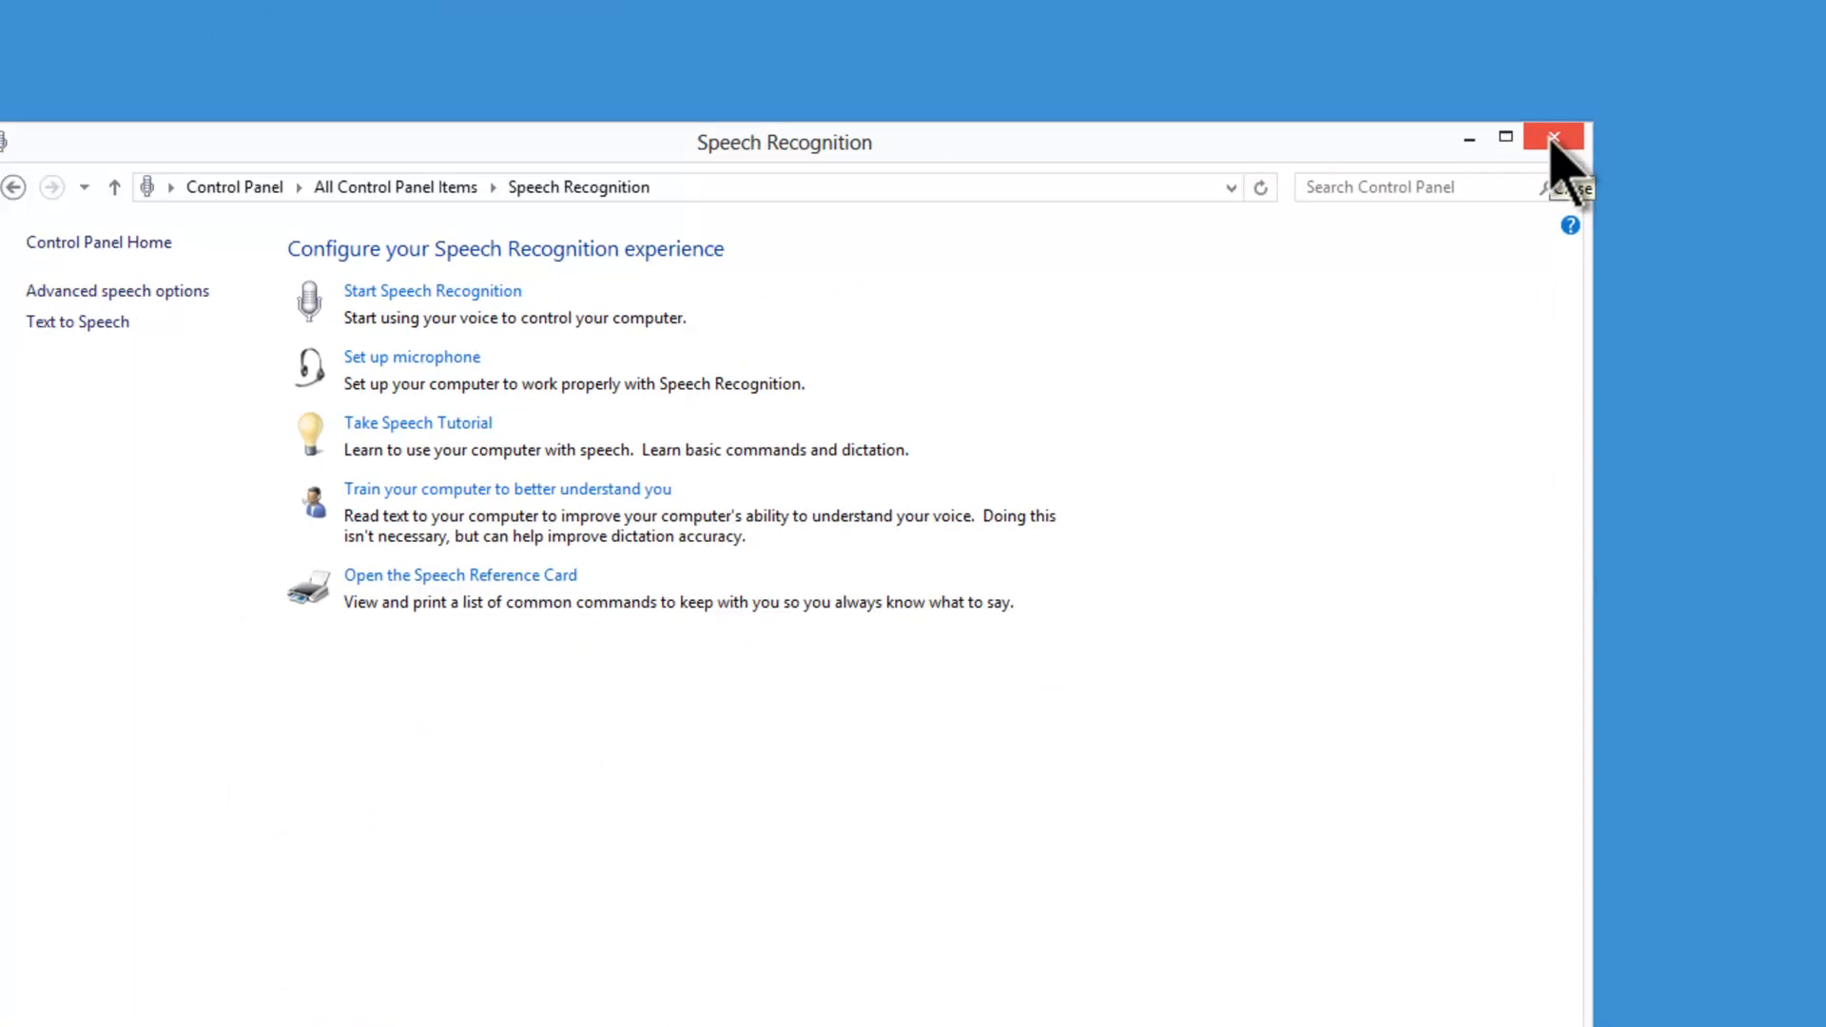
Close Control Panel and launch Windows Speech Recognition from the All apps list under Ease of Access
{"action": "left_click", "coordinate": [1553, 141]}
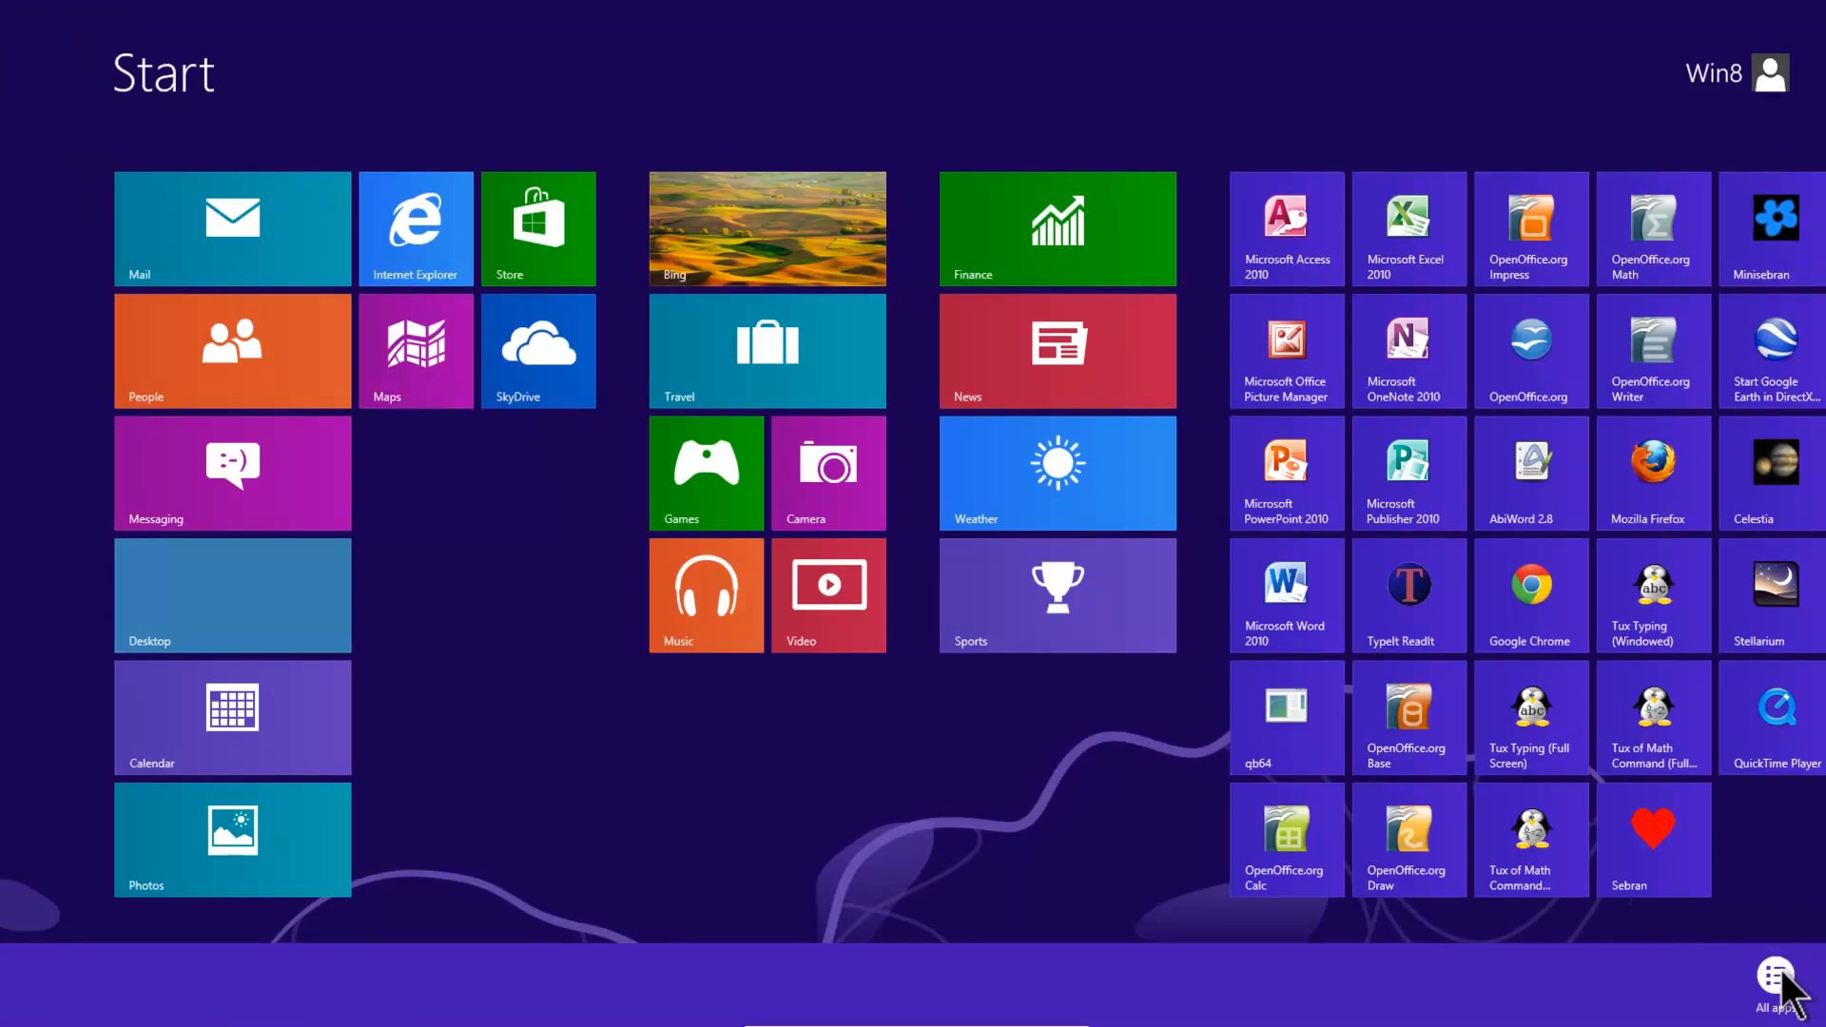
{"action": "left_click", "coordinate": [1775, 976]}
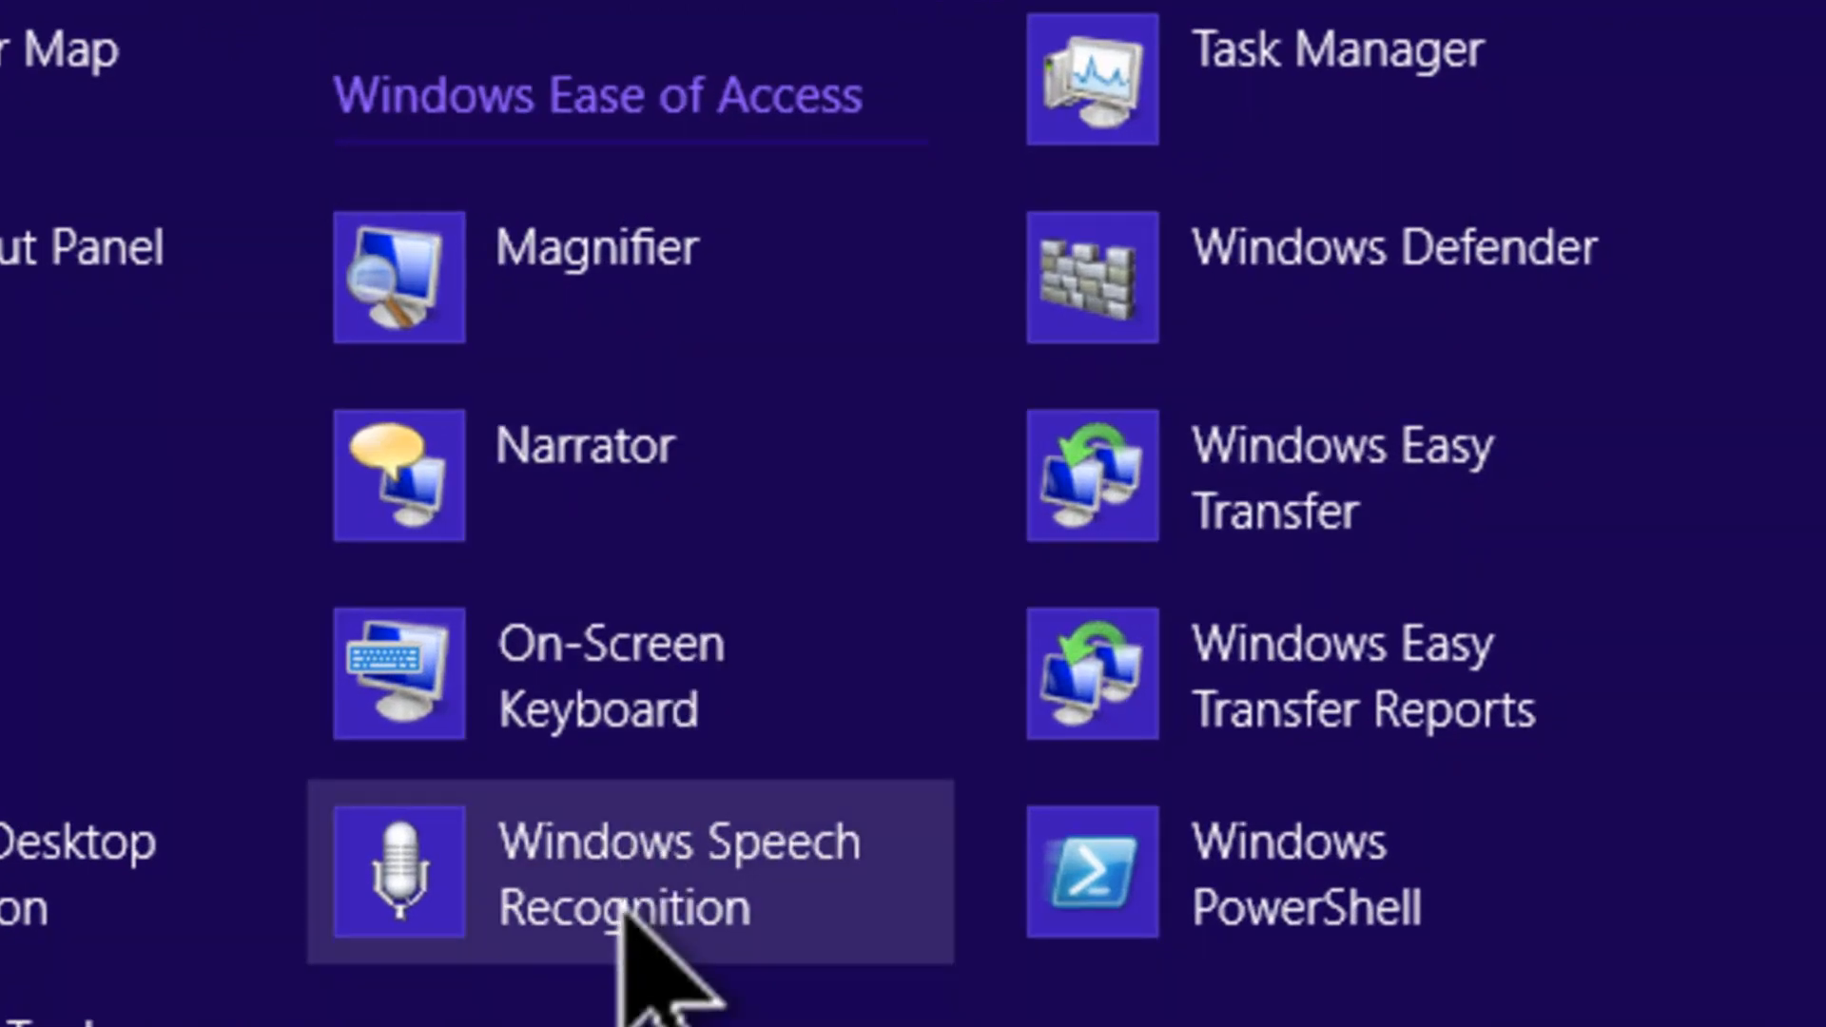
{"action": "left_click", "coordinate": [633, 873]}
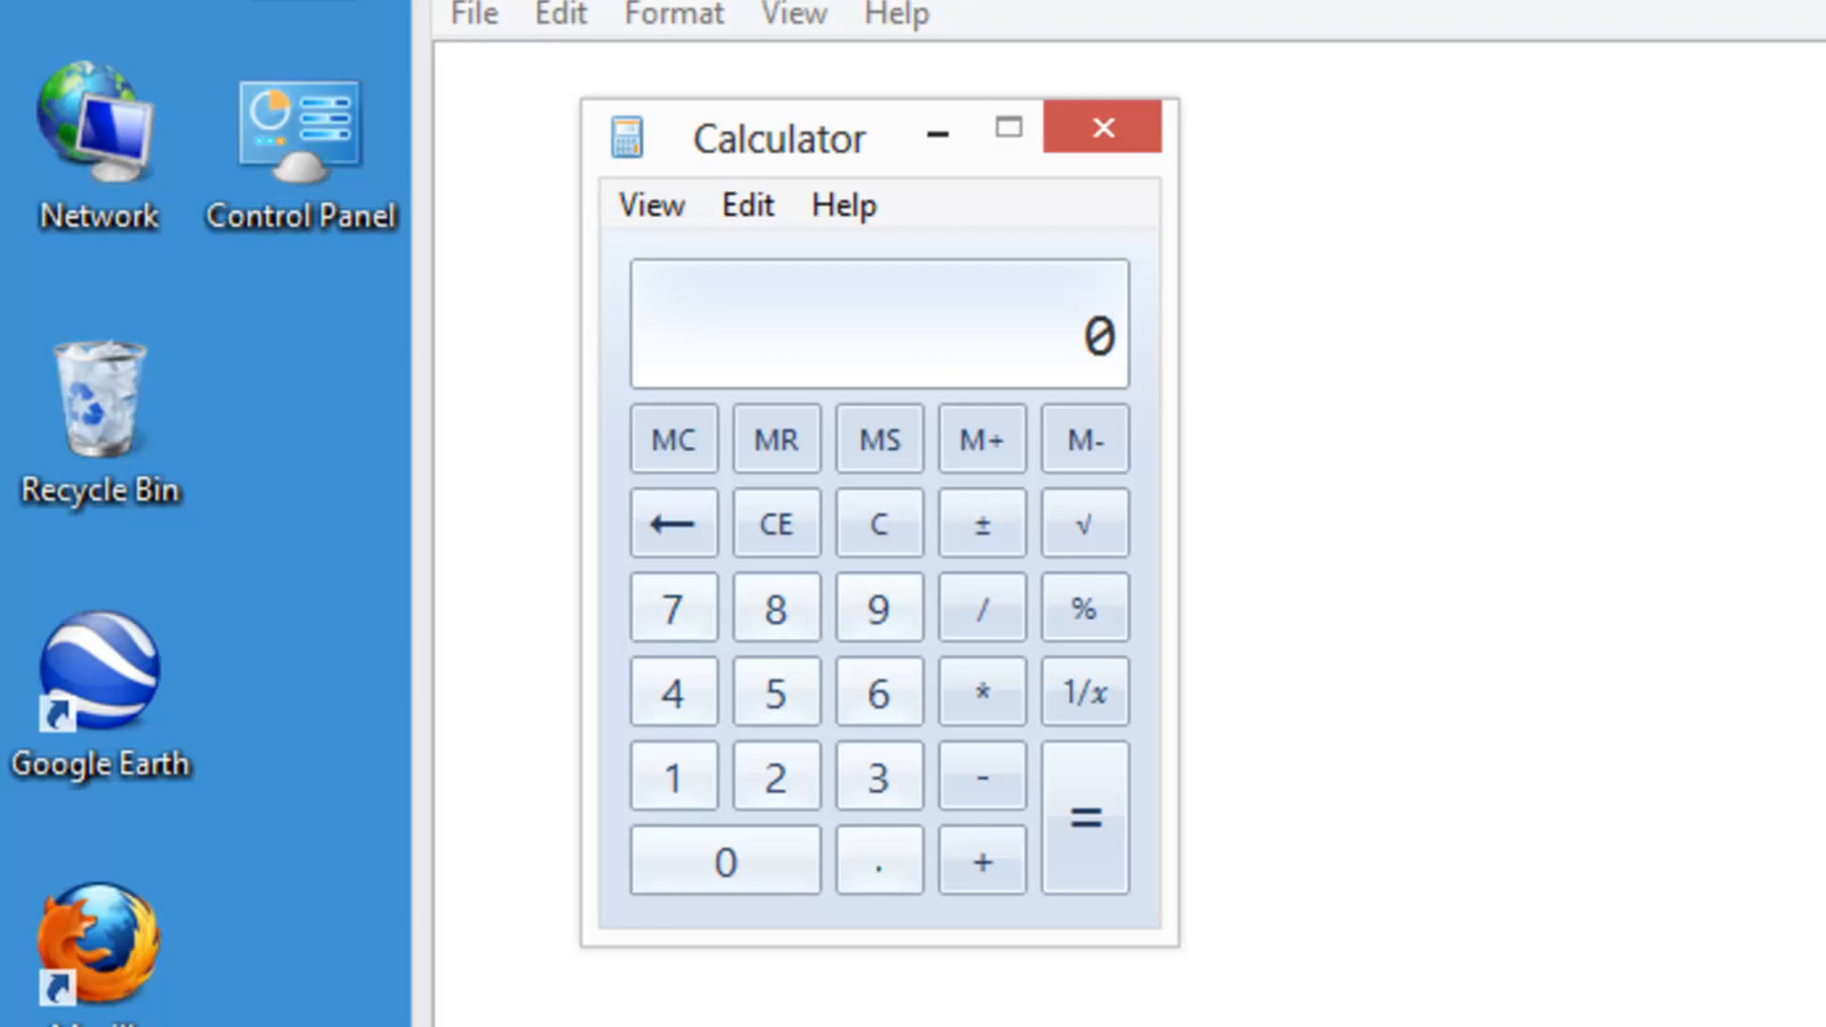
Enter 9 × 6 in Calculator and get the product
{"action": "left_click", "coordinate": [981, 692]}
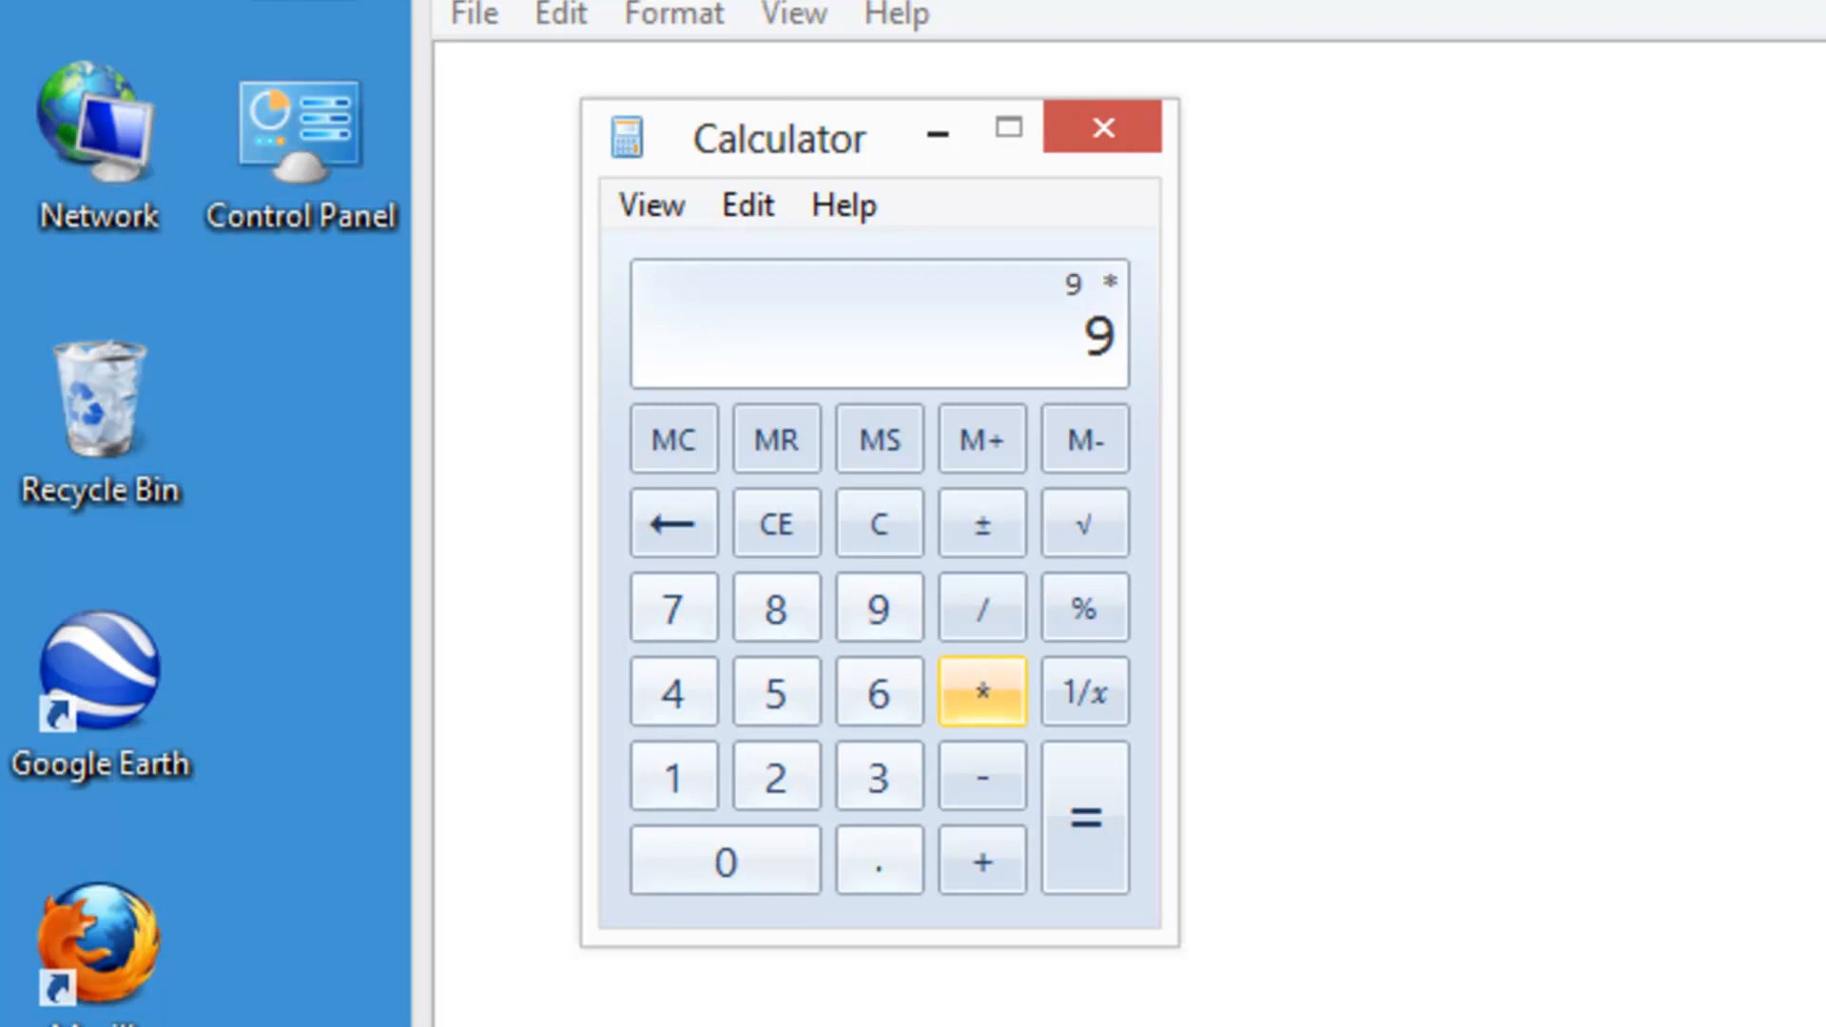
{"action": "left_click", "coordinate": [879, 690]}
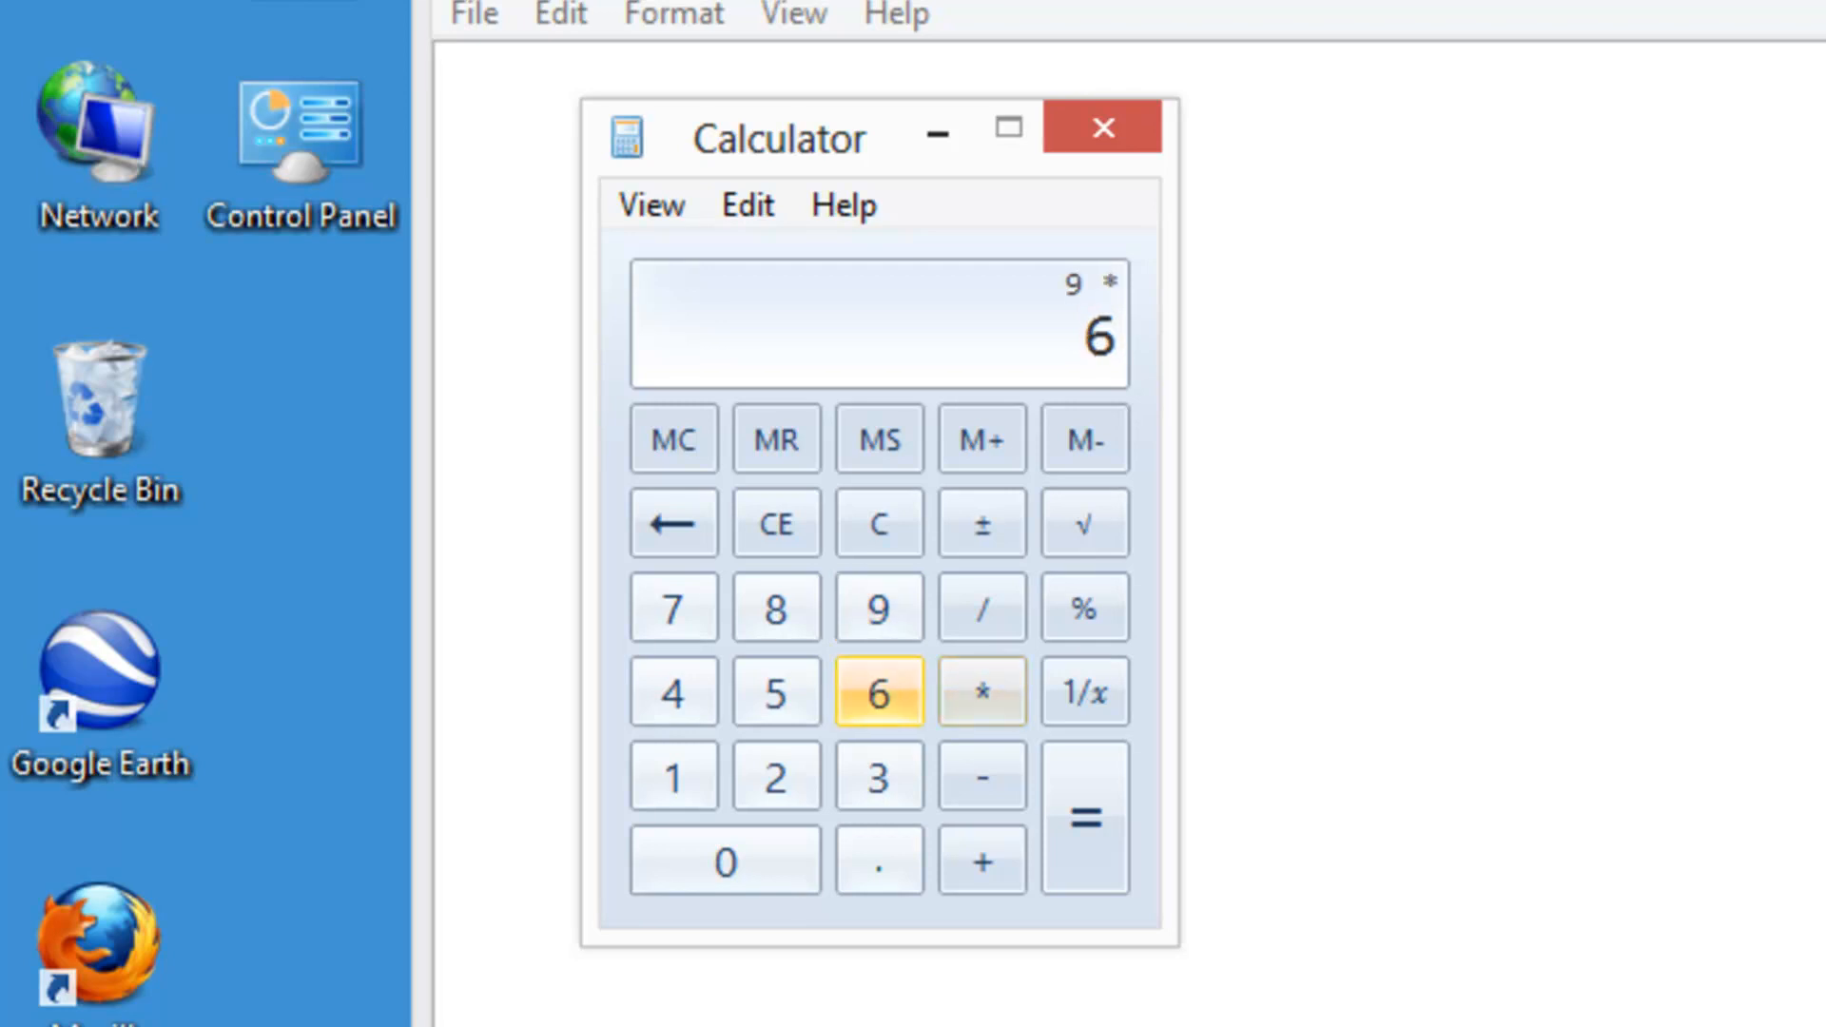
{"action": "left_click", "coordinate": [1082, 816]}
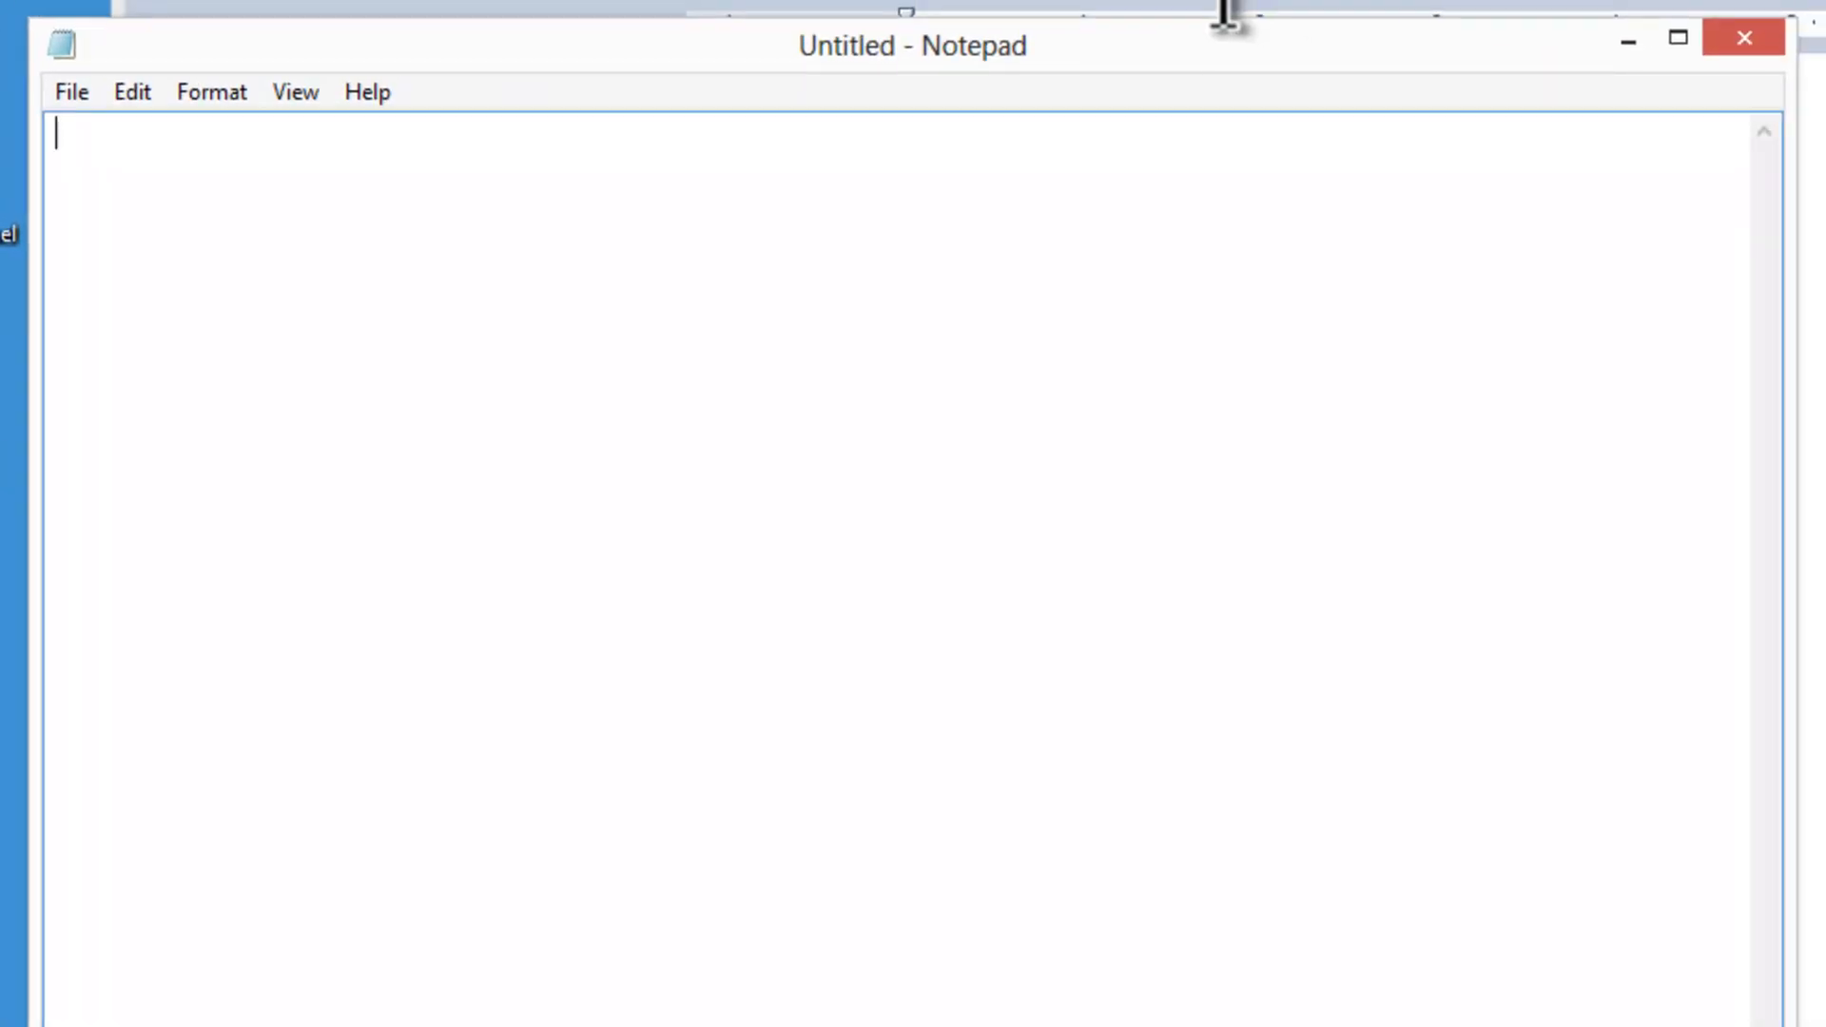
Dictate "I'm dictating to notepad." into Notepad, close the stray WordPad window, then close the note
{"action": "type", "text": "I'm dictating to"}
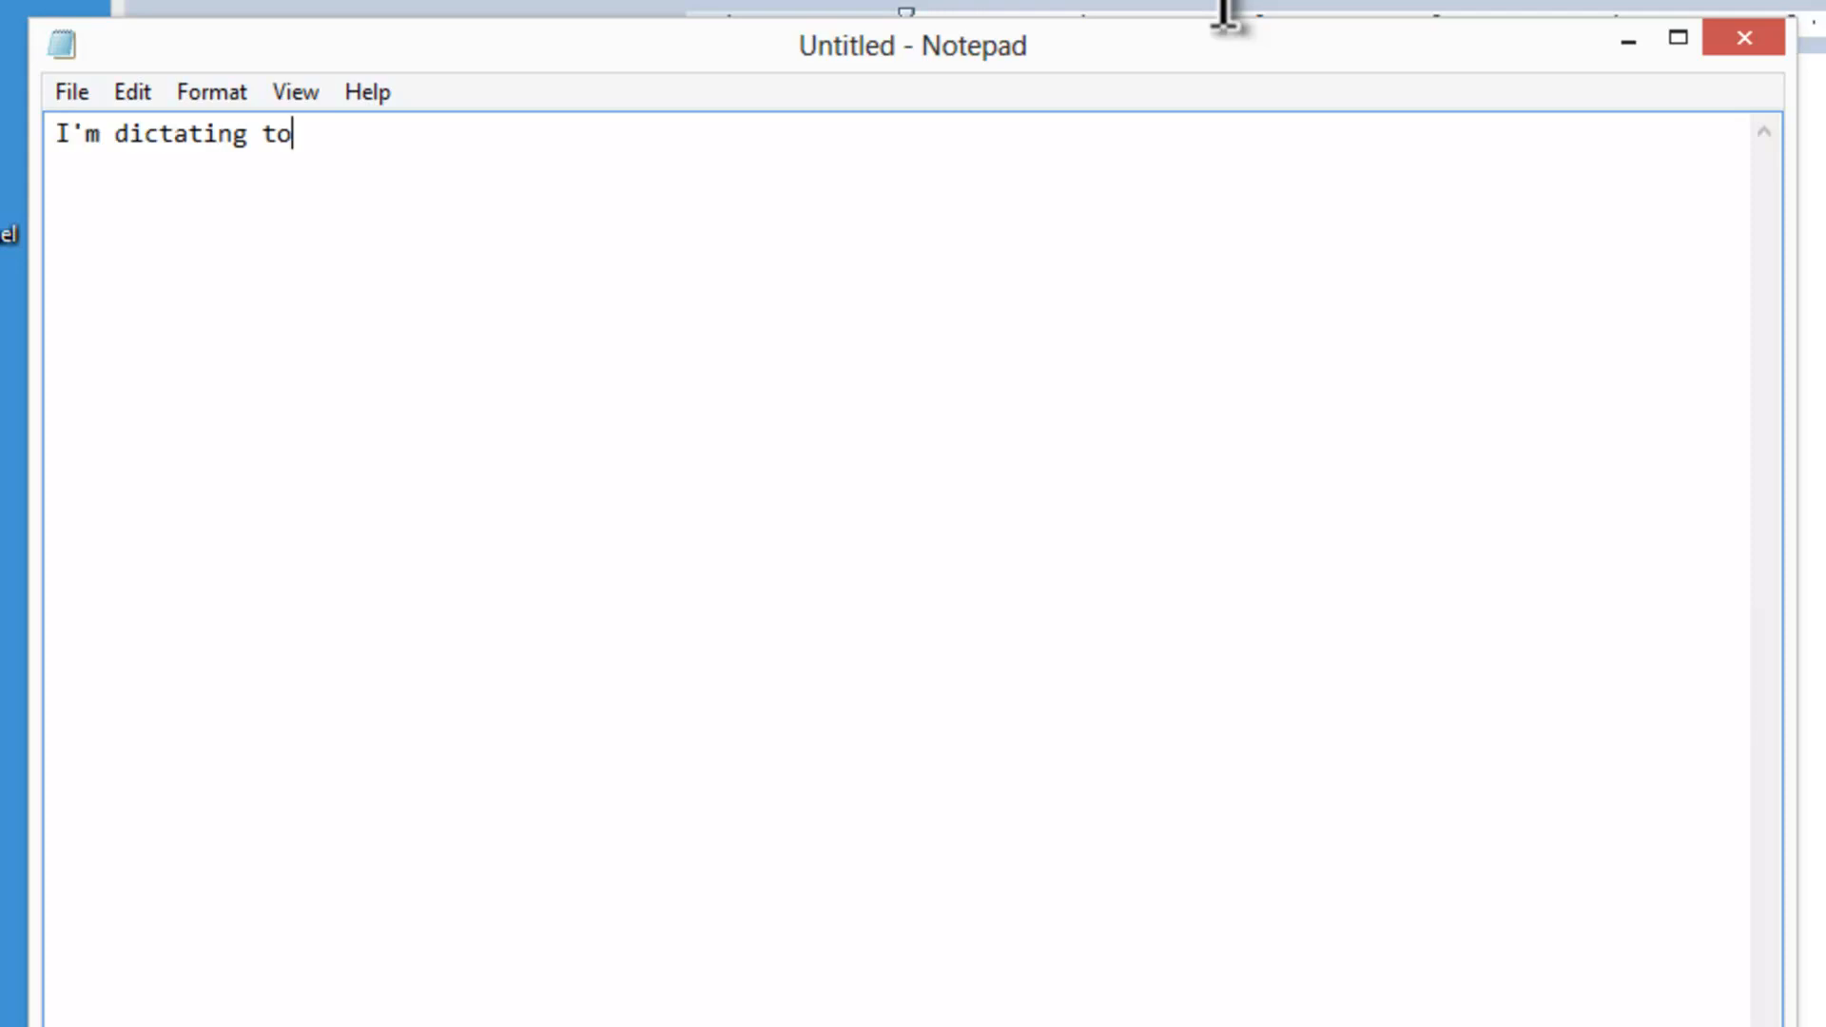
{"action": "type", "text": "notepad."}
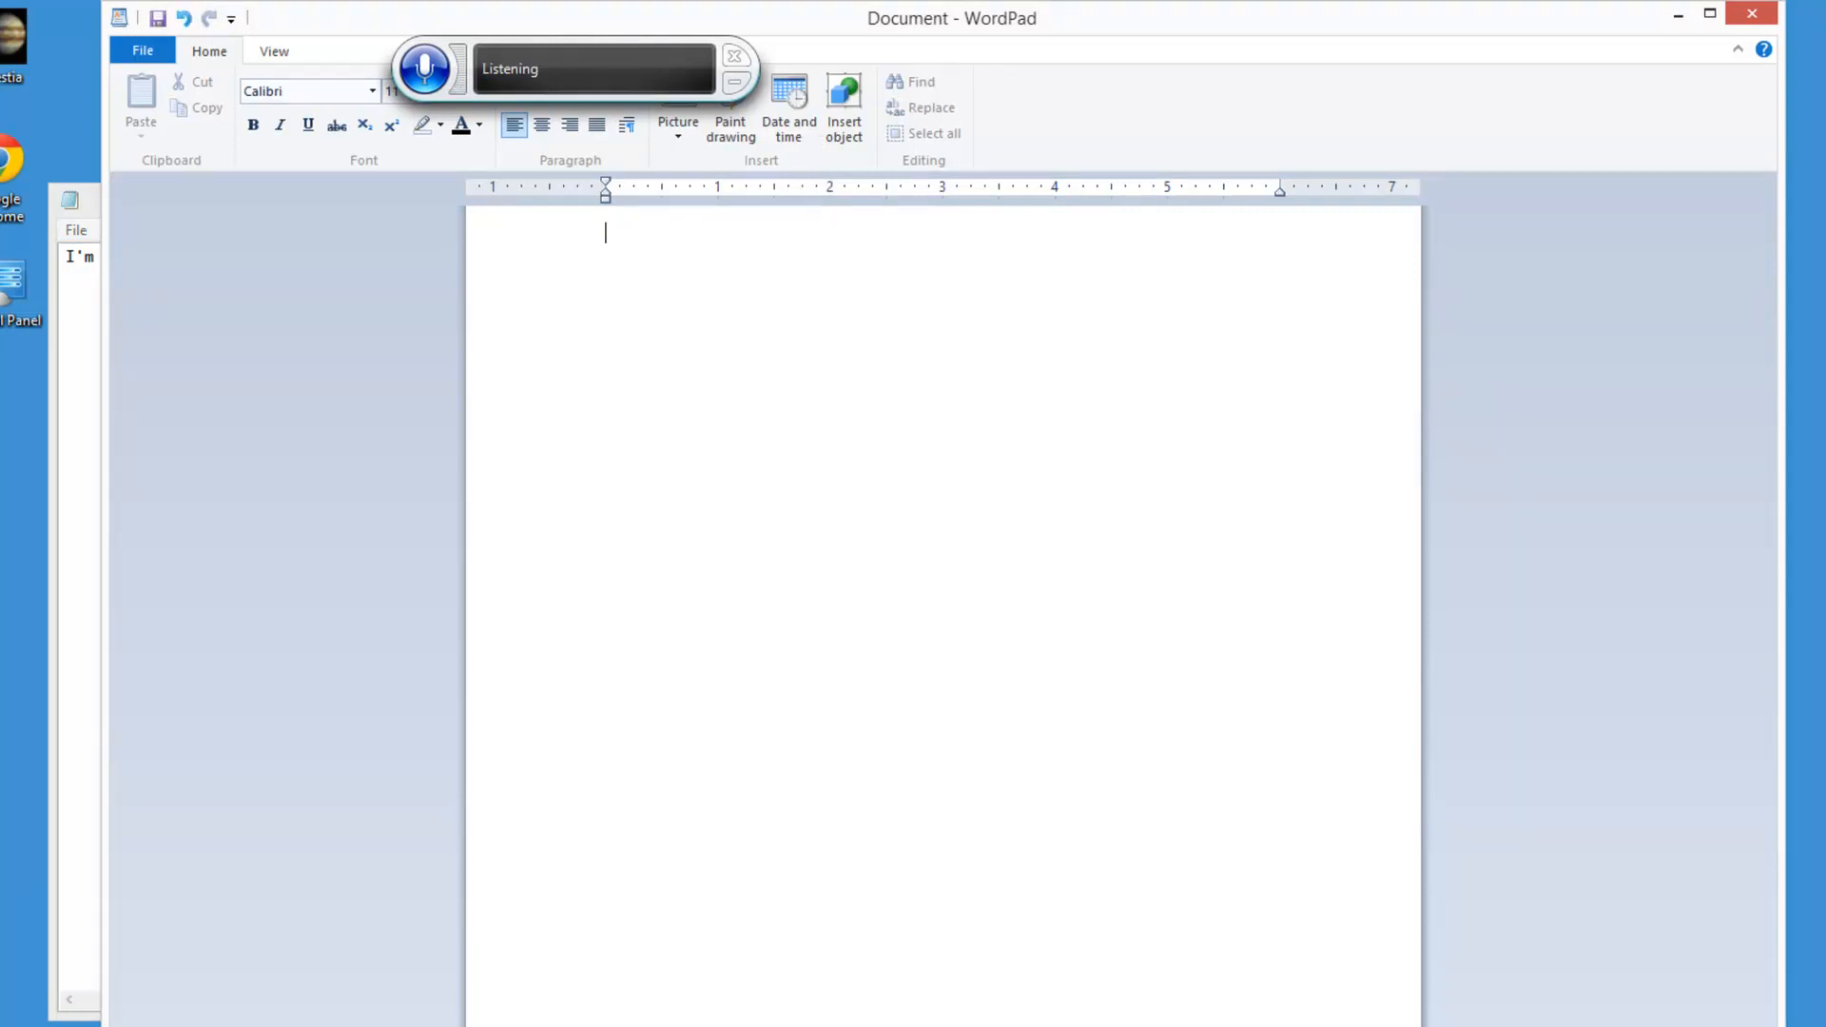
{"action": "left_click", "coordinate": [1753, 13]}
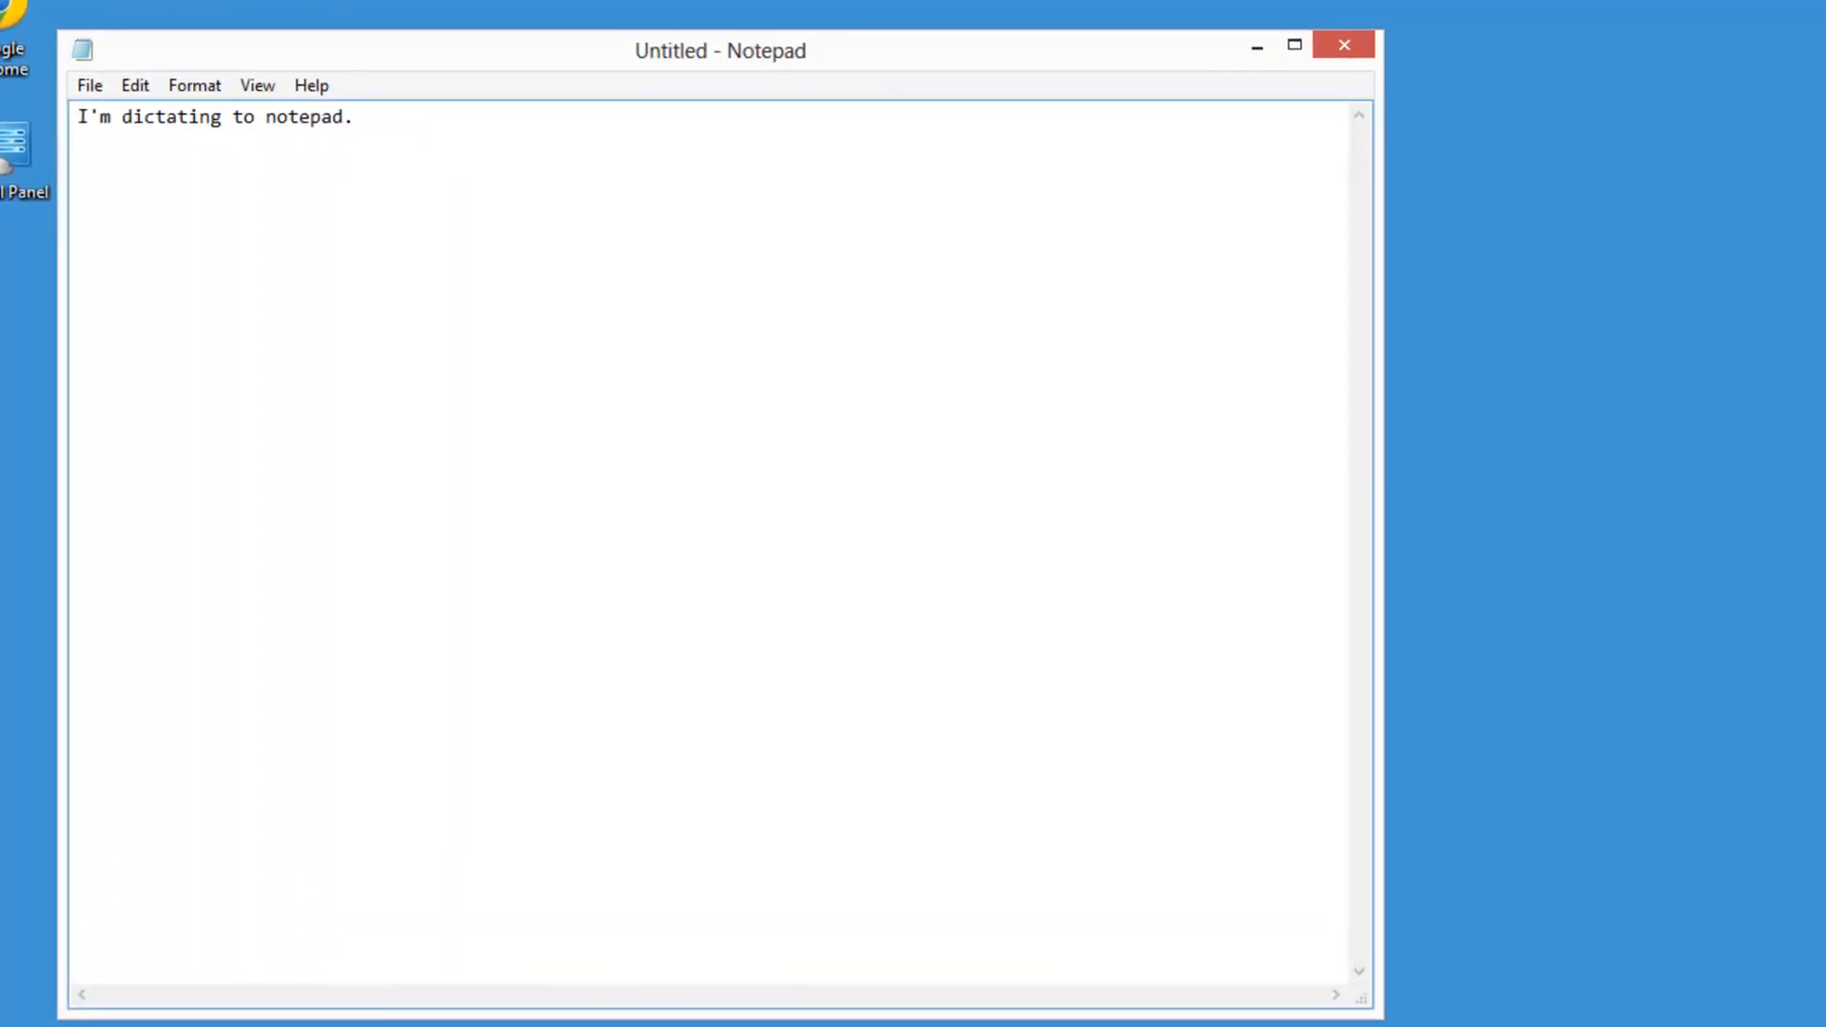
{"action": "left_click", "coordinate": [1343, 43]}
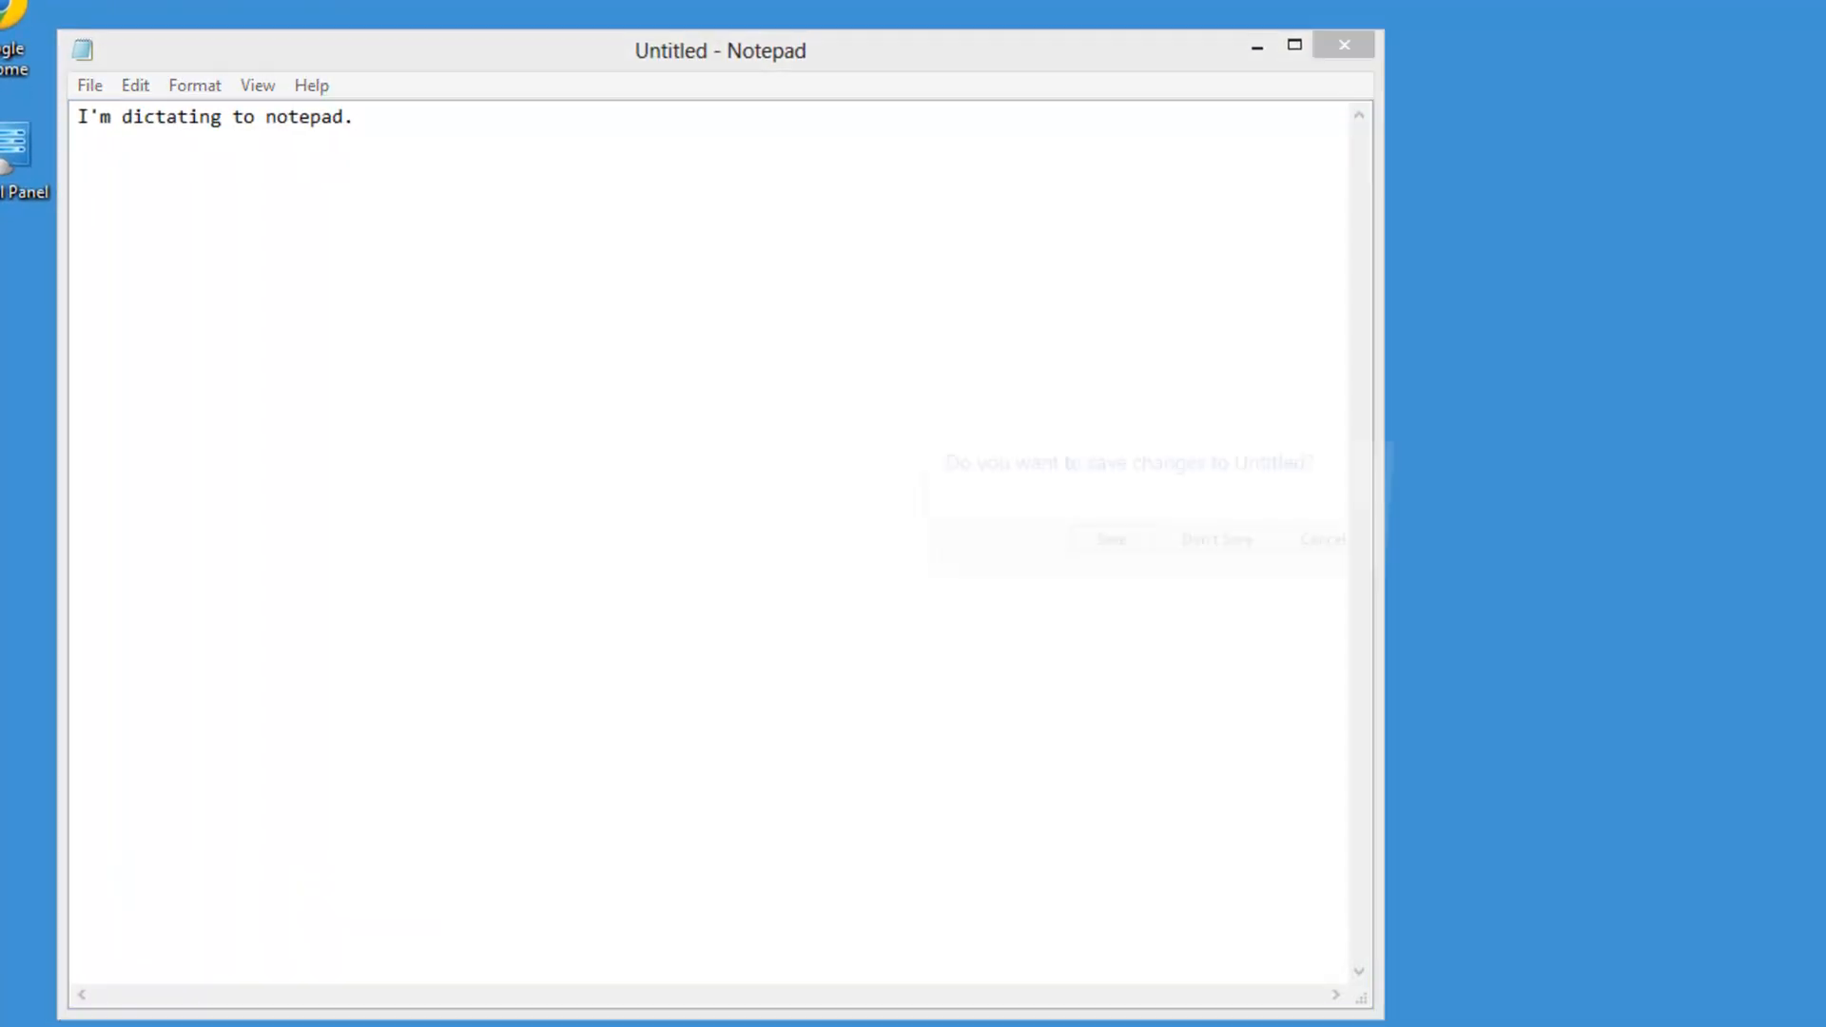